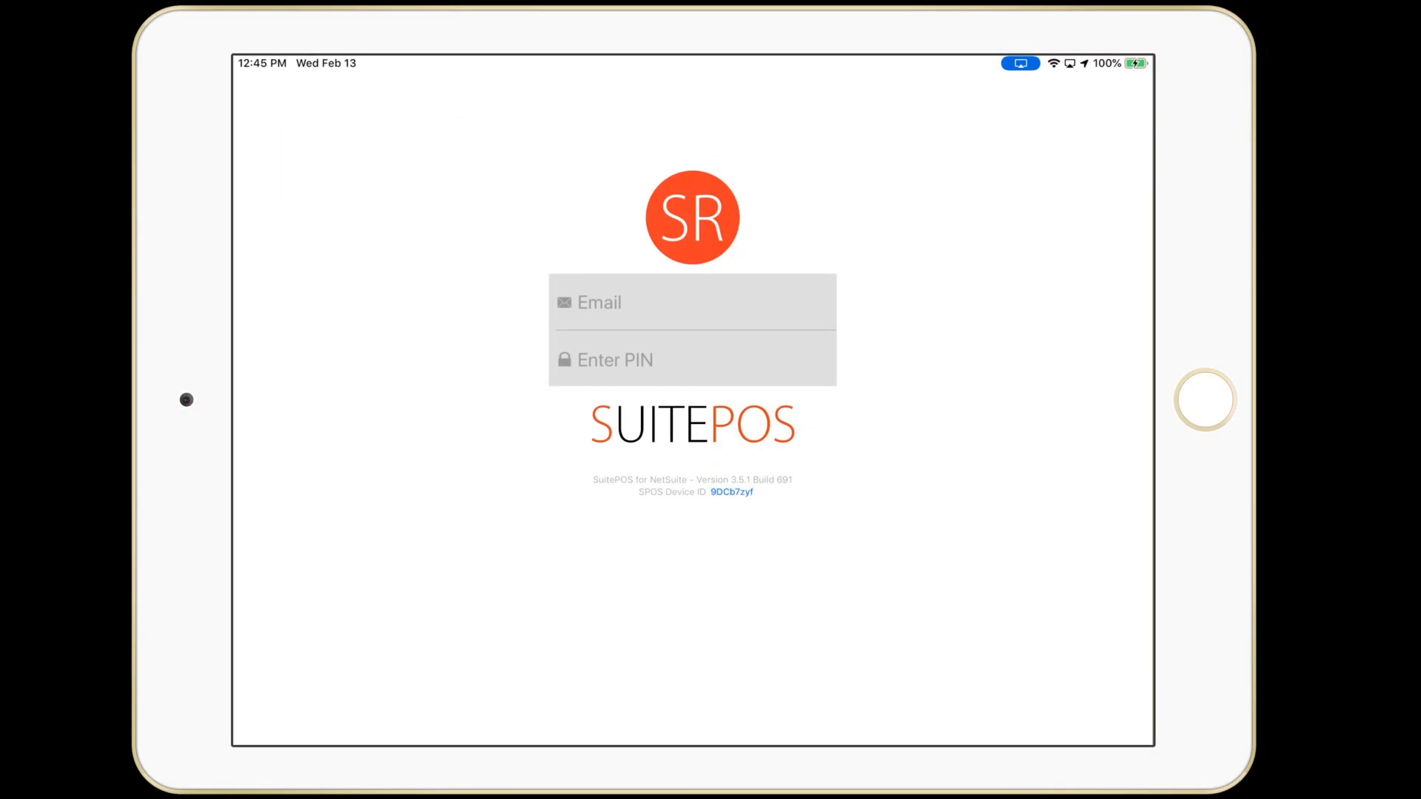
# - Sign in with the suggested email and PIN, then submit the opening drawer count to open the register
pyautogui.click(692, 302)
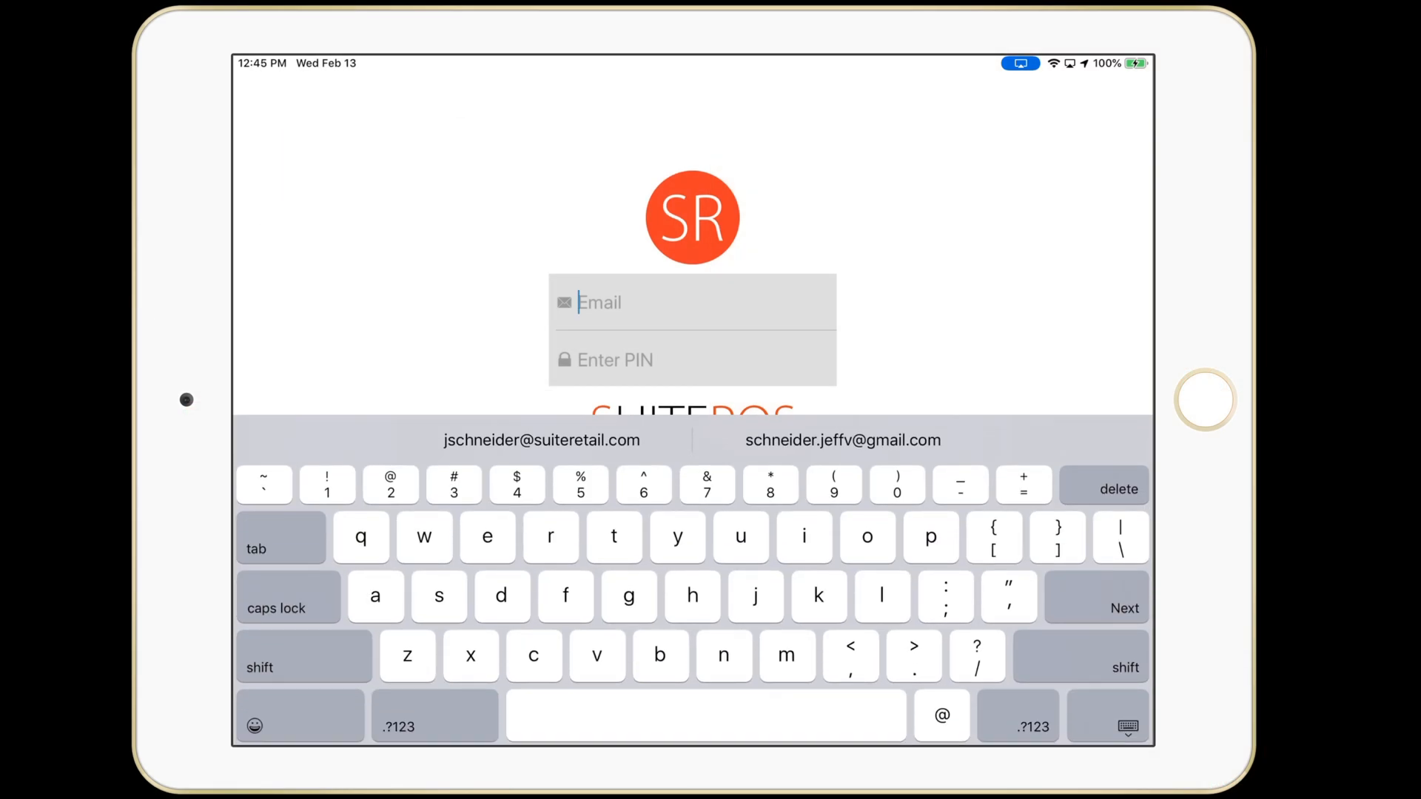
pyautogui.click(542, 441)
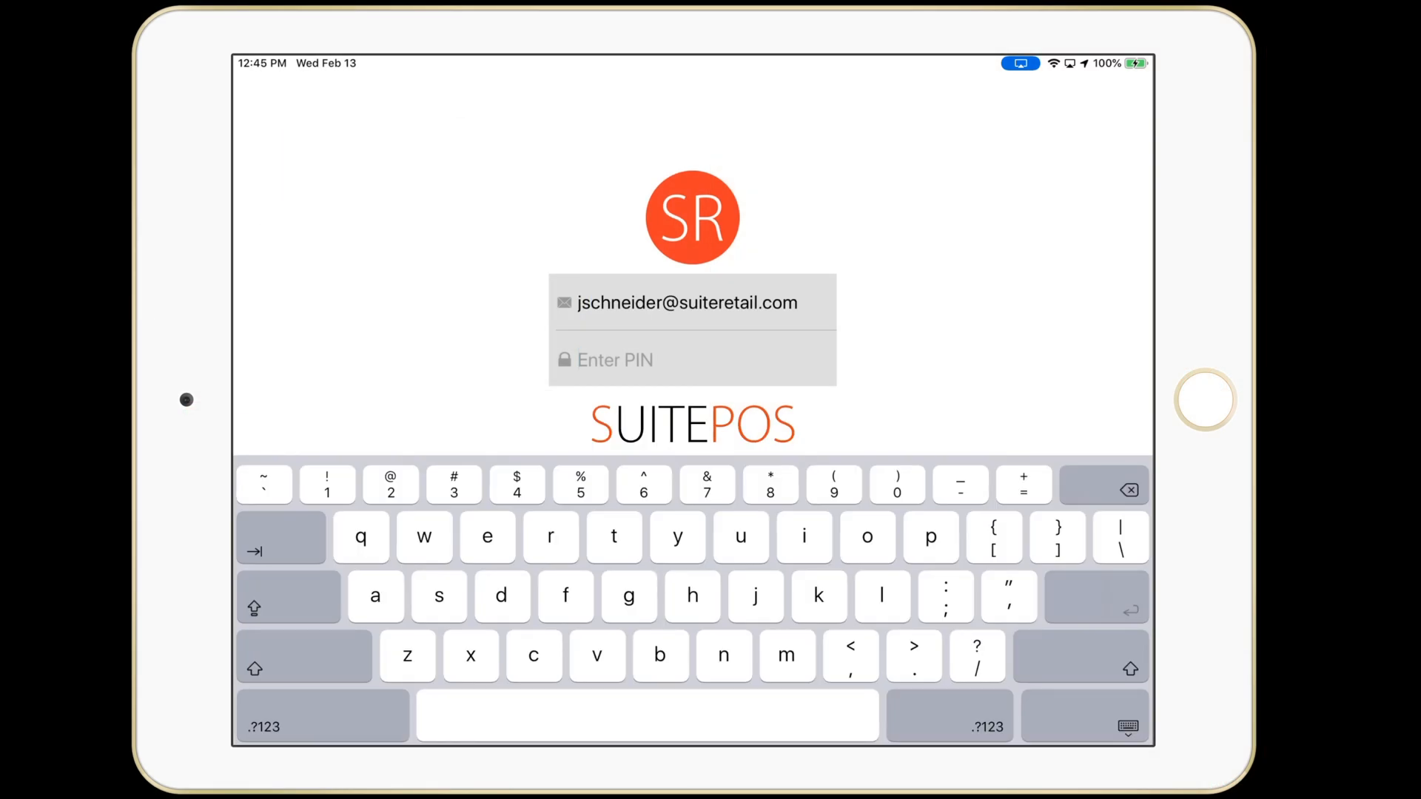
pyautogui.write('5')
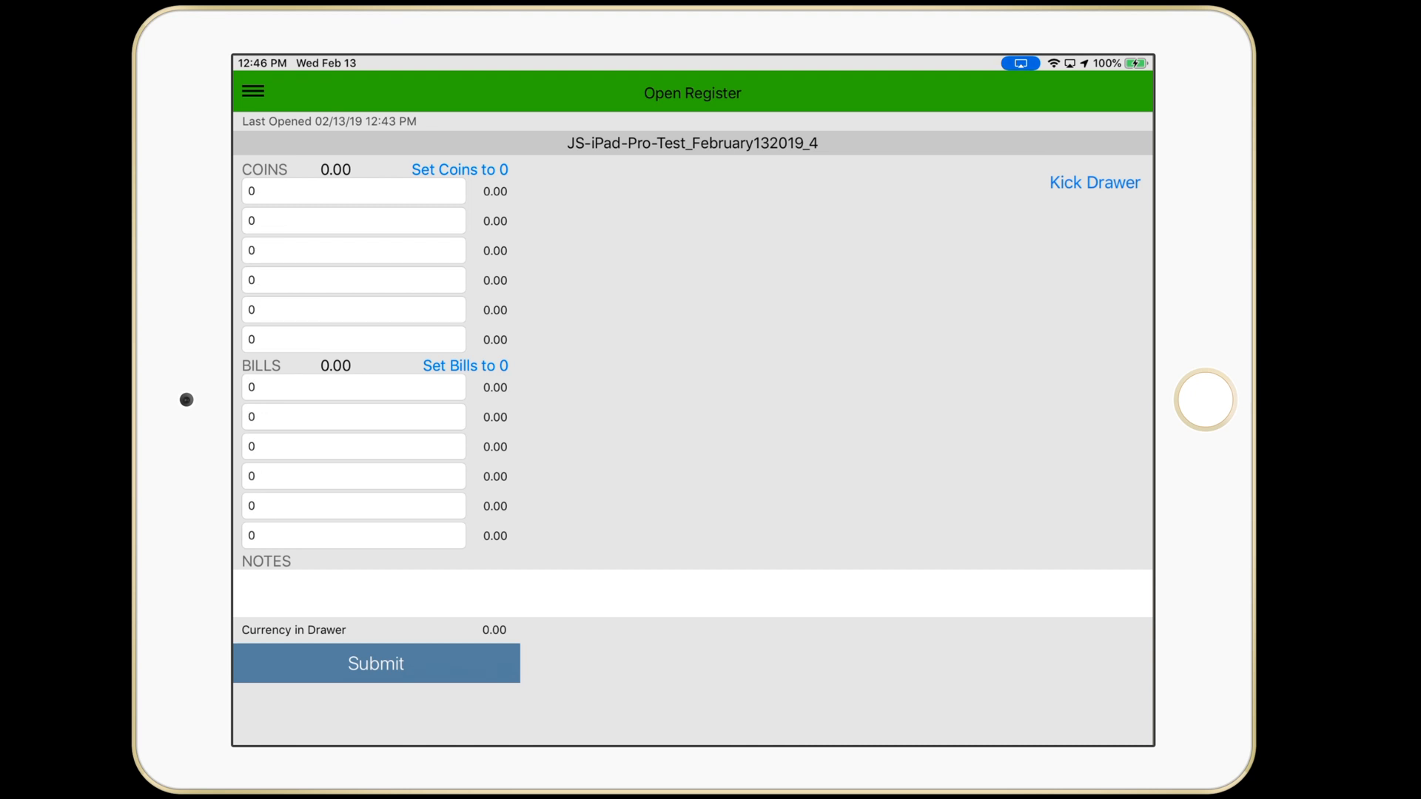
pyautogui.click(375, 663)
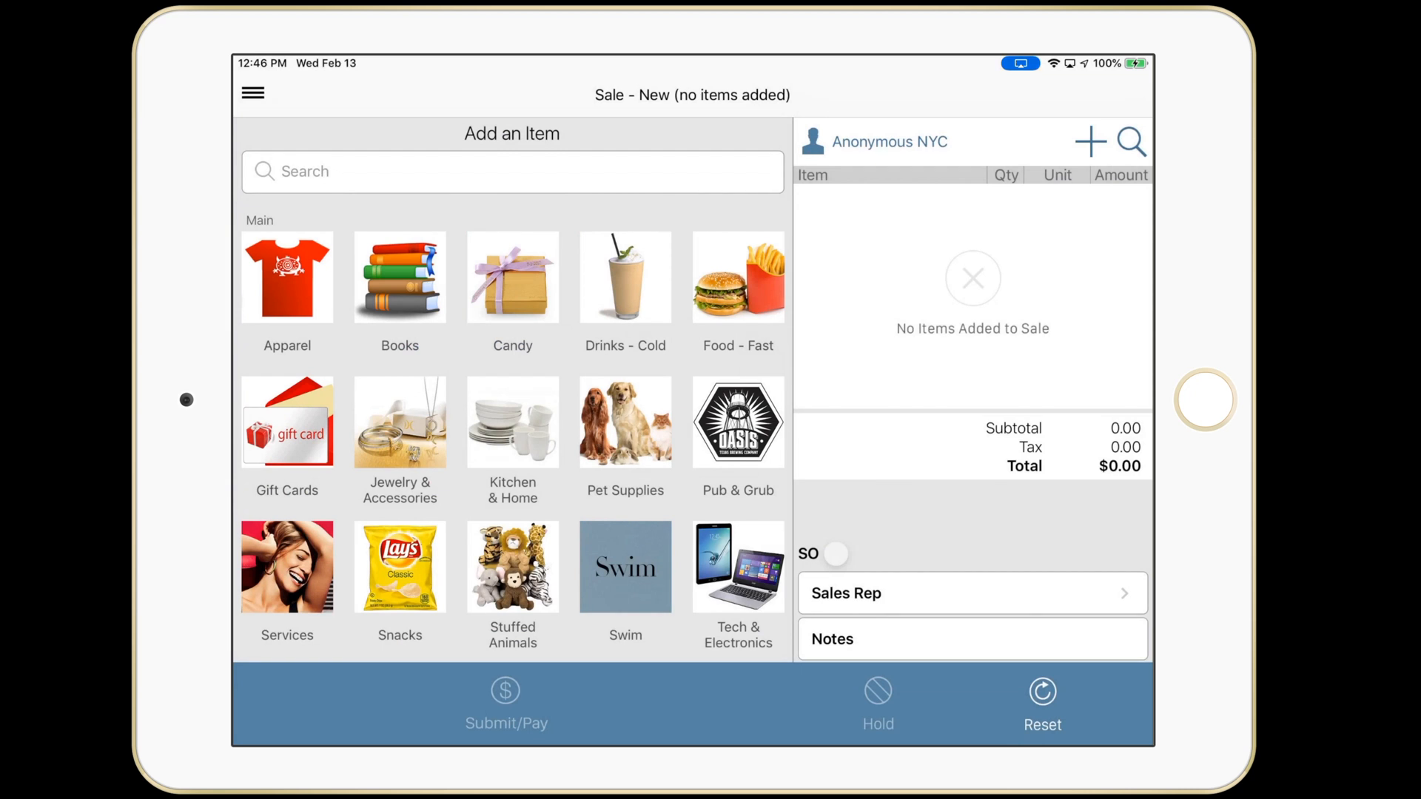
# - Add the Breville baker, cap, three Lays Chips with free promo, and a Falcons jersey personalised 'Smith 33'
pyautogui.click(253, 92)
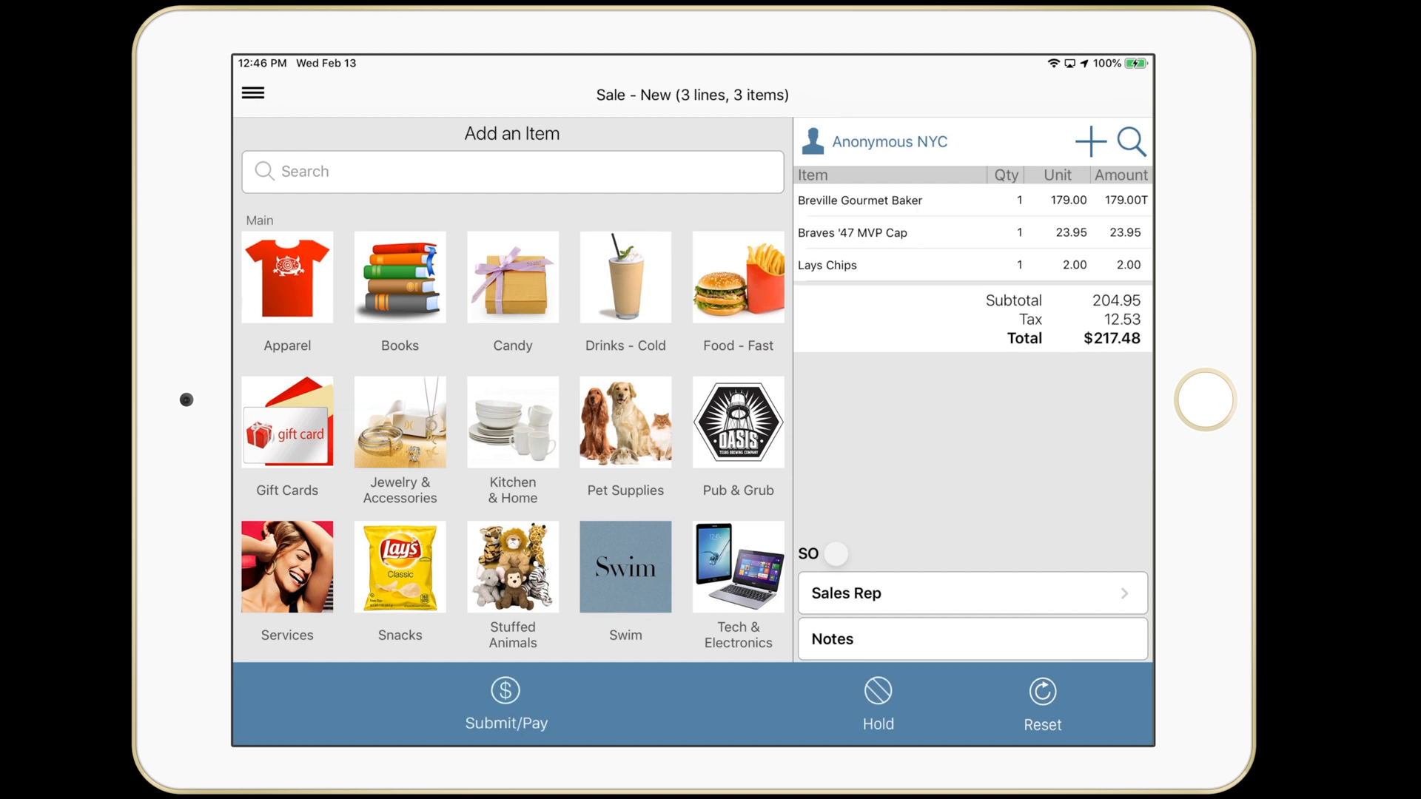
pyautogui.click(398, 565)
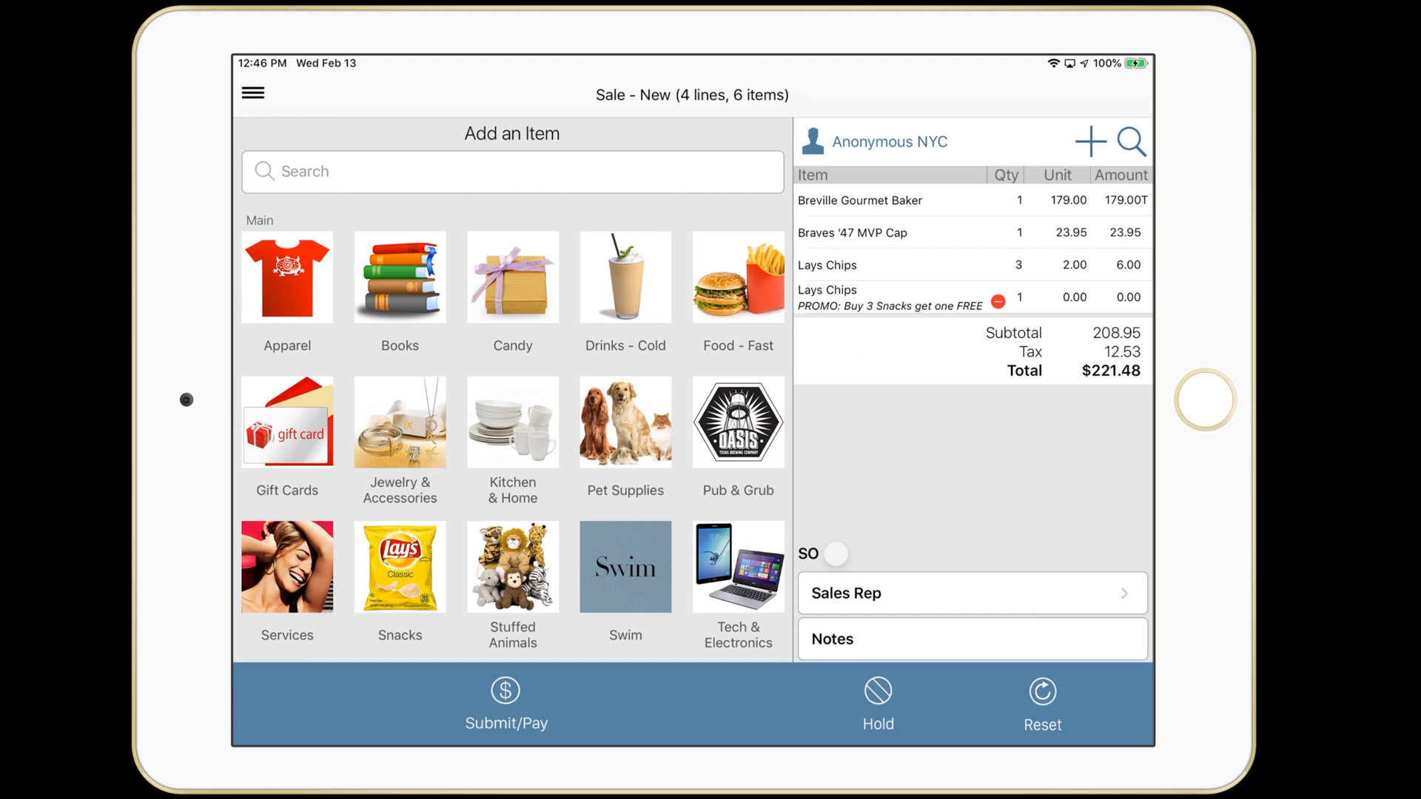
pyautogui.click(286, 276)
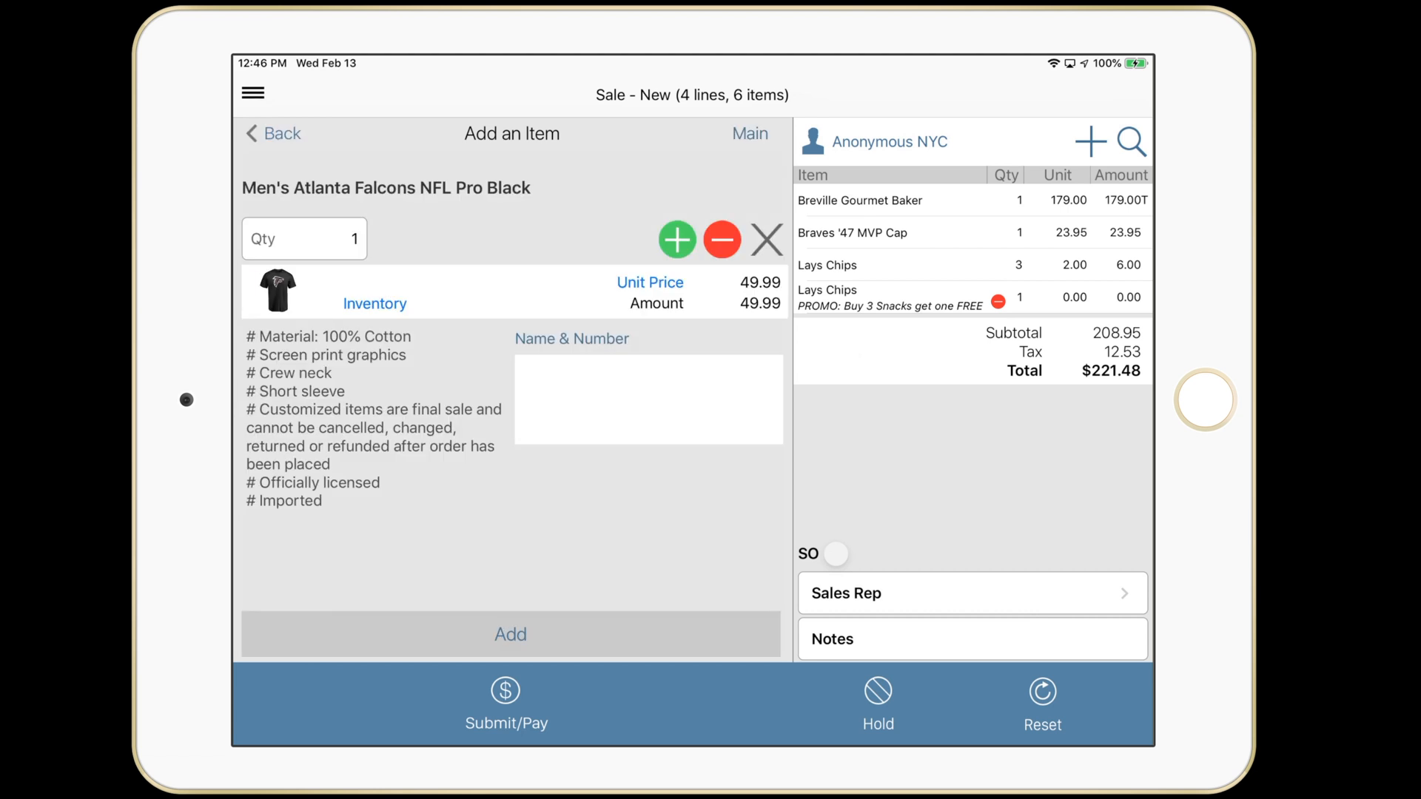
pyautogui.click(277, 290)
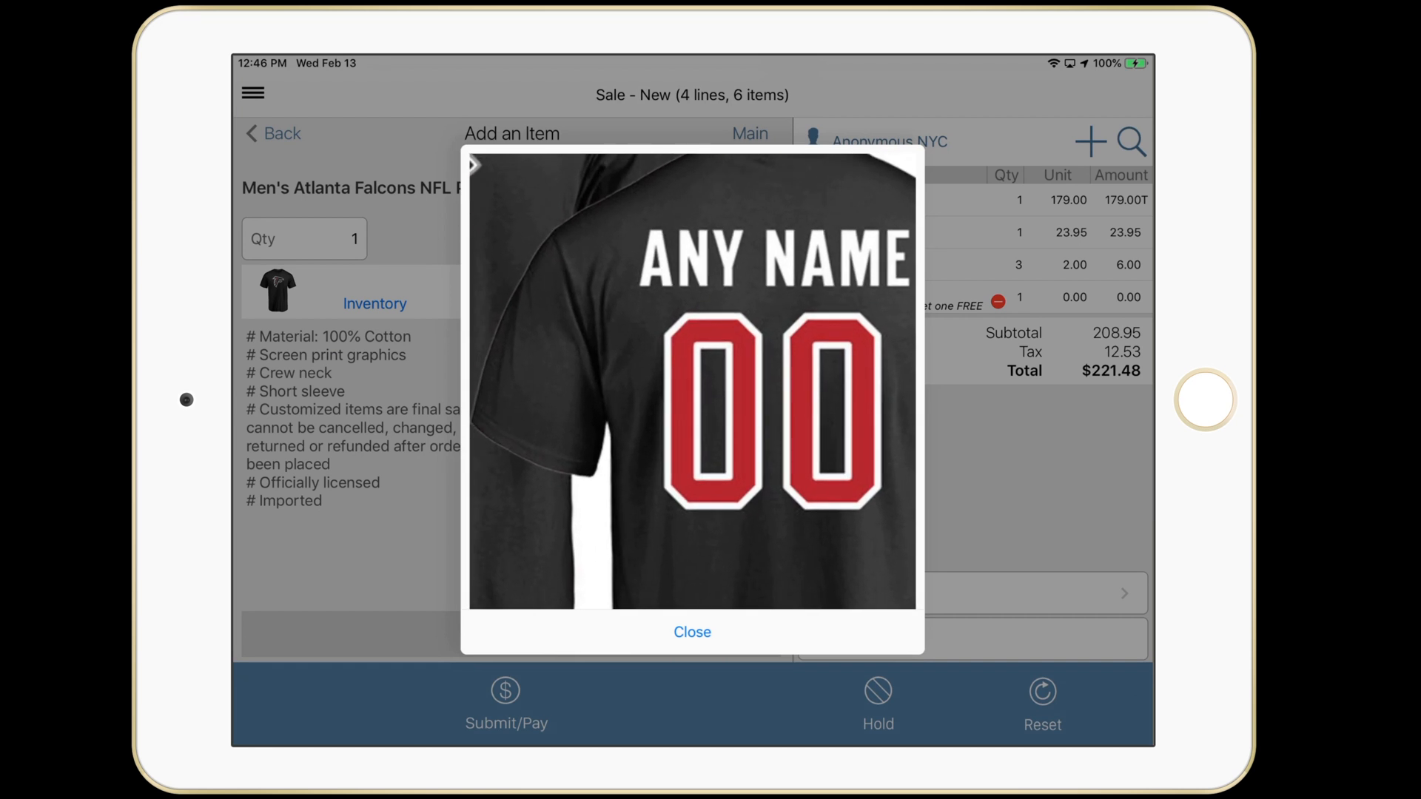
pyautogui.click(691, 632)
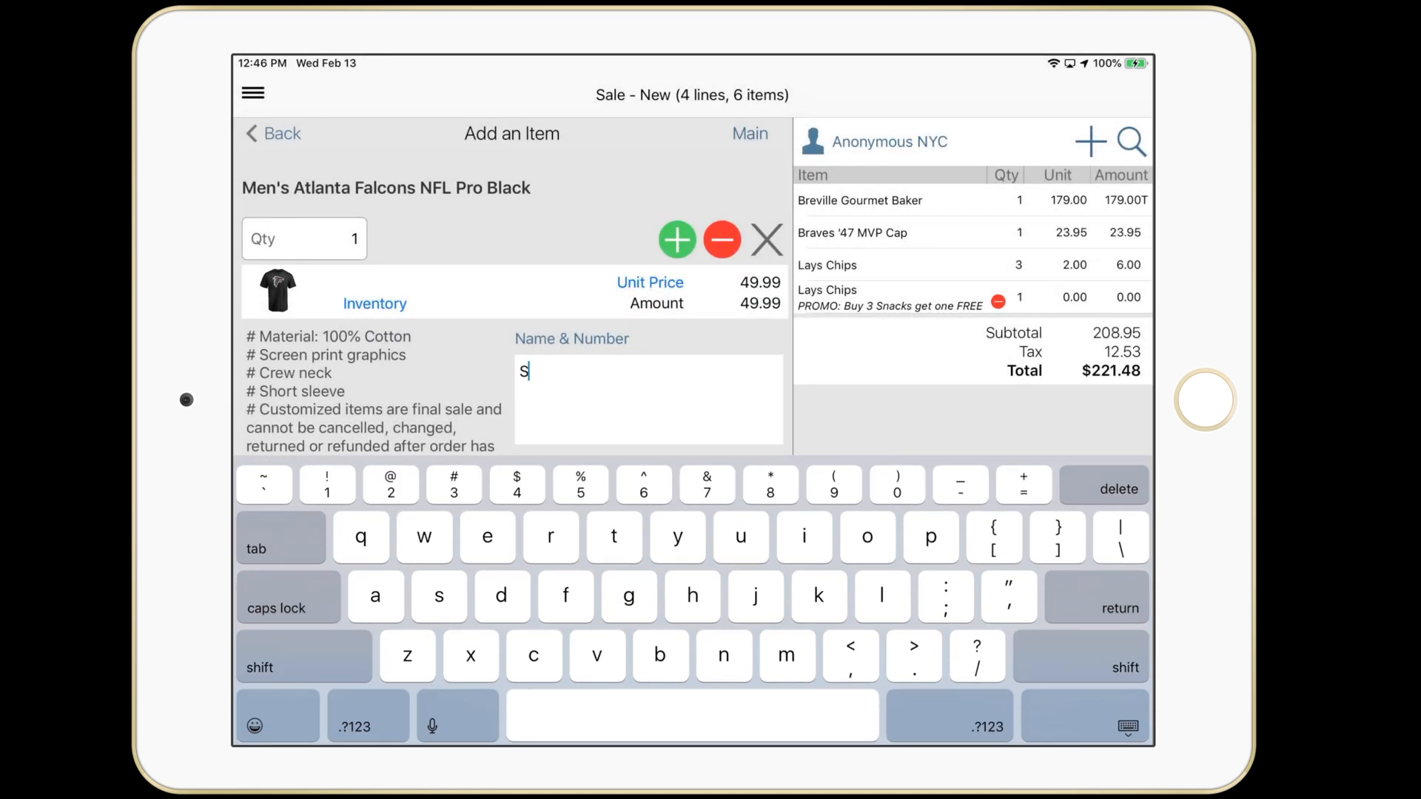
pyautogui.write('mith 33')
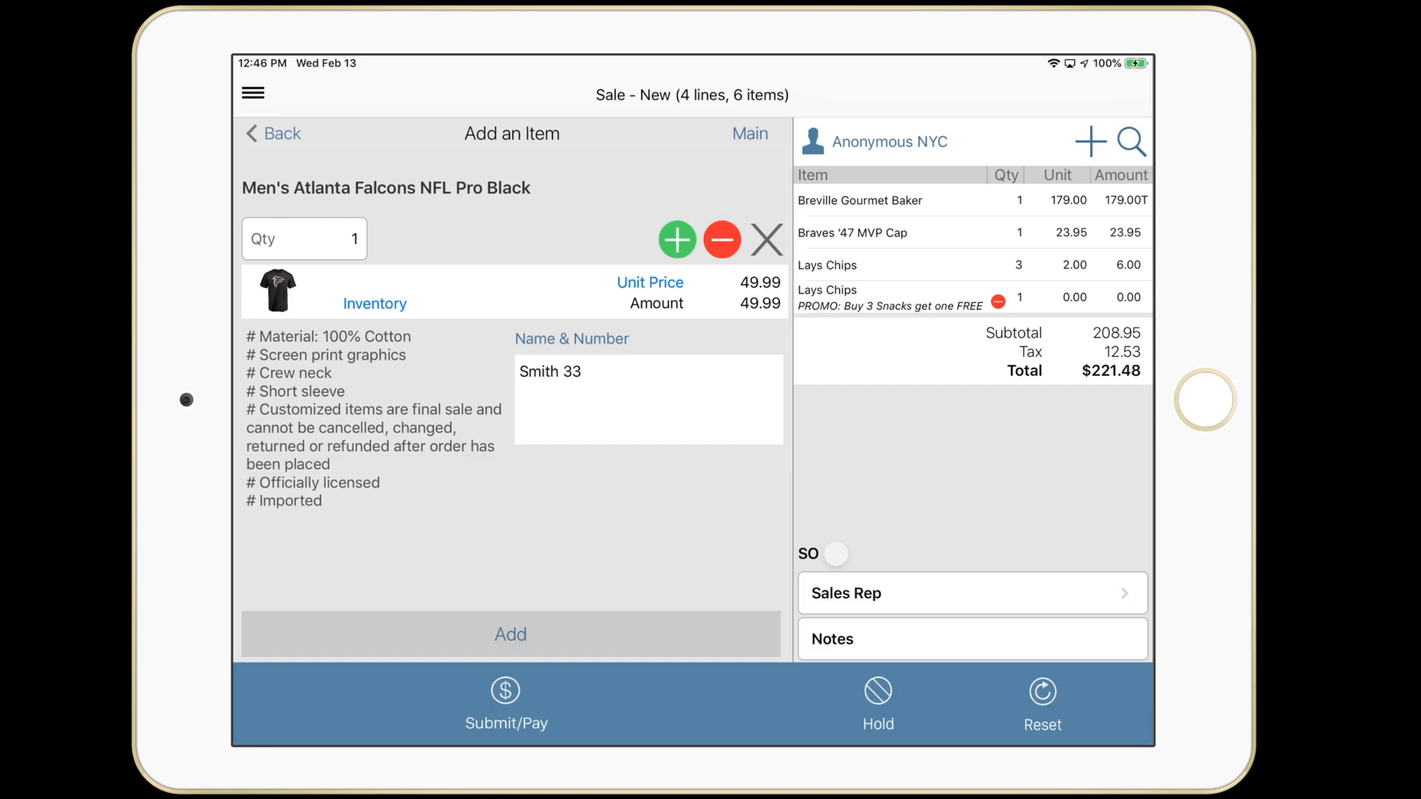
pyautogui.click(511, 633)
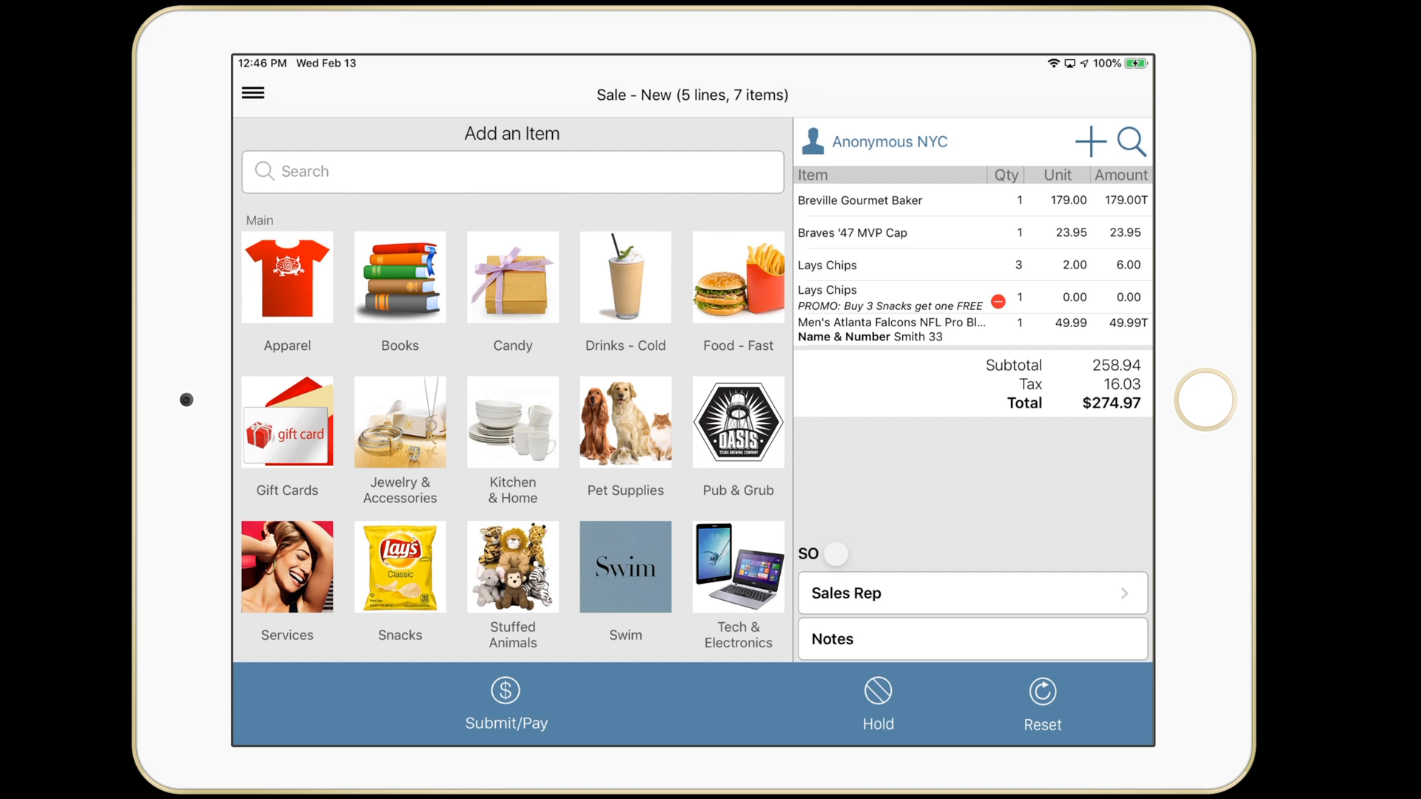
# - Add two copies of ABCs of Life from the Books category and head toward payment
pyautogui.click(398, 277)
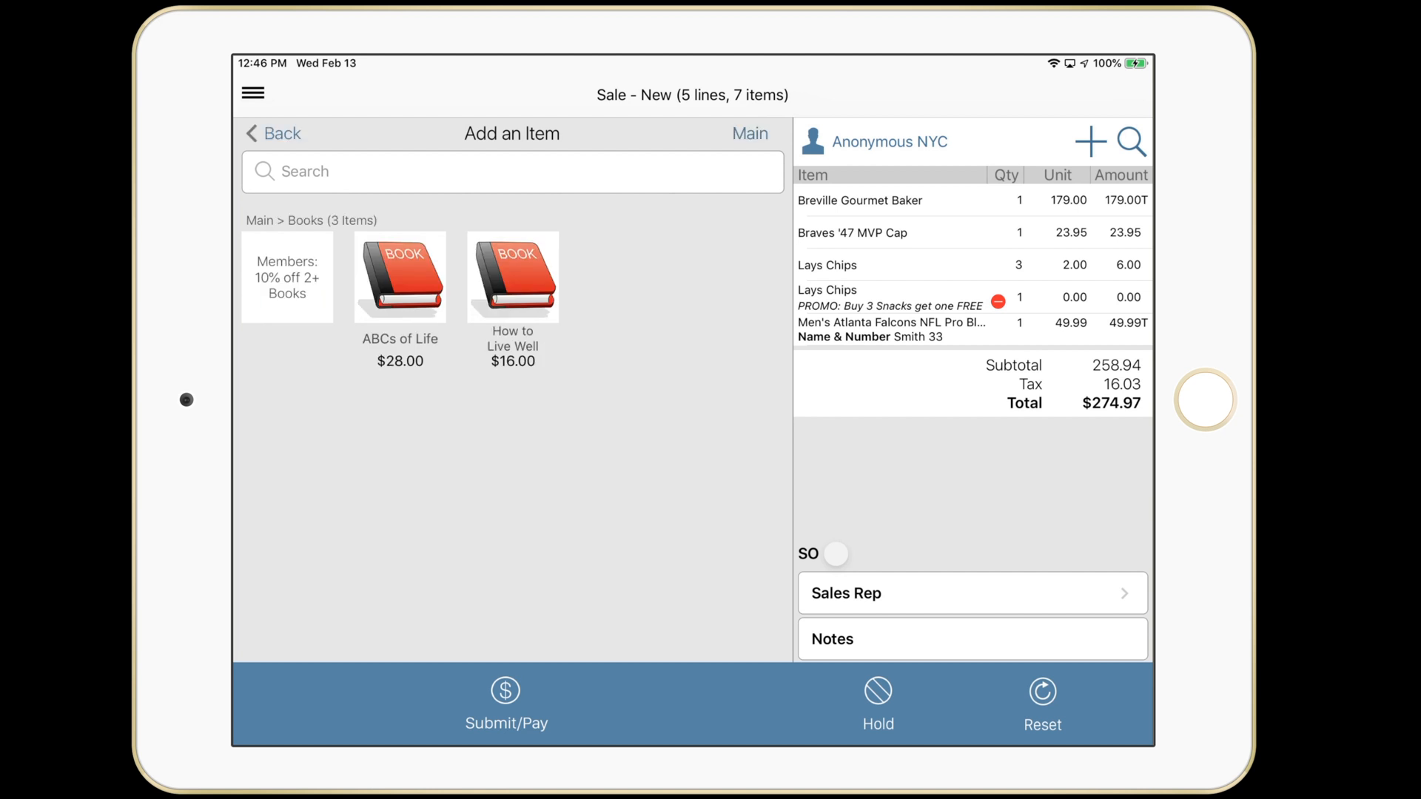
pyautogui.click(400, 277)
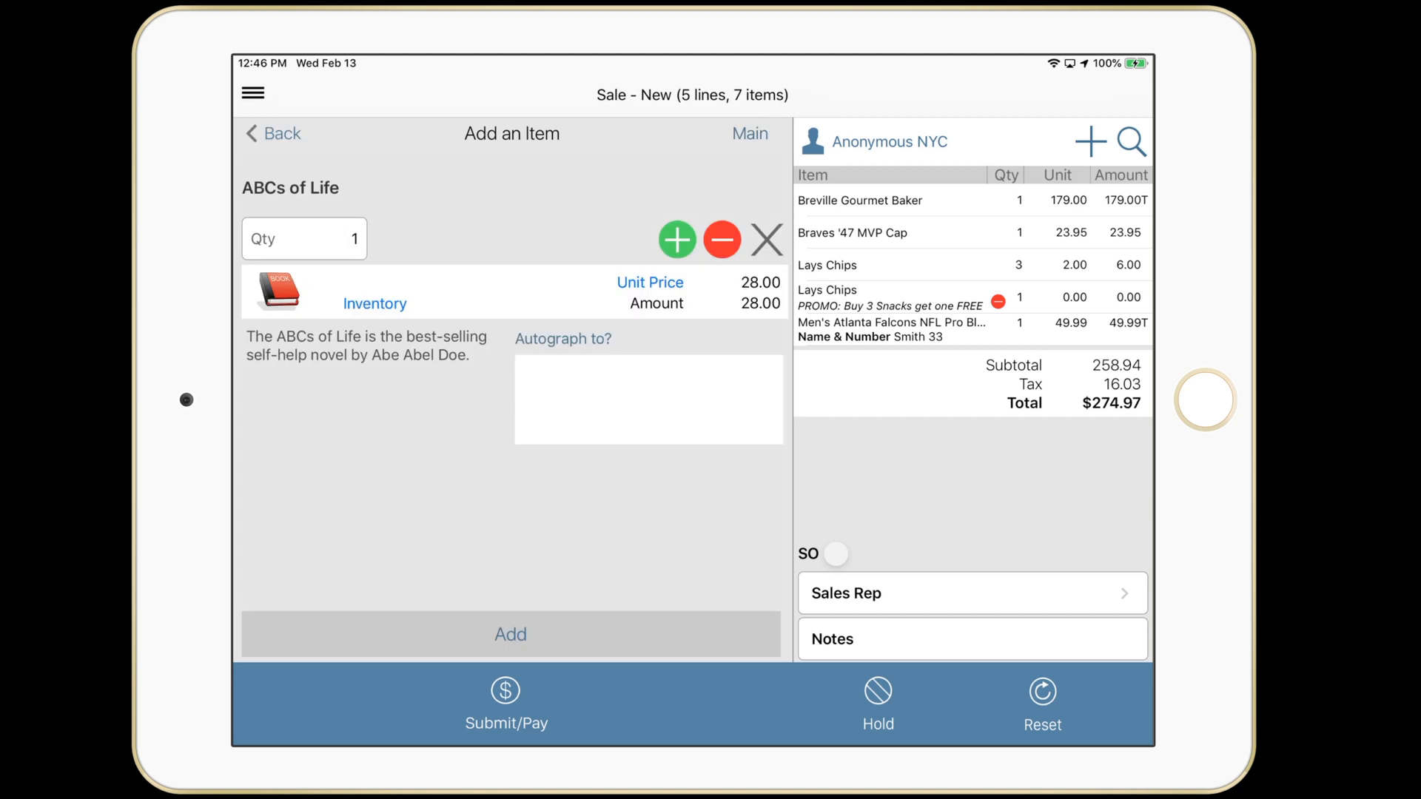
pyautogui.click(676, 240)
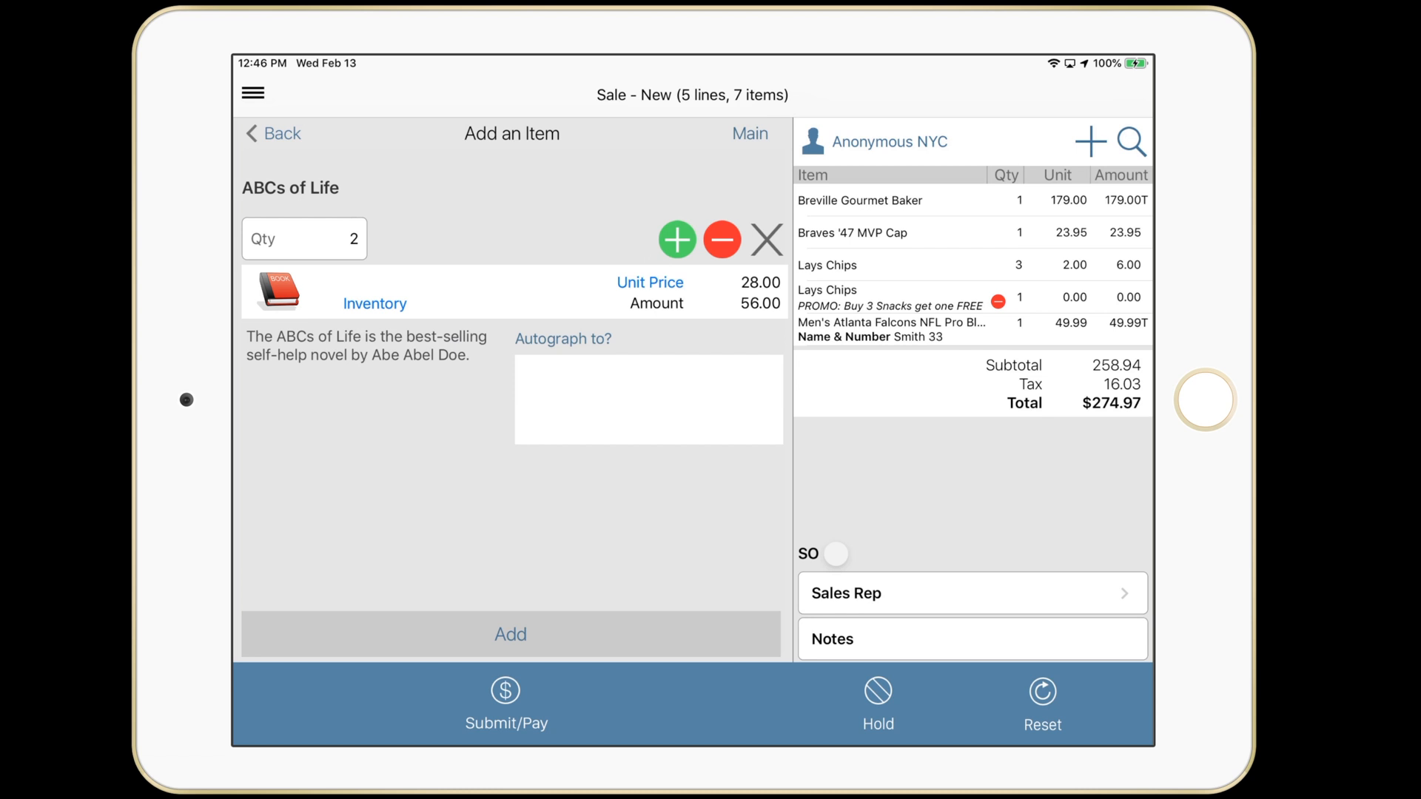
pyautogui.click(509, 634)
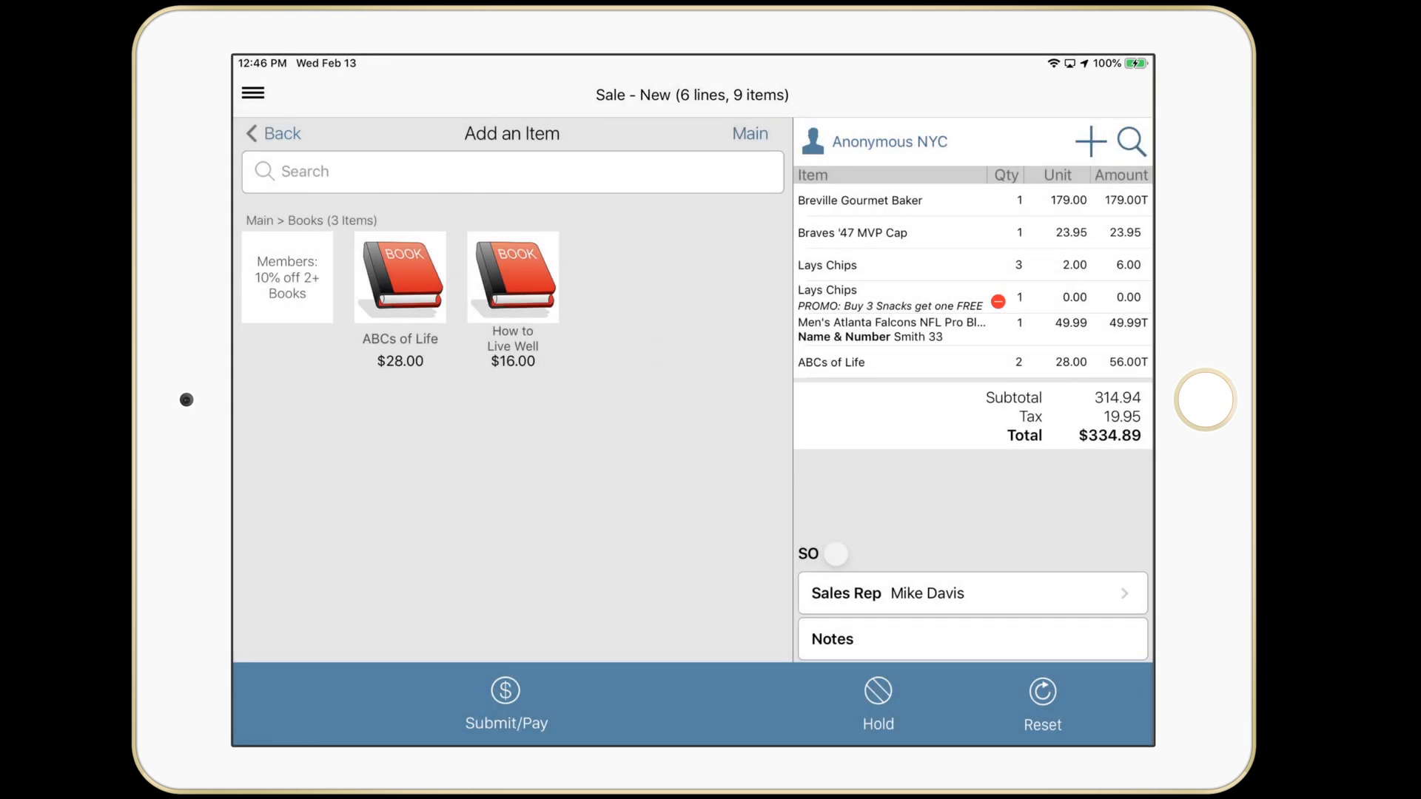
pyautogui.click(504, 704)
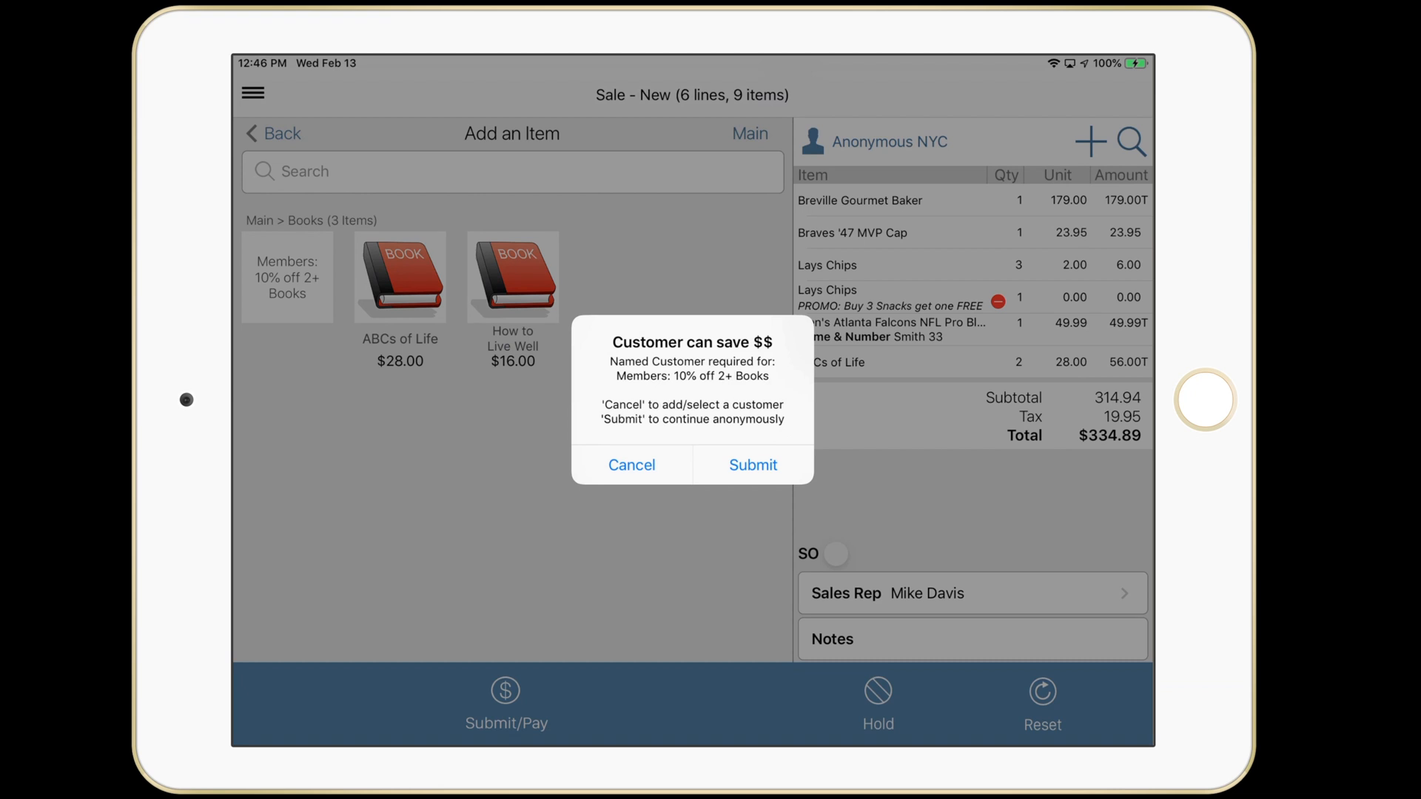
pyautogui.click(752, 465)
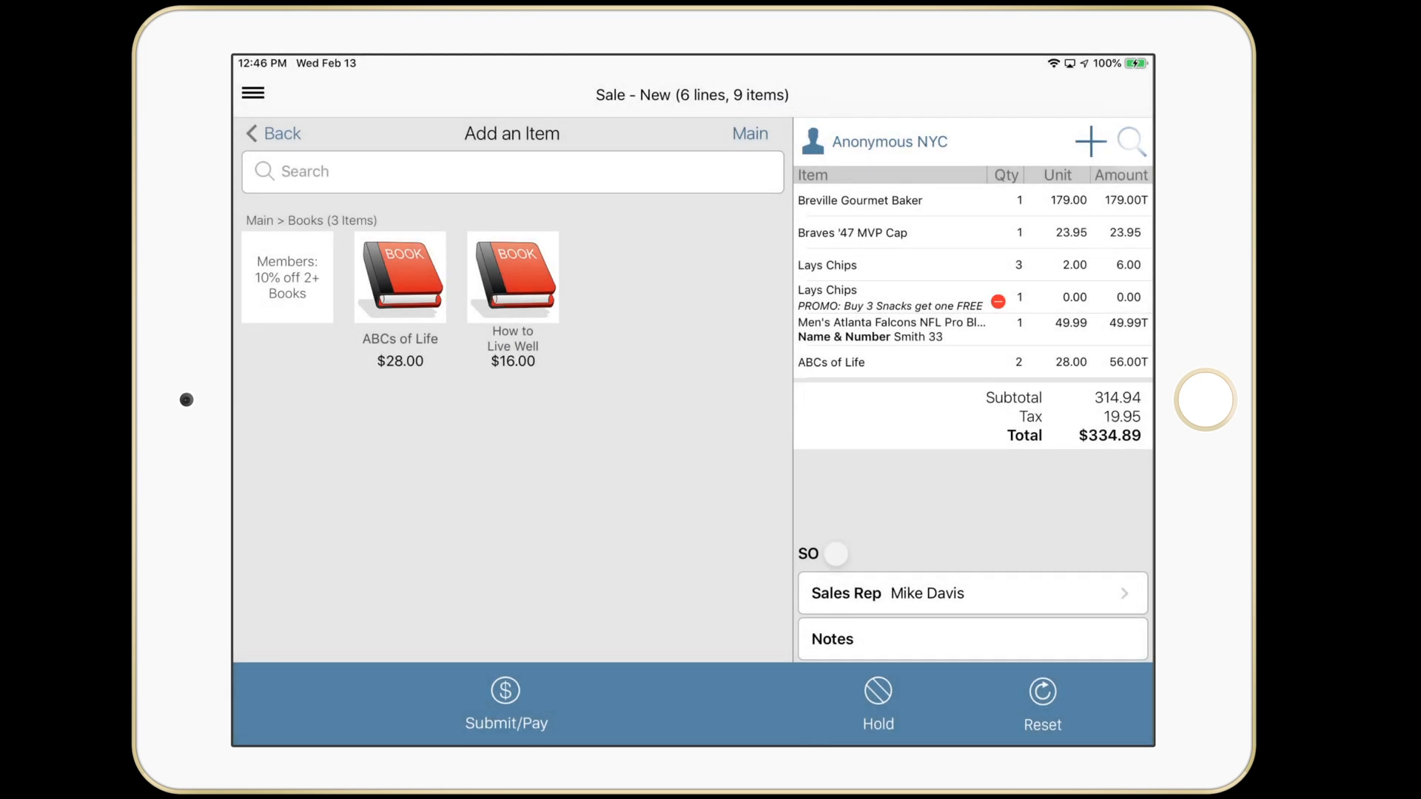
pyautogui.click(1091, 142)
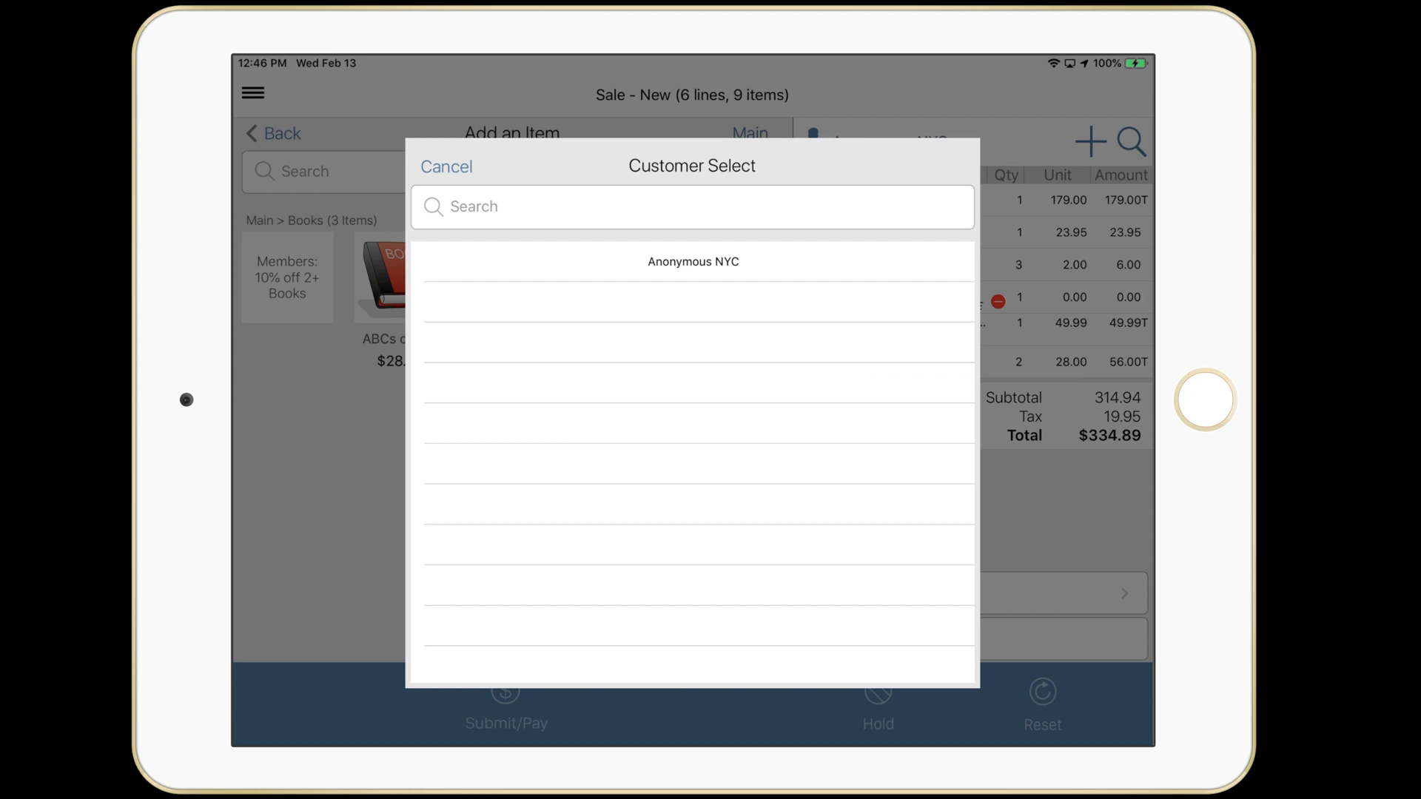
pyautogui.write('9805555')
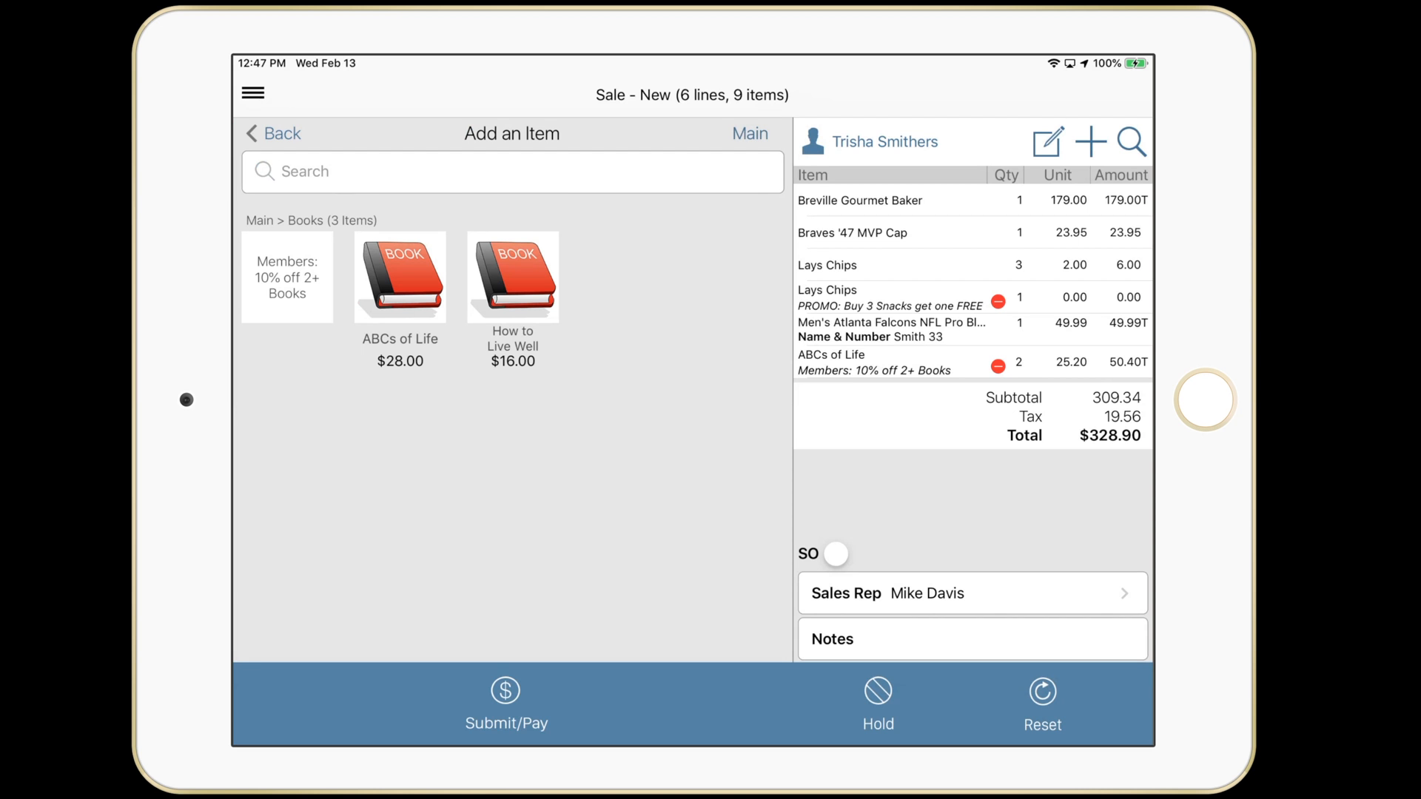
pyautogui.click(884, 142)
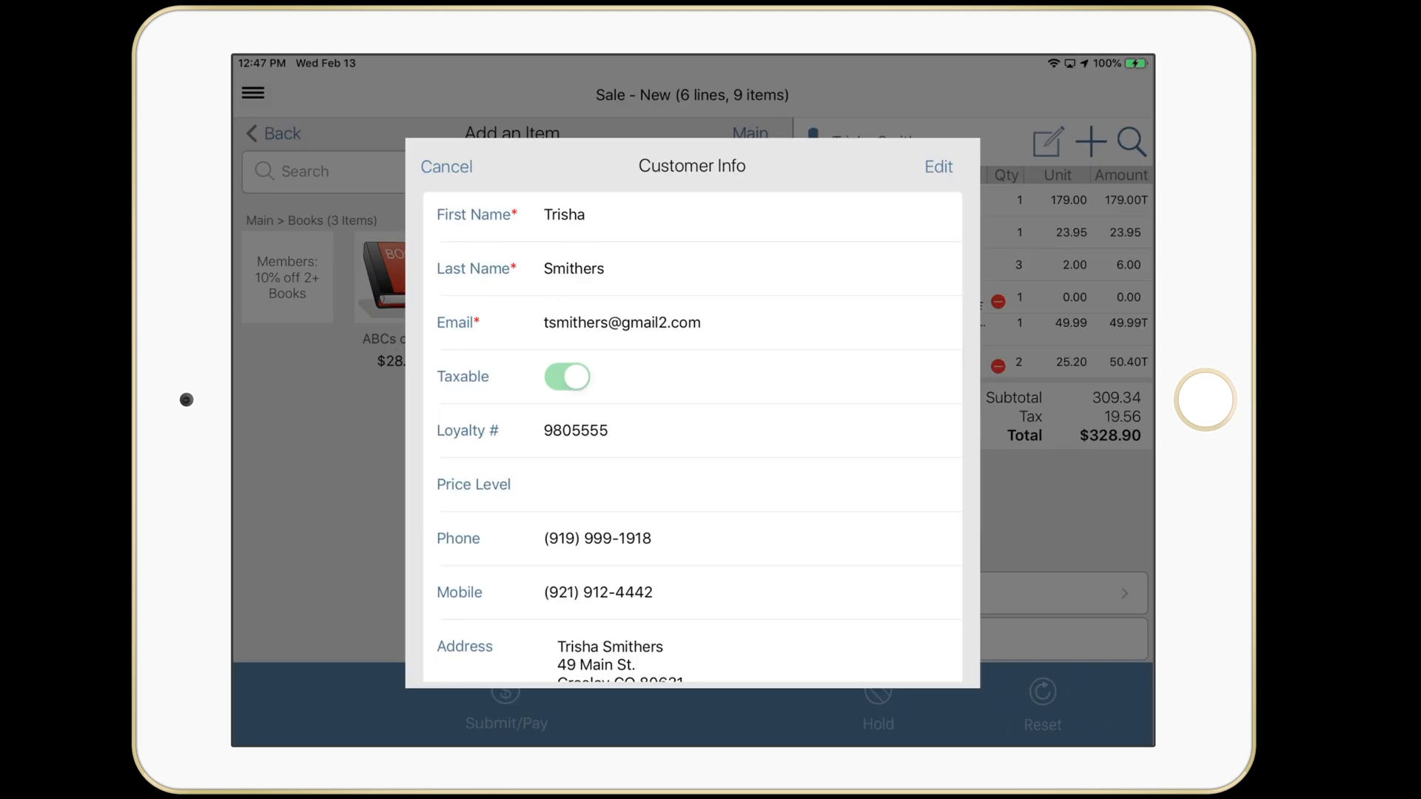
pyautogui.scroll(-3)
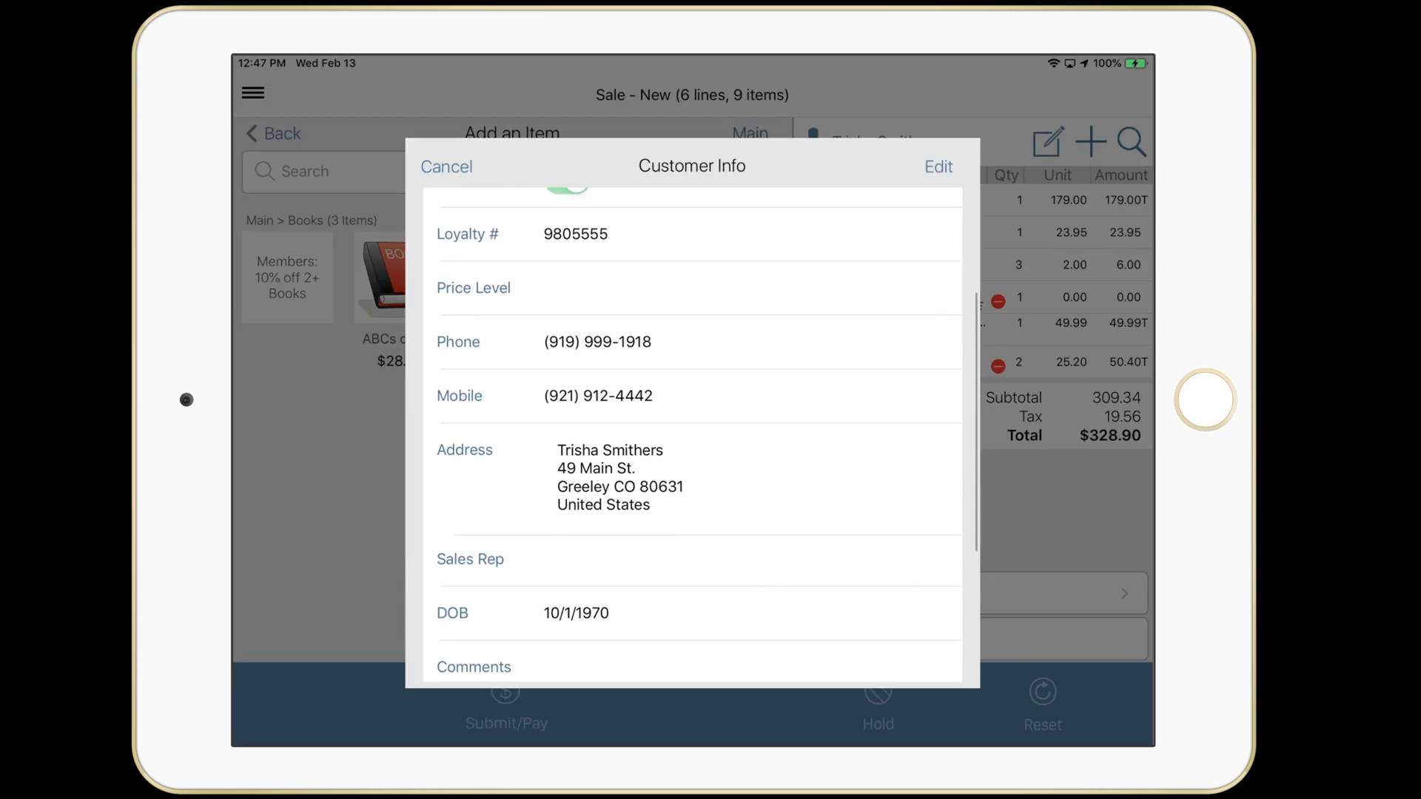
pyautogui.scroll(-3)
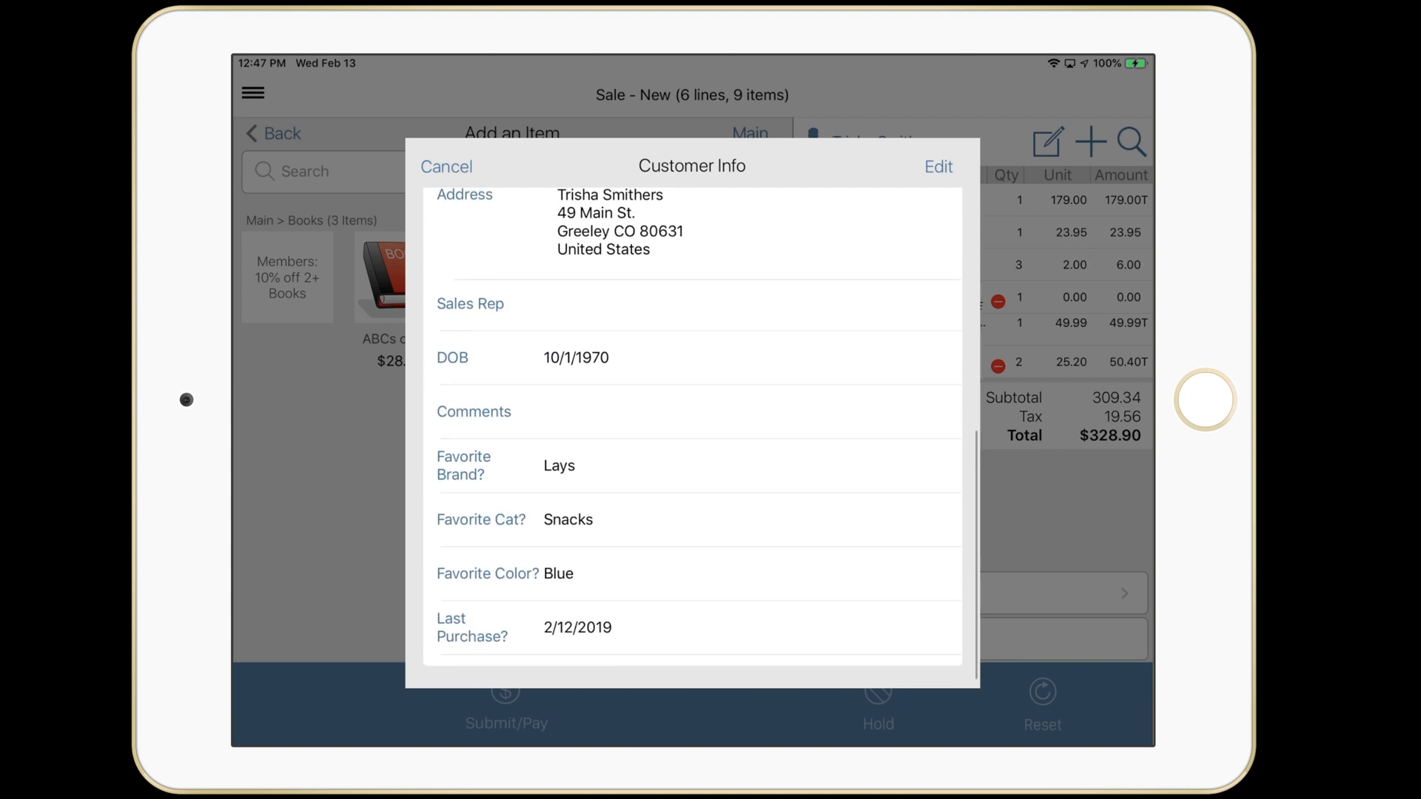
pyautogui.scroll(3)
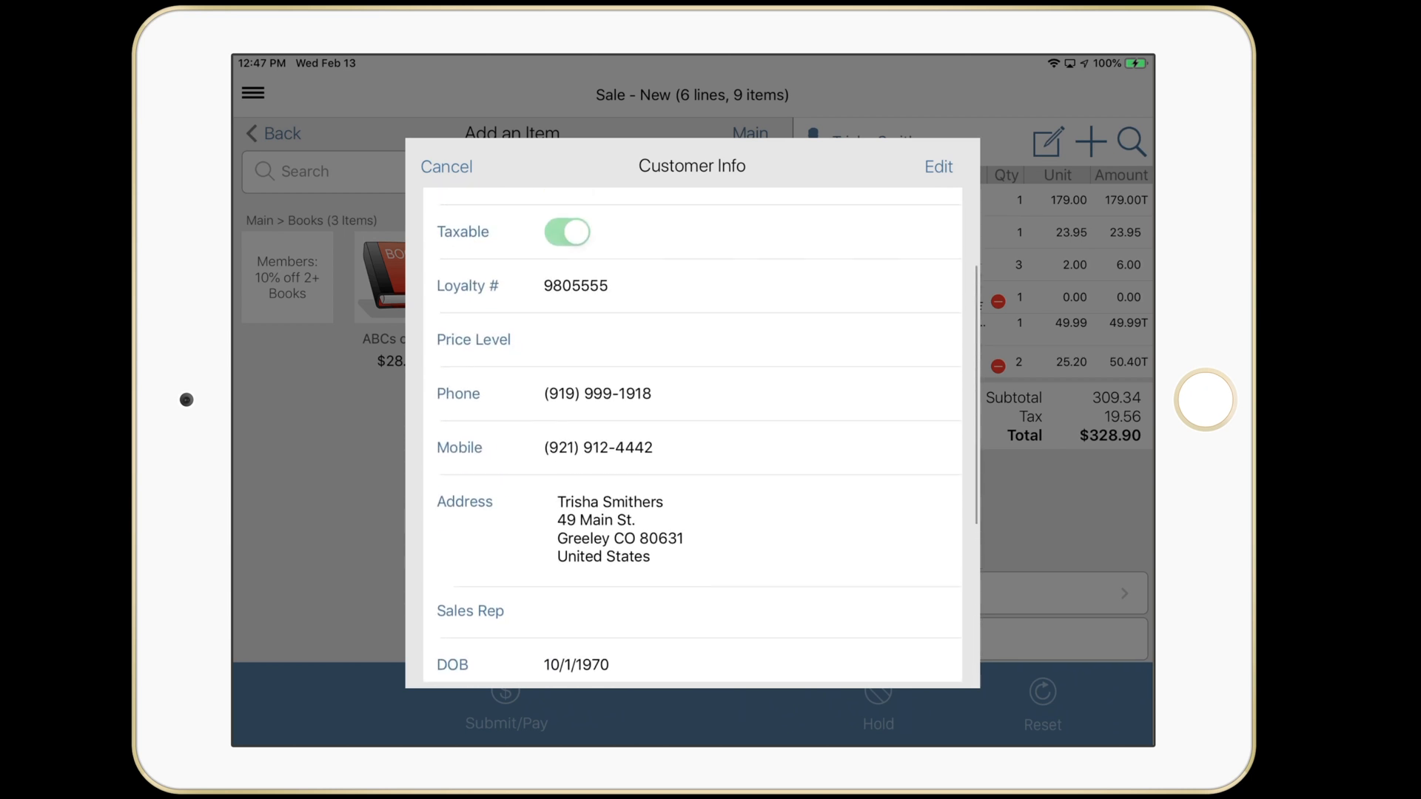
pyautogui.click(446, 167)
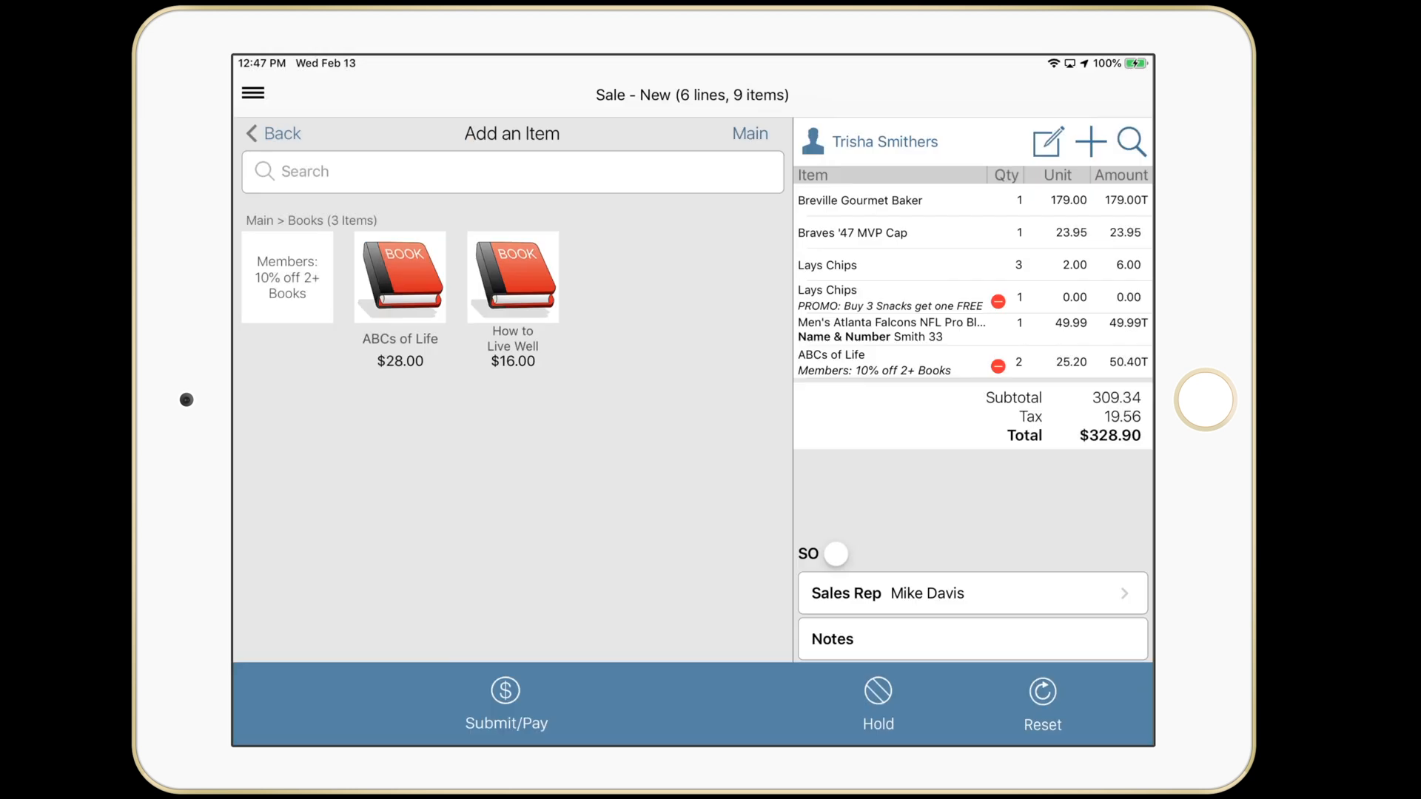
pyautogui.click(506, 705)
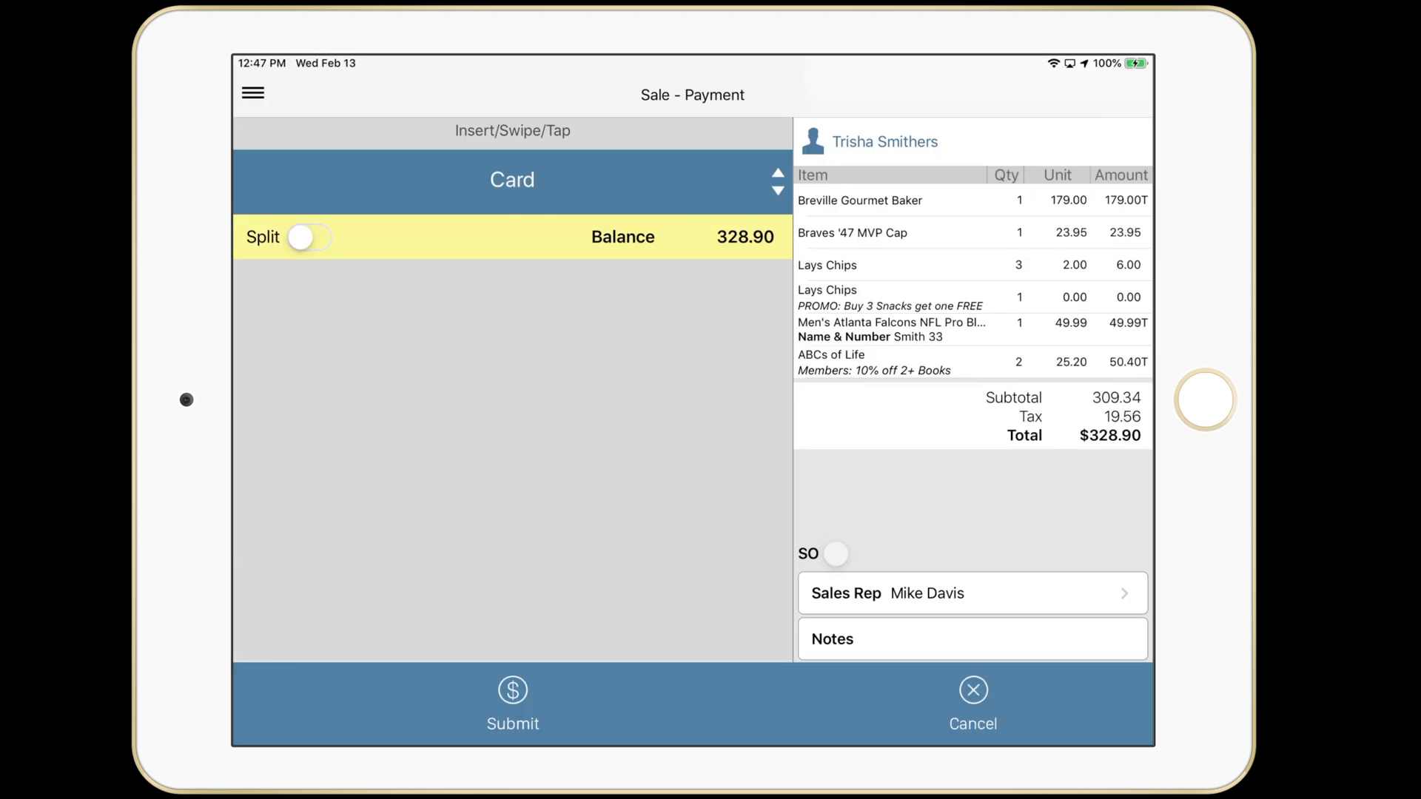
# - Complete the $328.90 sale and email its receipt to the customer, returning to a new empty sale
pyautogui.click(512, 702)
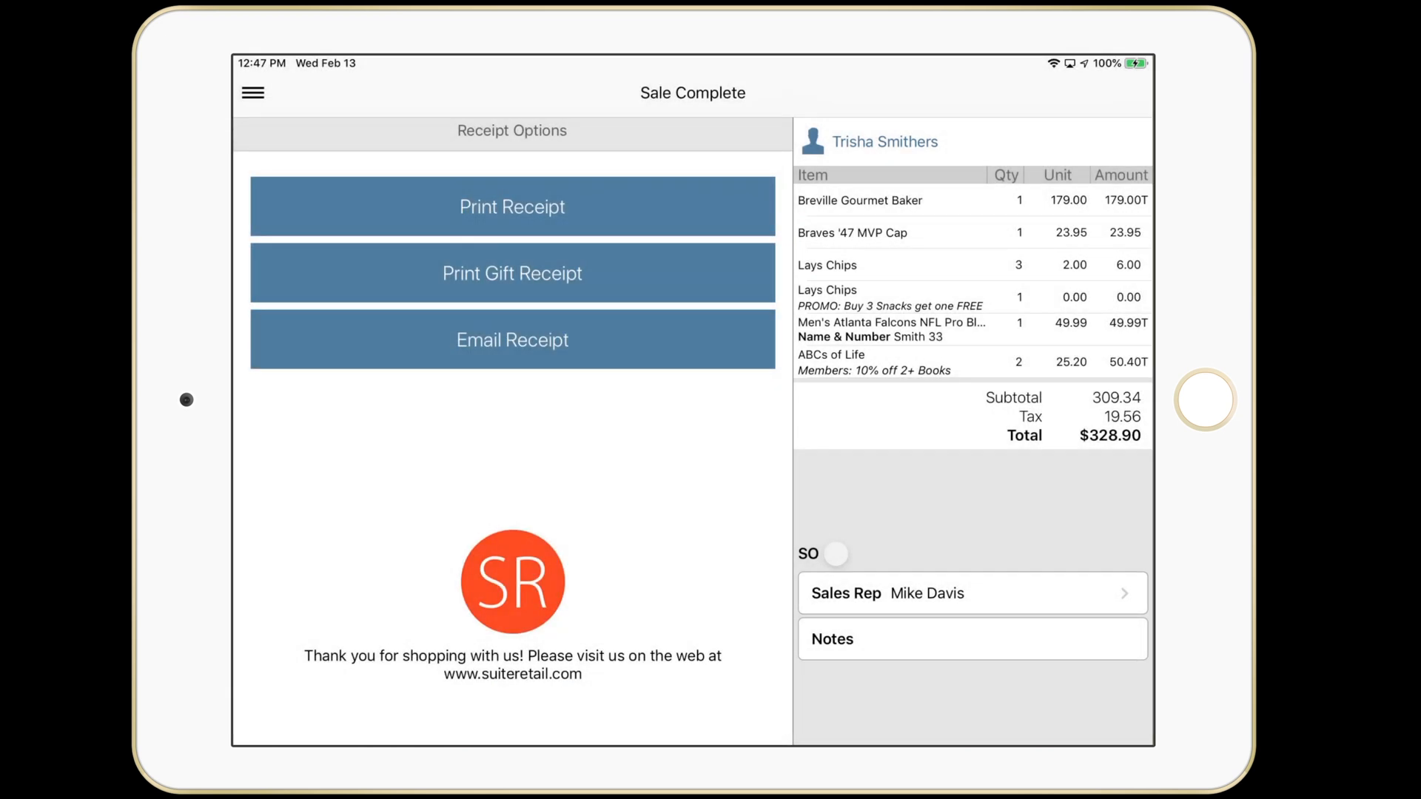
pyautogui.click(511, 341)
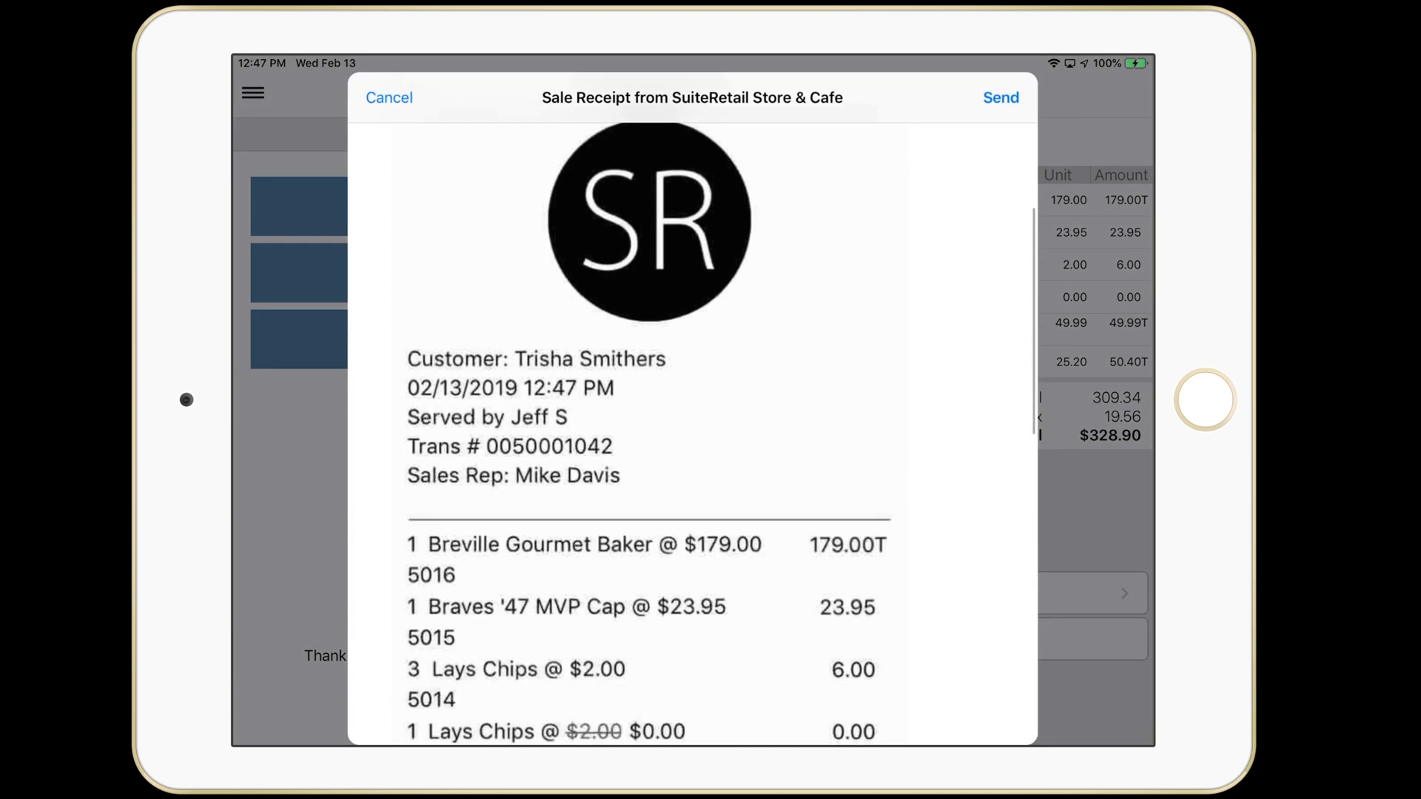
pyautogui.scroll(-3)
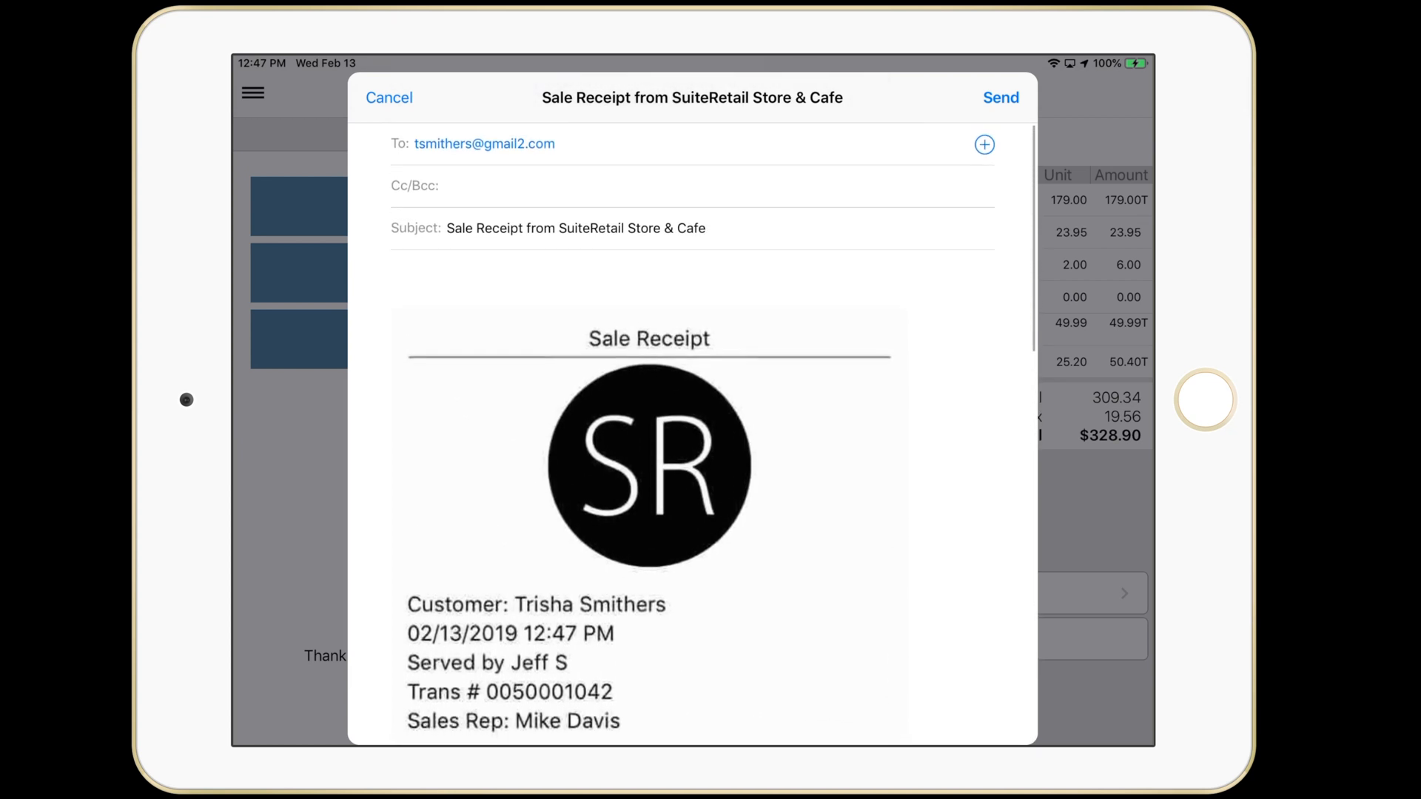
pyautogui.click(1001, 98)
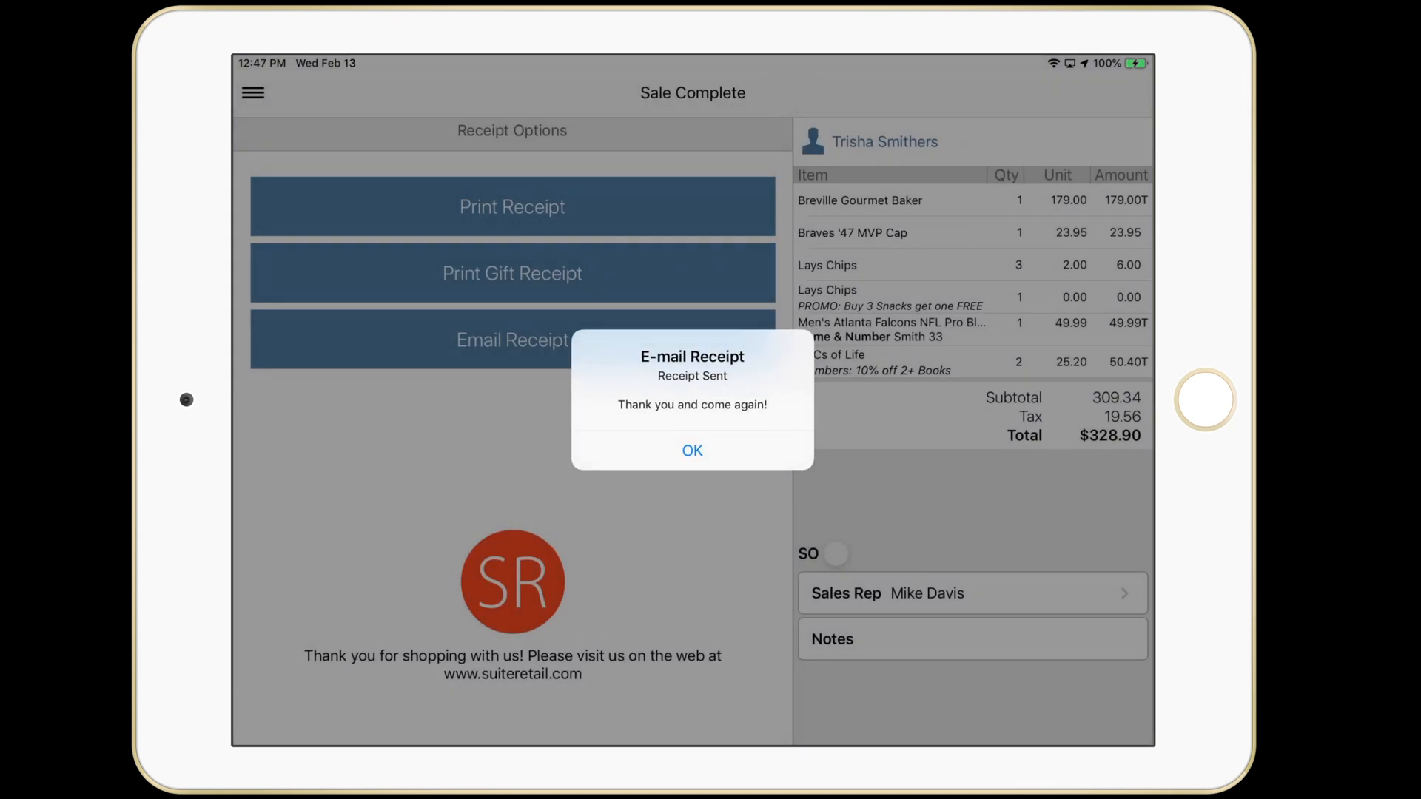
pyautogui.click(692, 450)
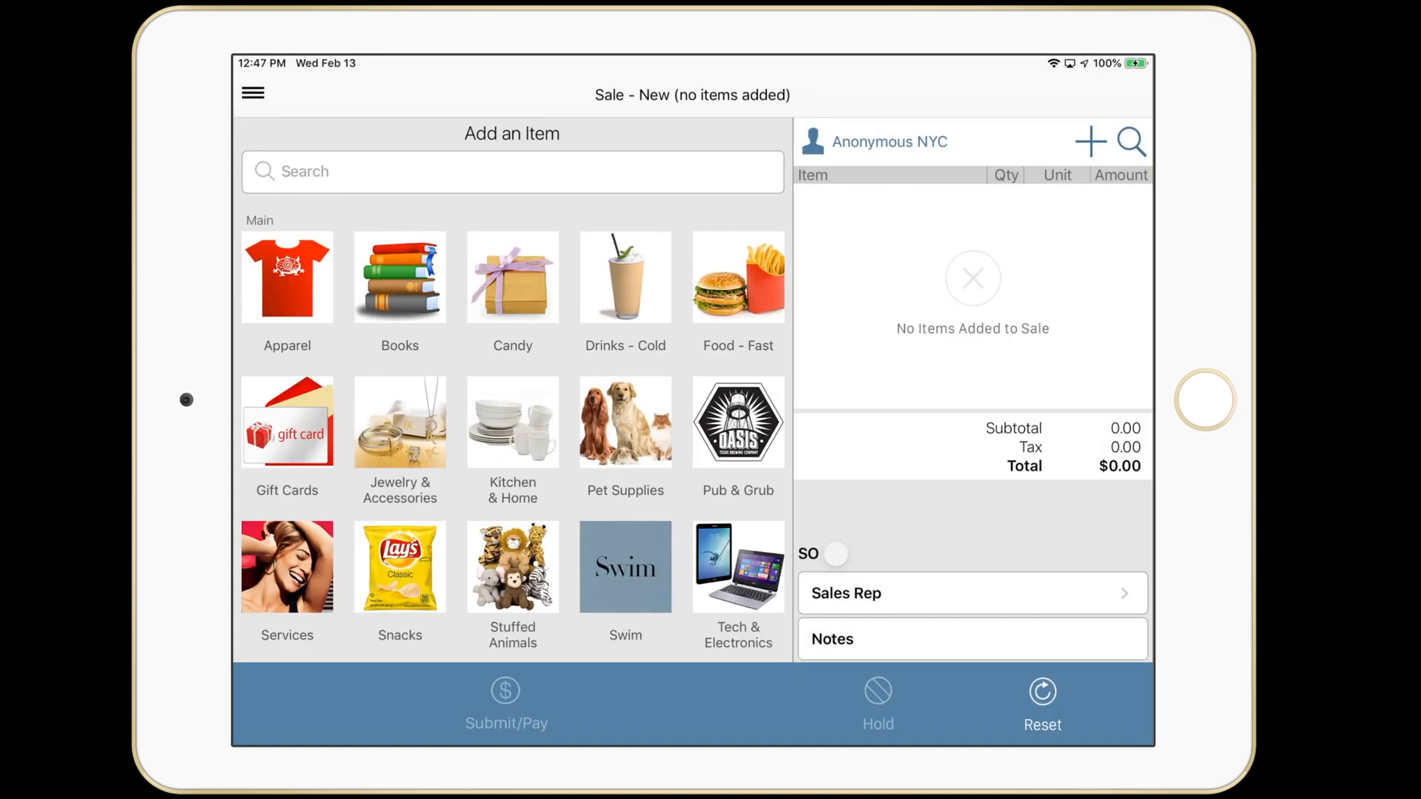
# - Return the Breville Gourmet Baker from her paid sale and refund $191.53 to the Visa card
pyautogui.click(252, 93)
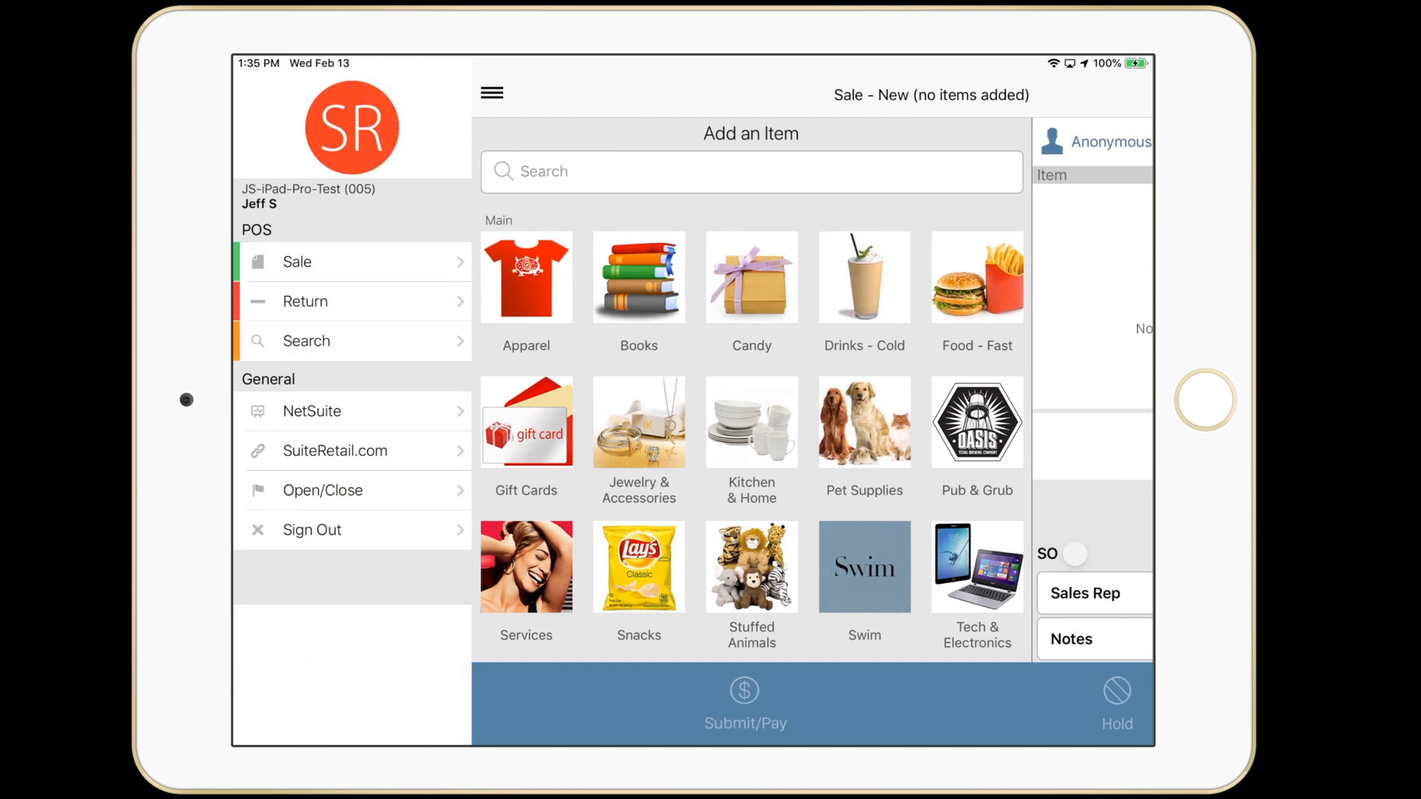
pyautogui.click(306, 340)
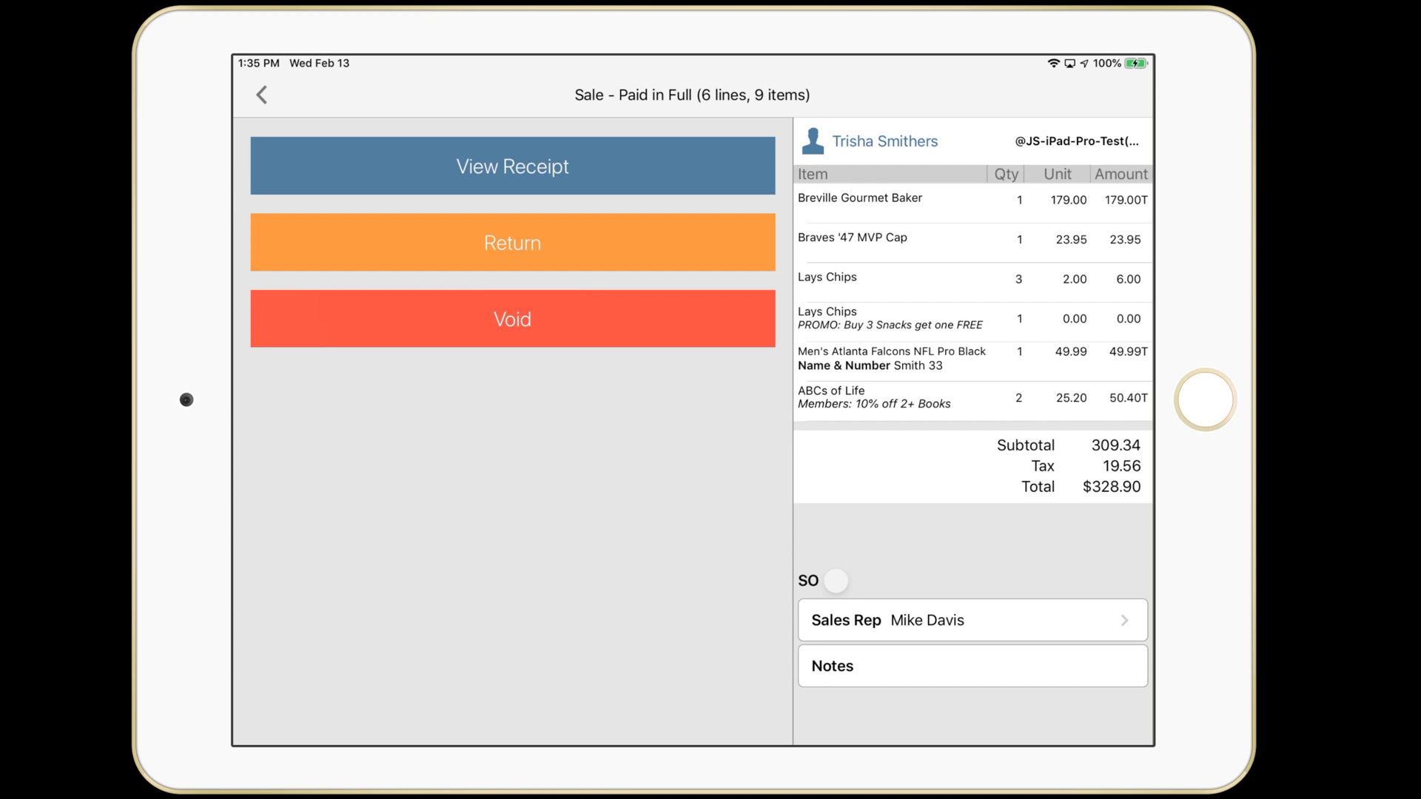
pyautogui.click(511, 241)
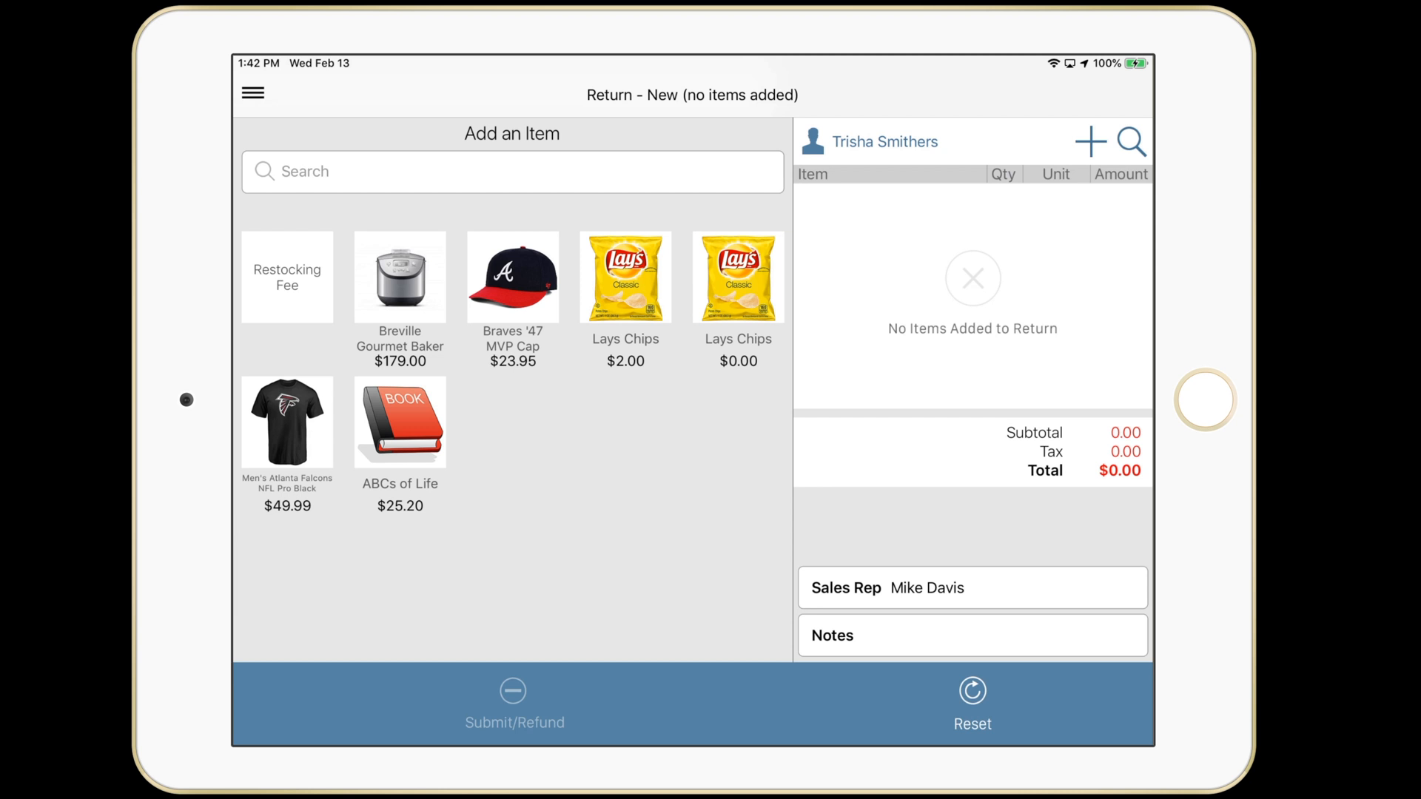
pyautogui.click(398, 277)
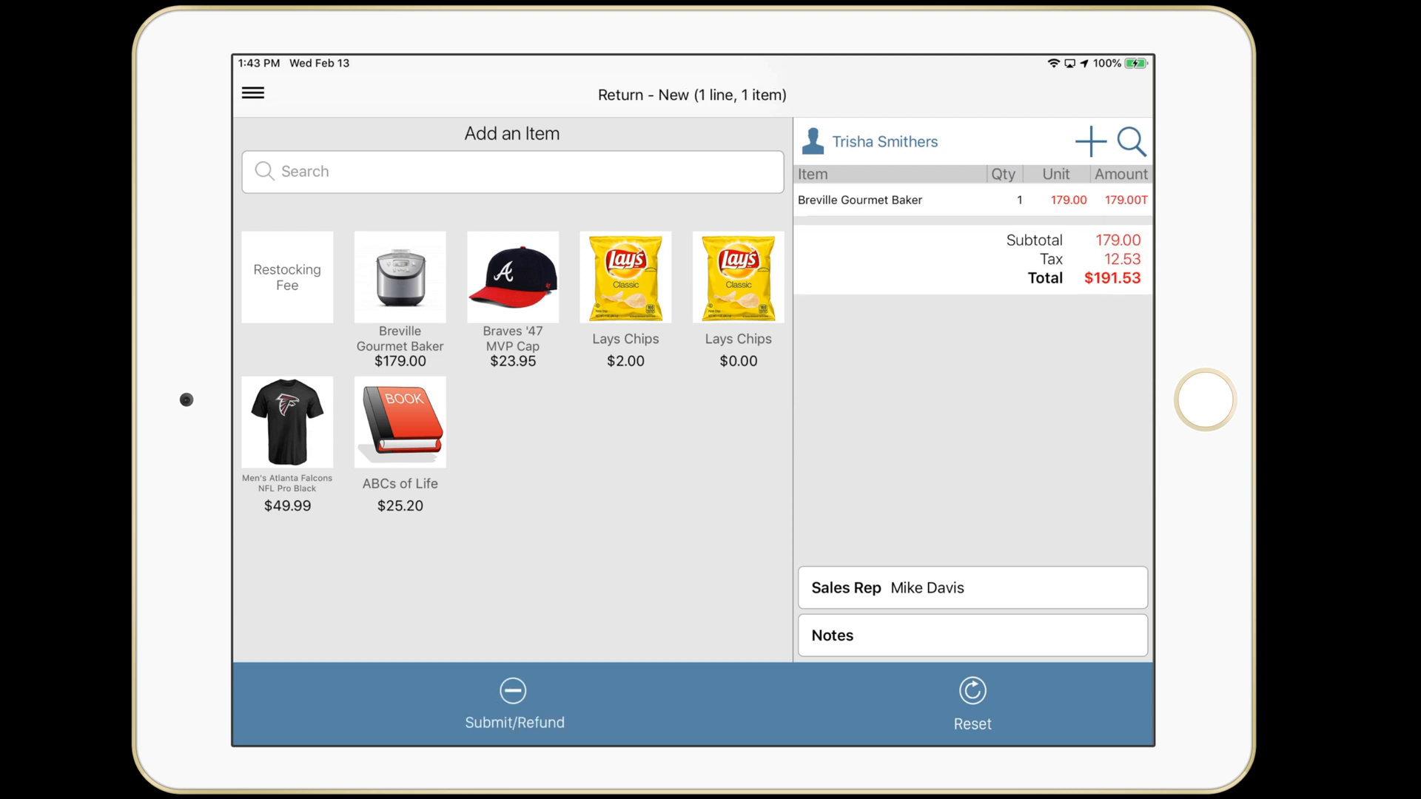
pyautogui.click(513, 705)
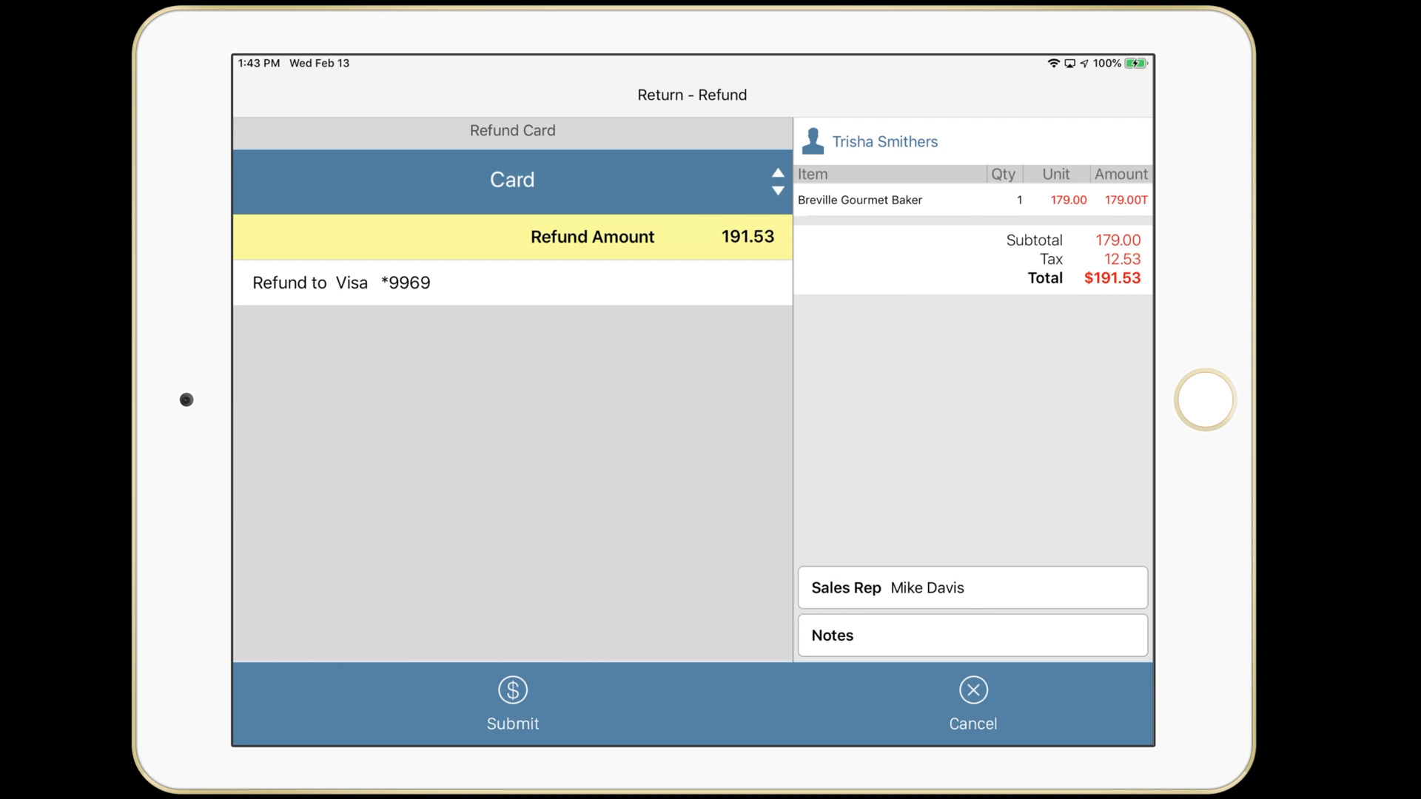
pyautogui.click(512, 704)
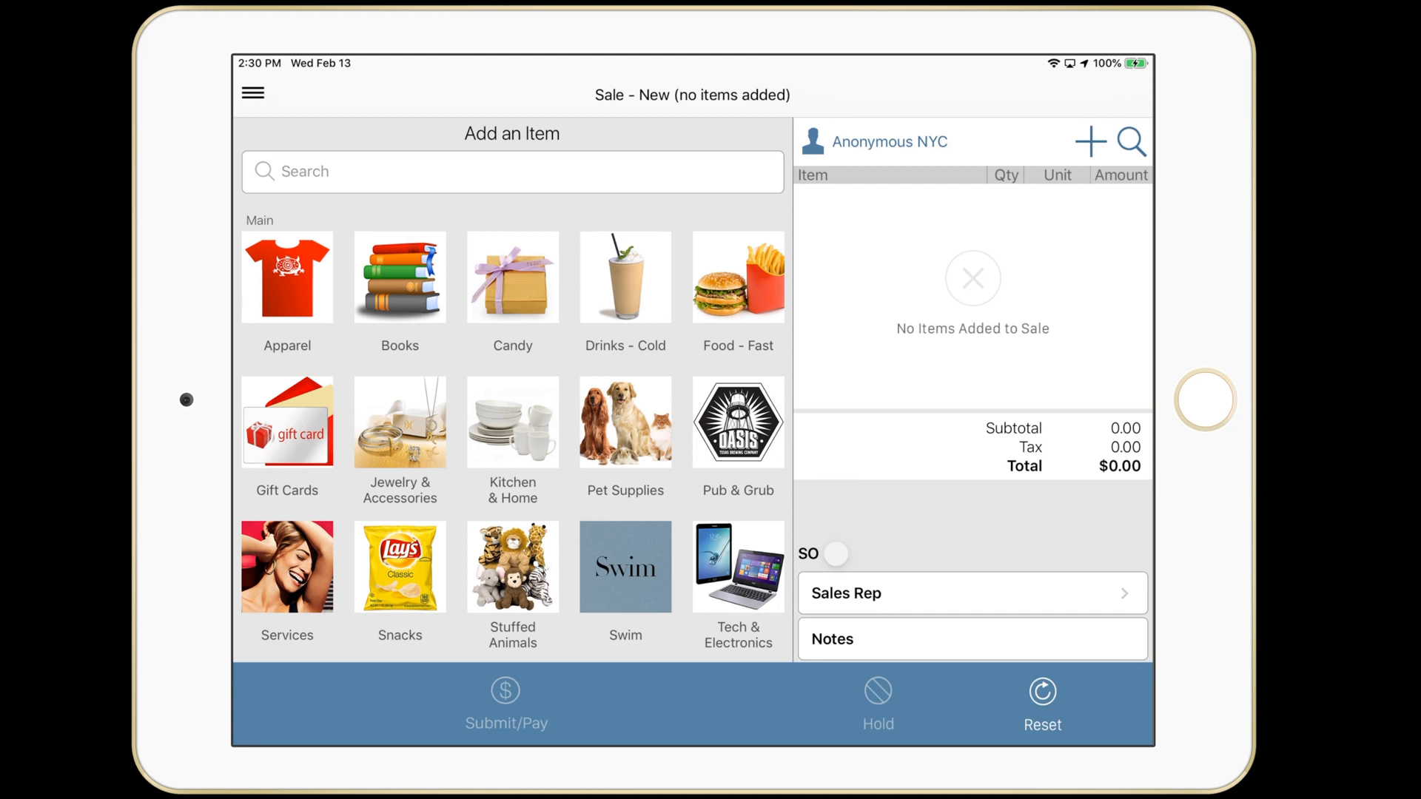
pyautogui.click(251, 92)
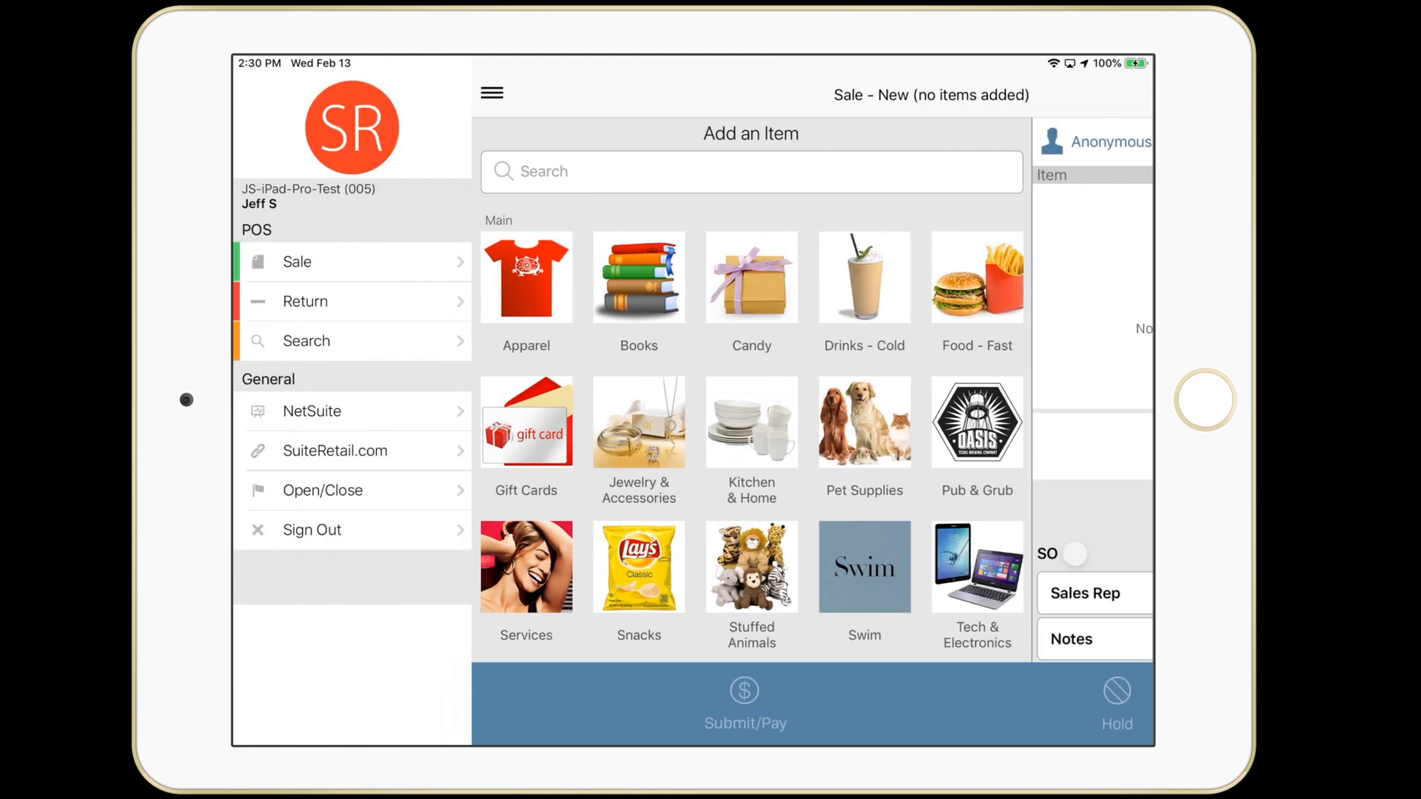
# - Log in to NetSuite within the app, reaching the Home dashboard with In-Store PickUp sales orders
pyautogui.click(311, 409)
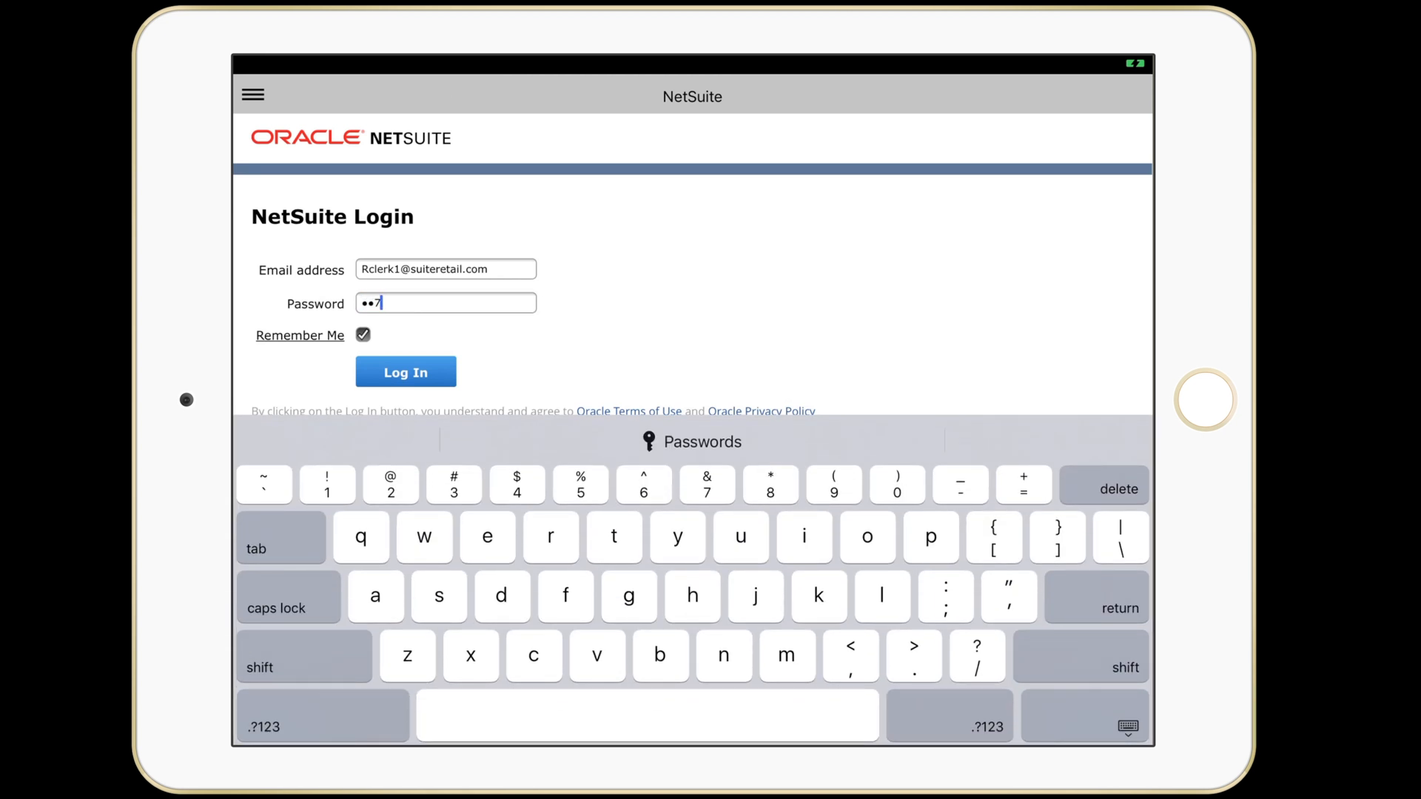
pyautogui.click(658, 655)
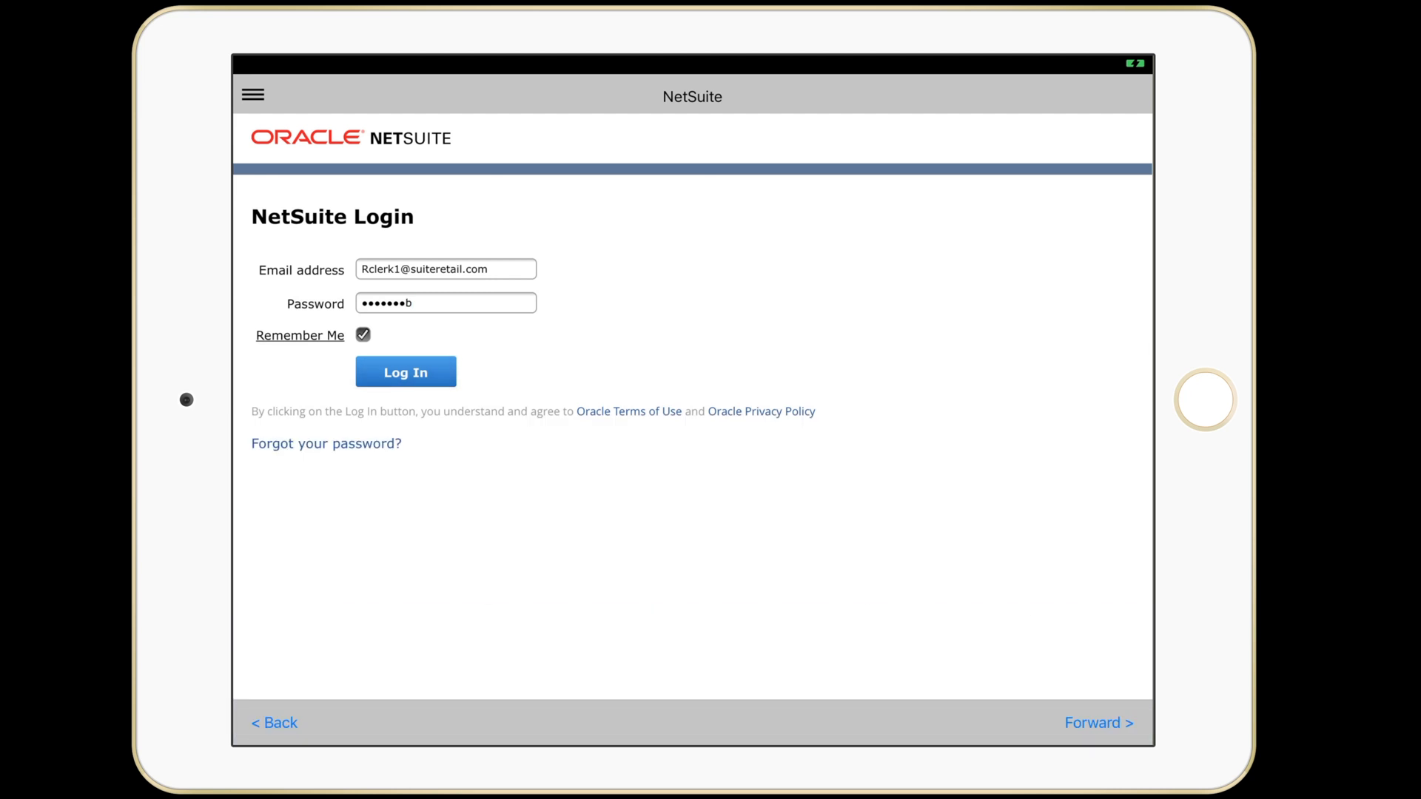
pyautogui.click(406, 371)
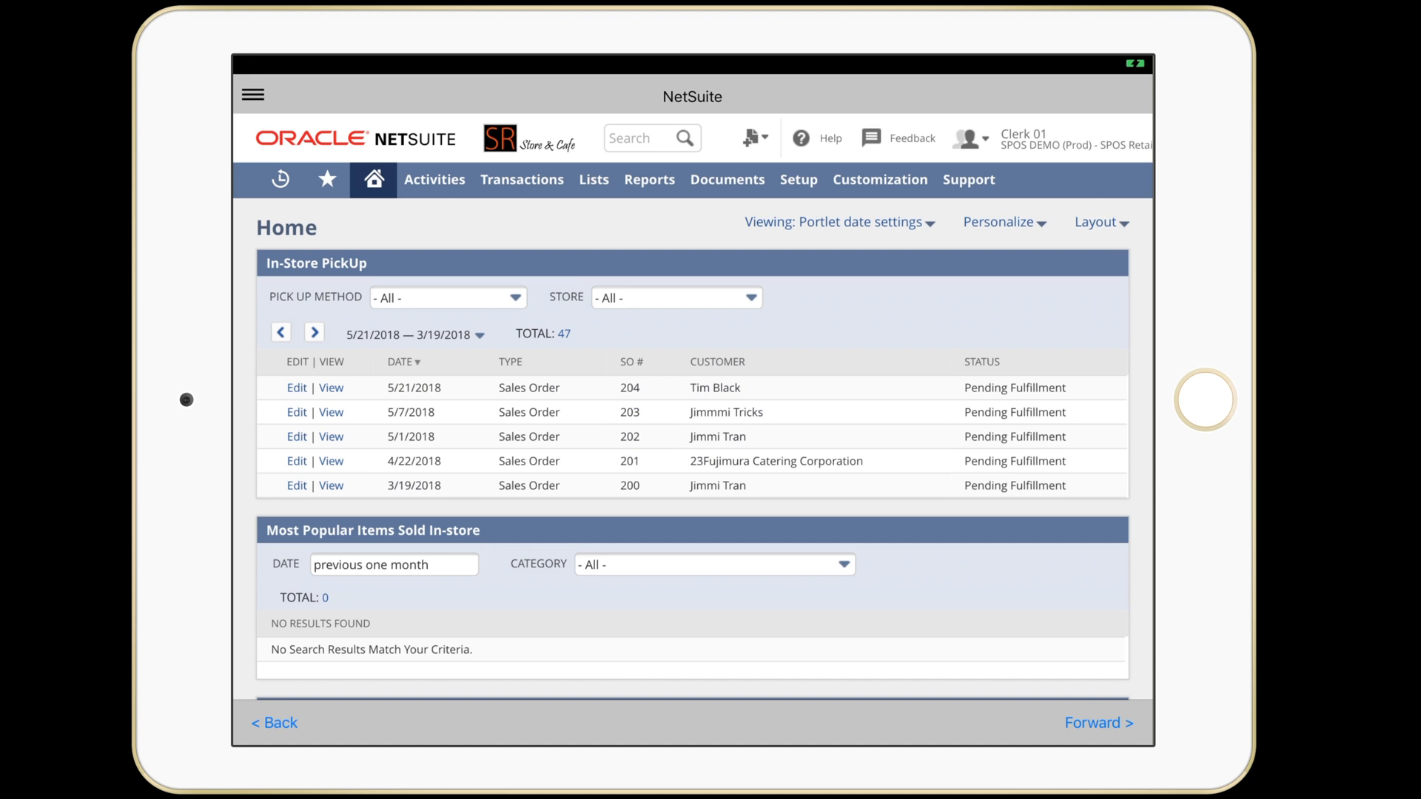
pyautogui.click(253, 95)
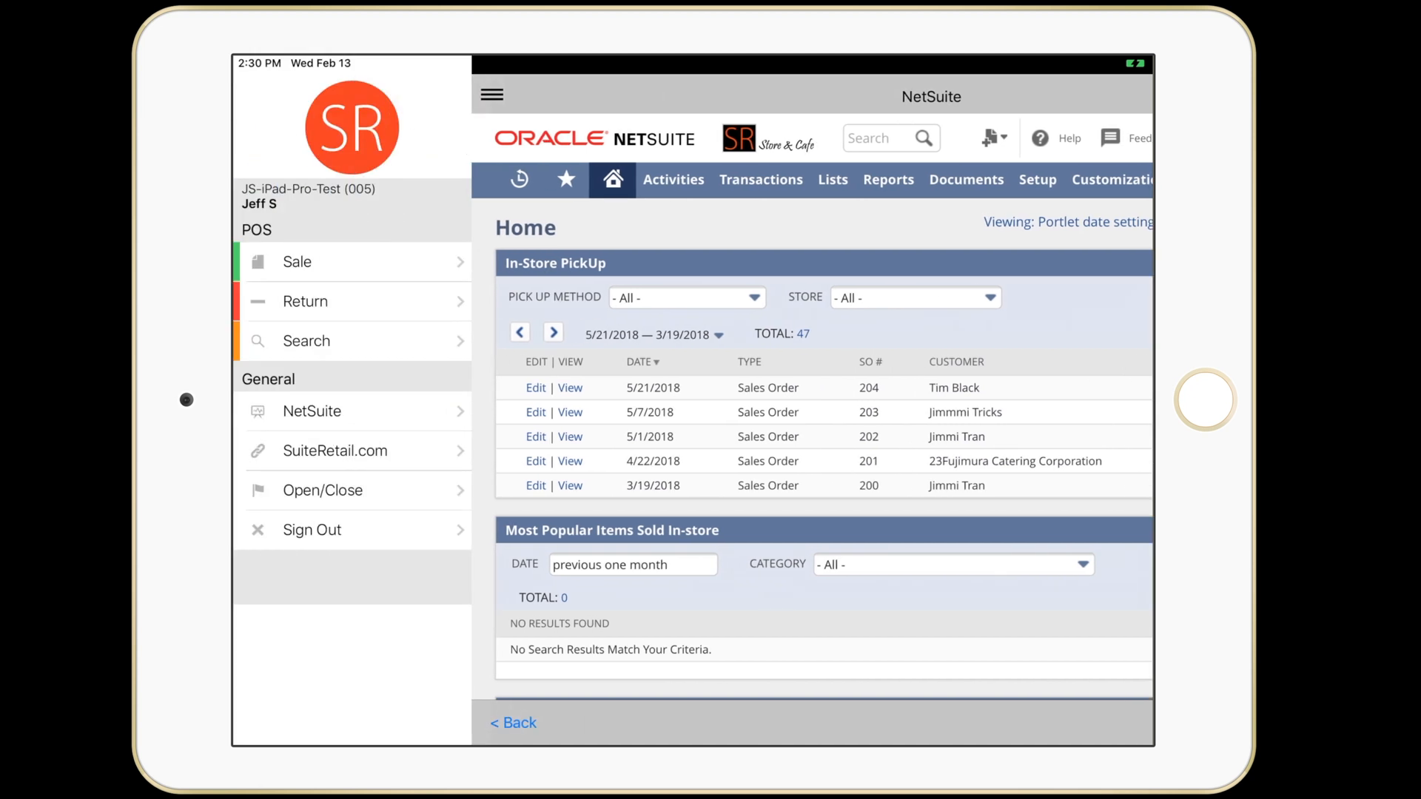
# - Browse the SuiteRetail.com website from the side menu, then return to the new sale
pyautogui.click(334, 450)
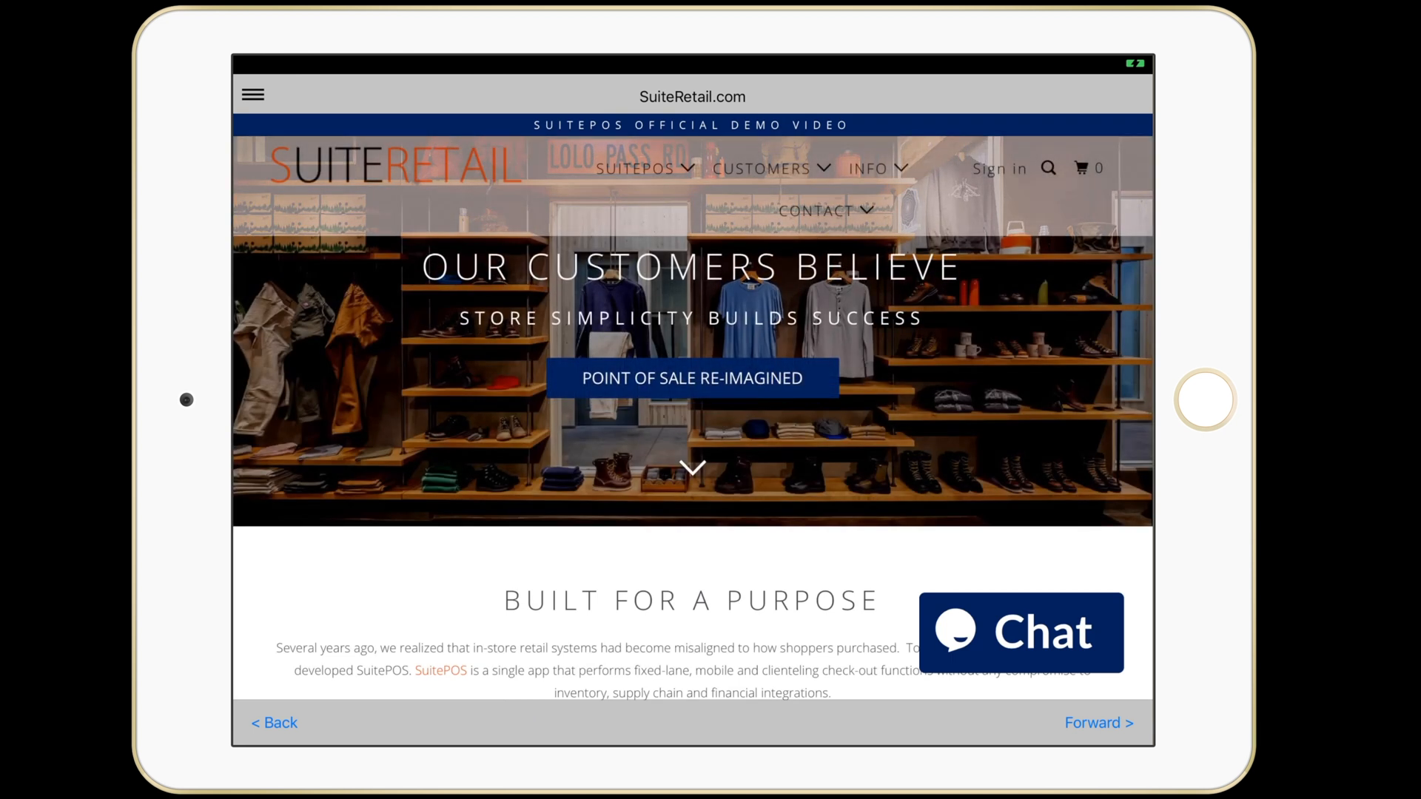
pyautogui.click(253, 95)
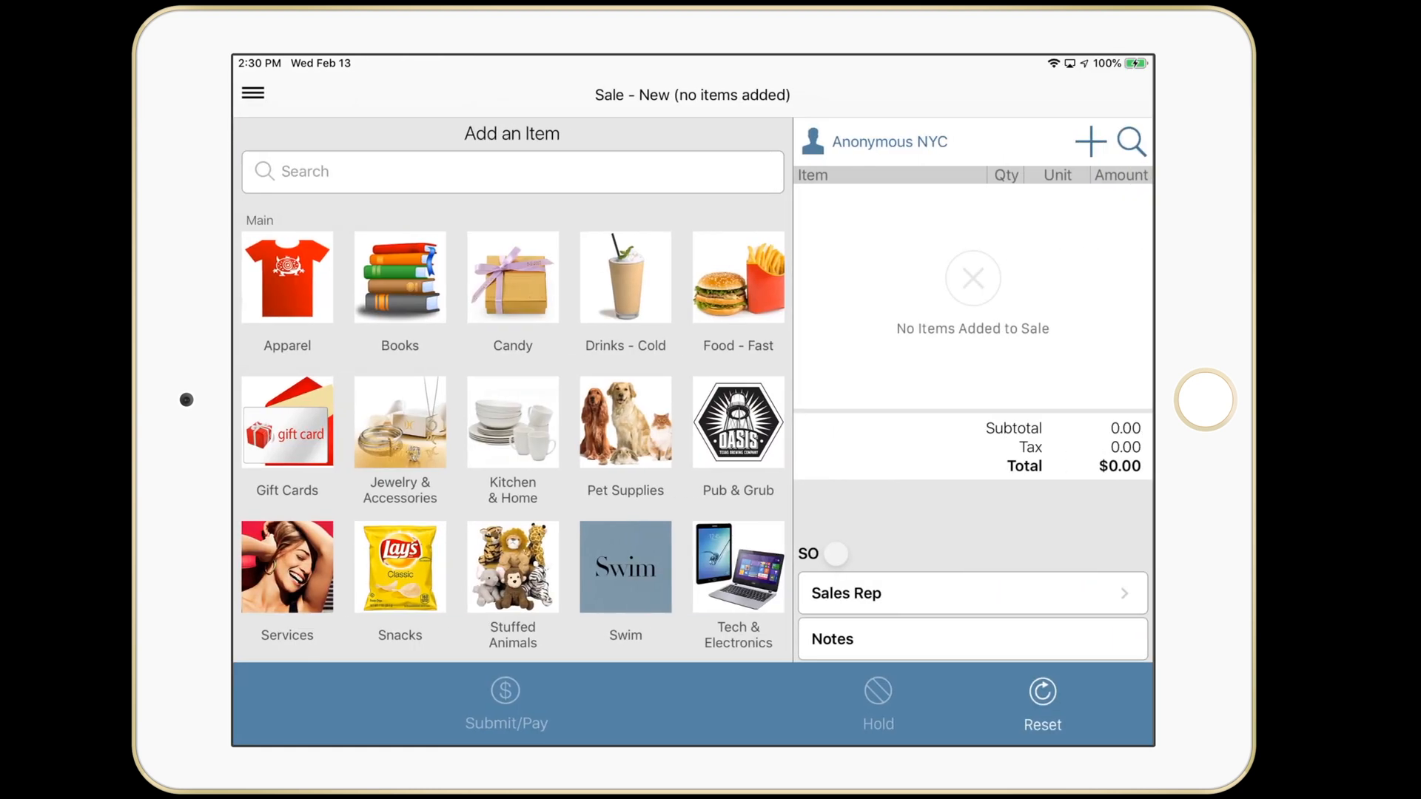
pyautogui.click(253, 92)
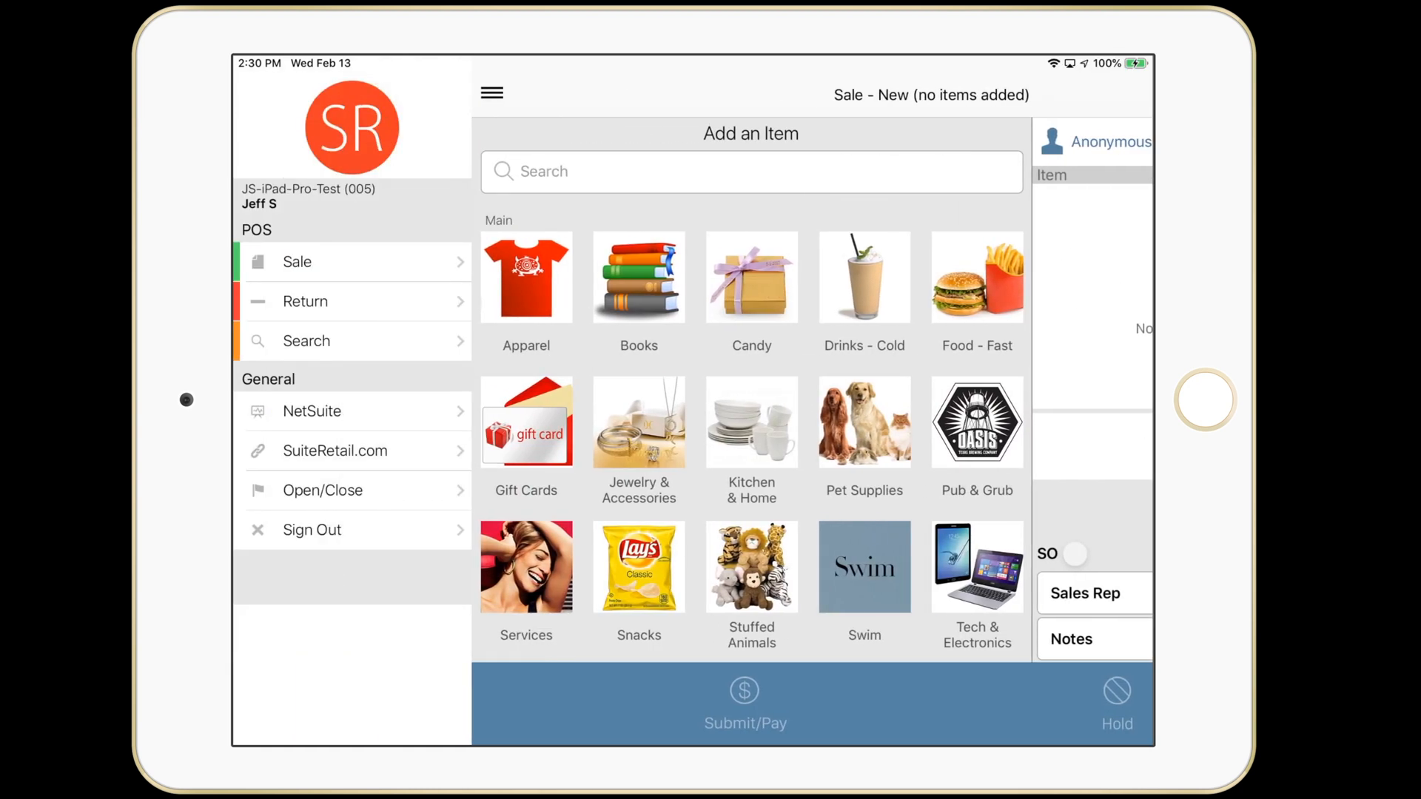
pyautogui.click(312, 529)
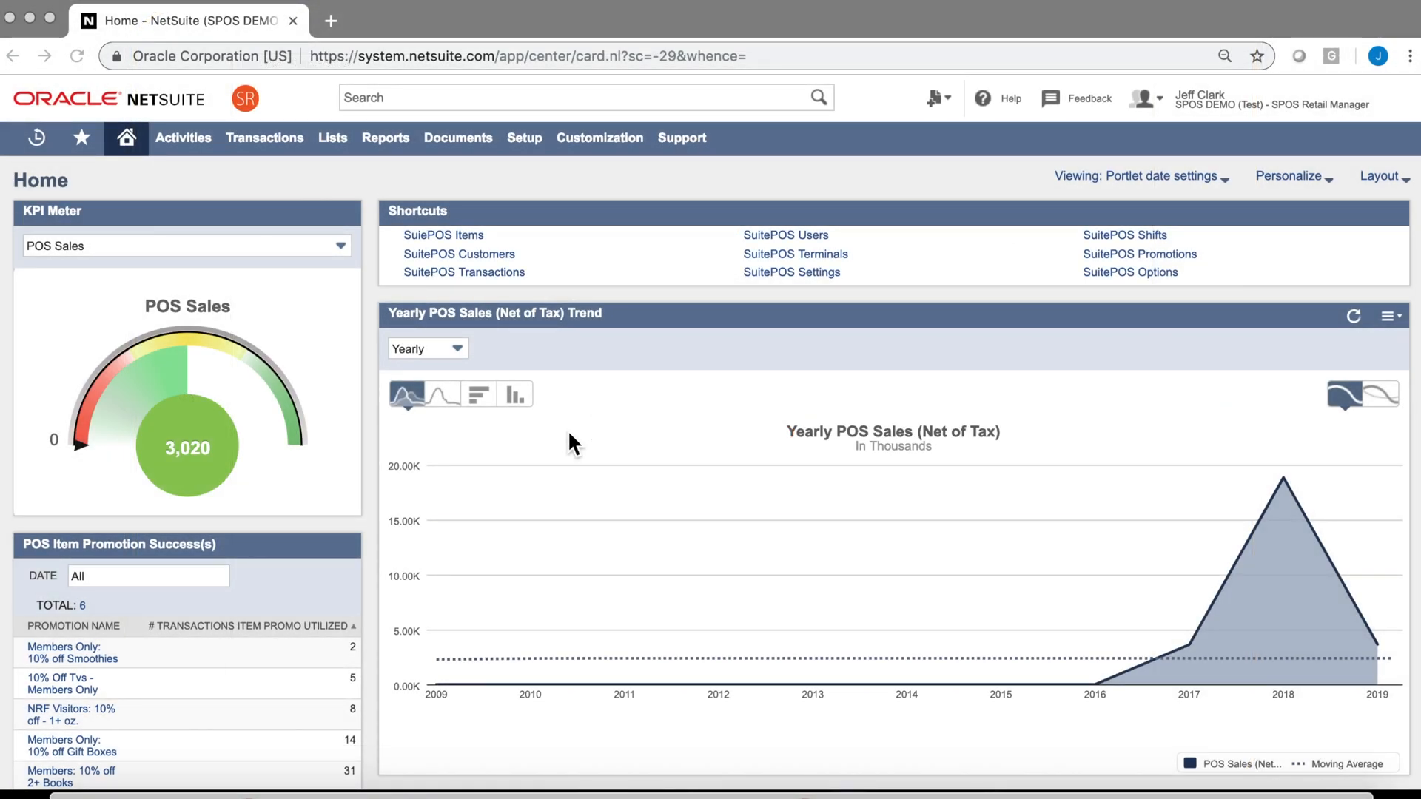
pyautogui.moveTo(466, 240)
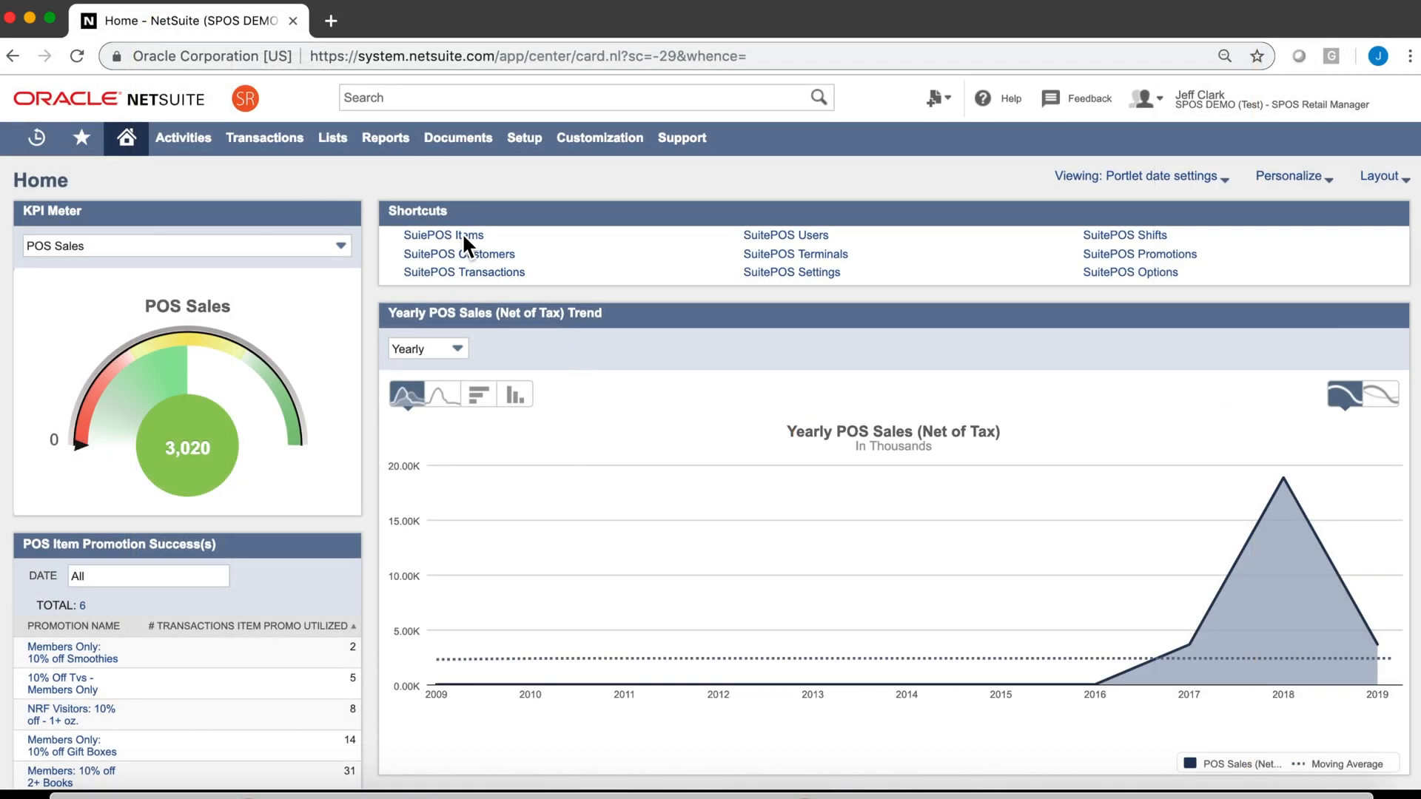
# - List the SuitePOS items from the dashboard shortcut and view the ABCs of Life inventory item record
pyautogui.click(443, 235)
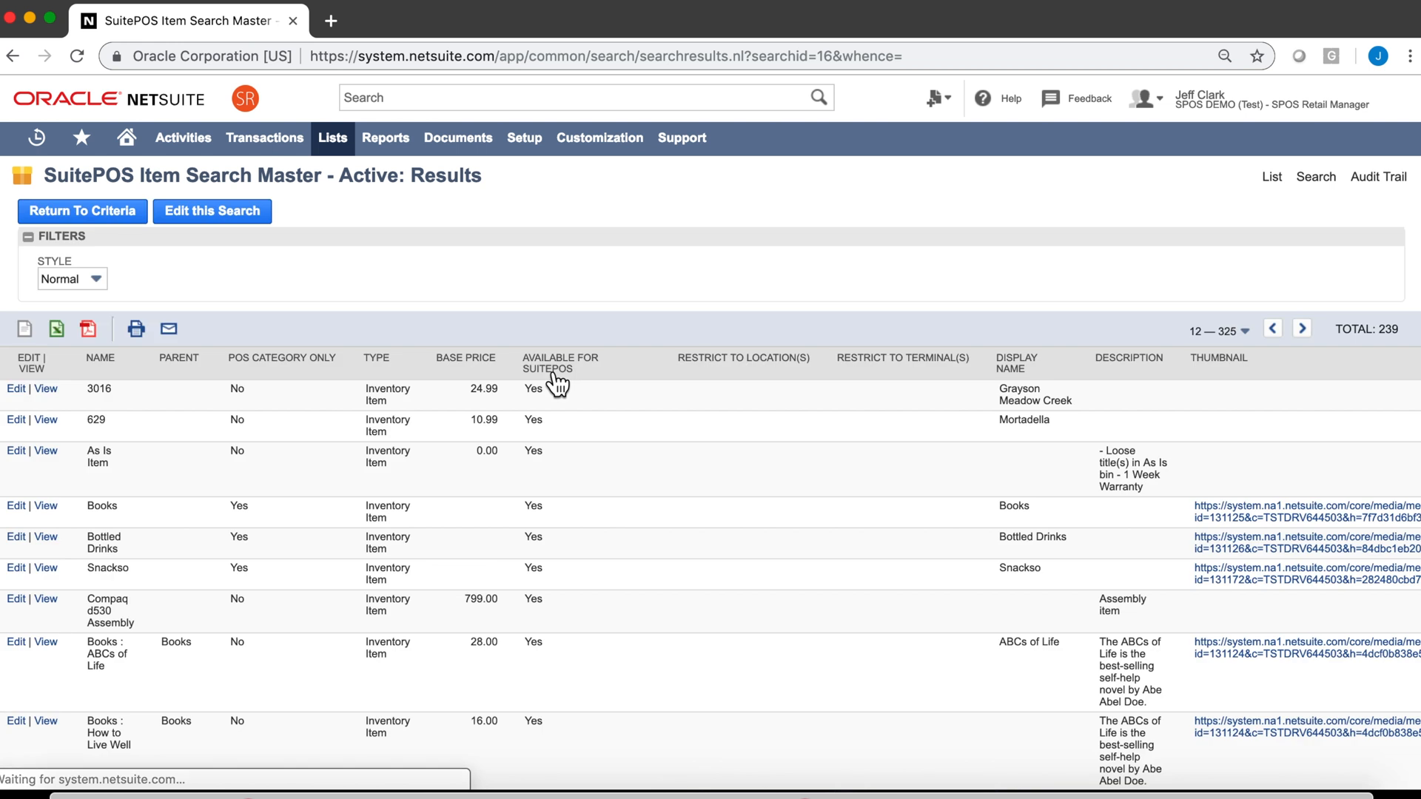
pyautogui.moveTo(536, 324)
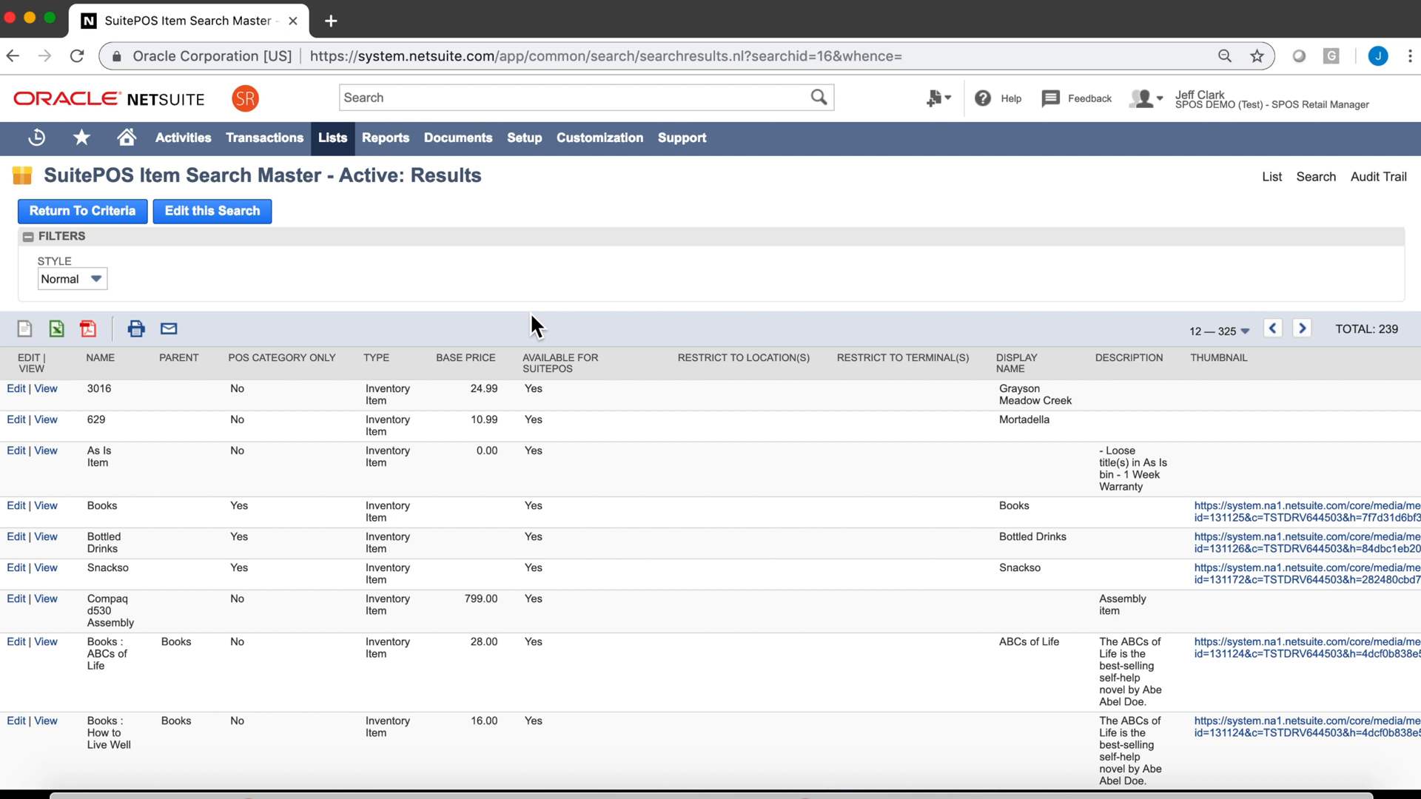
pyautogui.moveTo(46, 641)
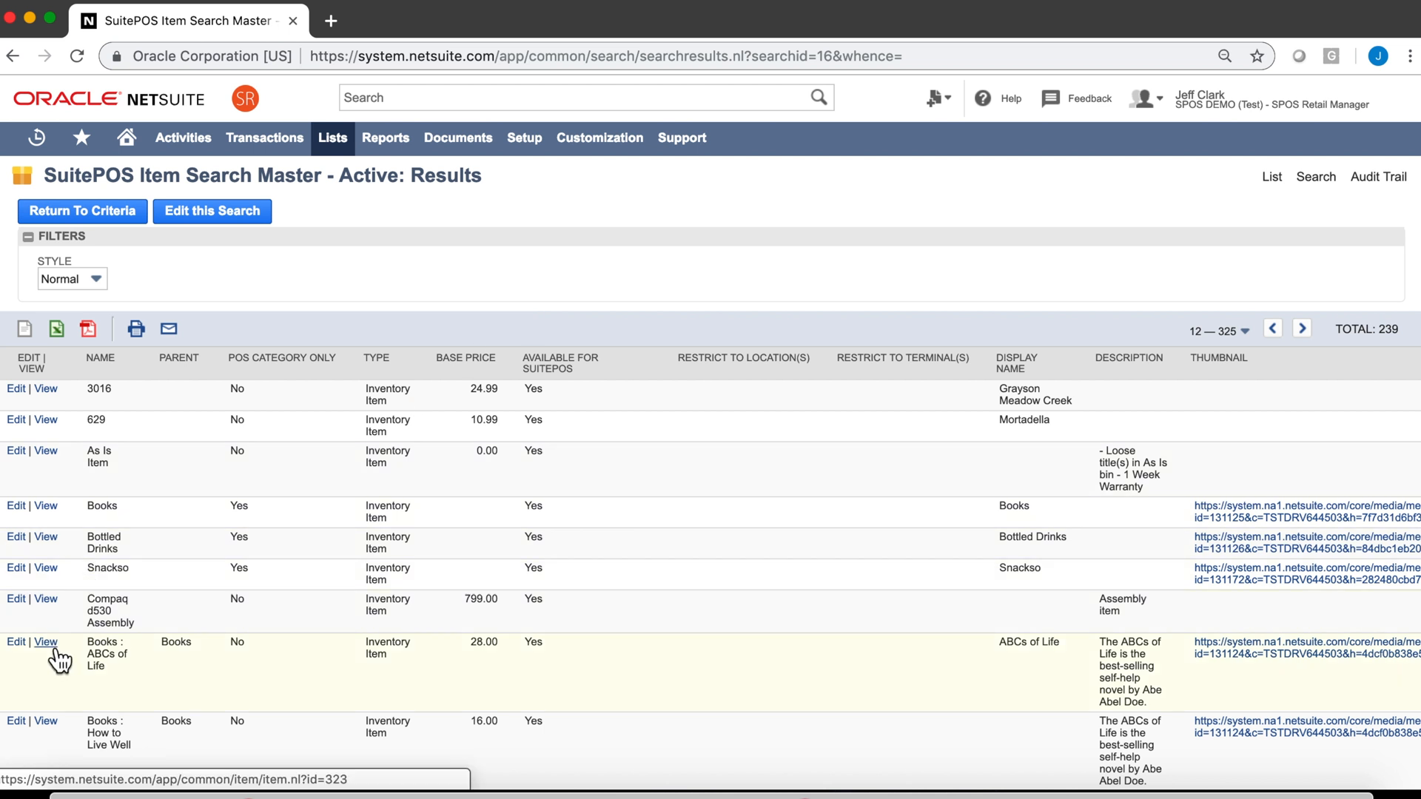
pyautogui.click(45, 641)
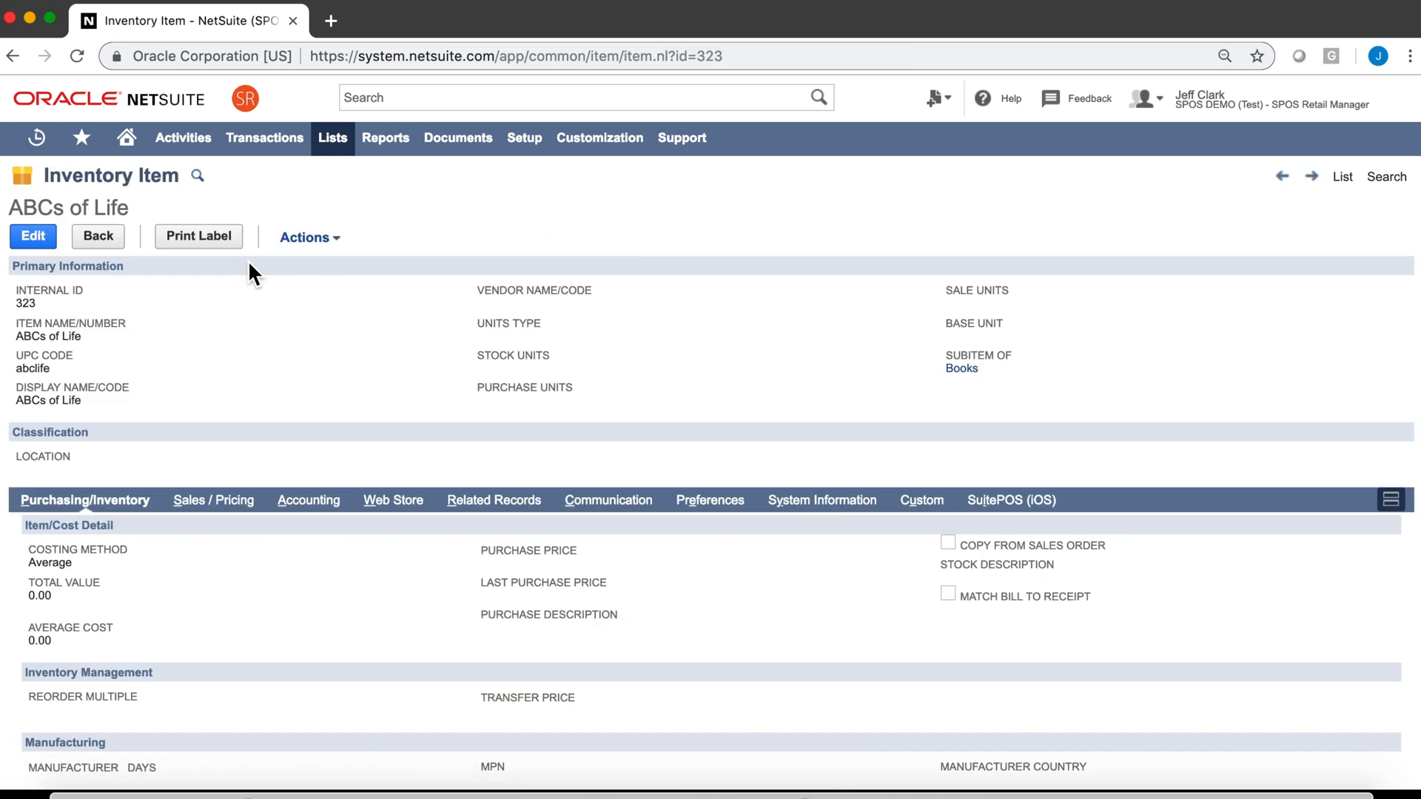
pyautogui.moveTo(354, 312)
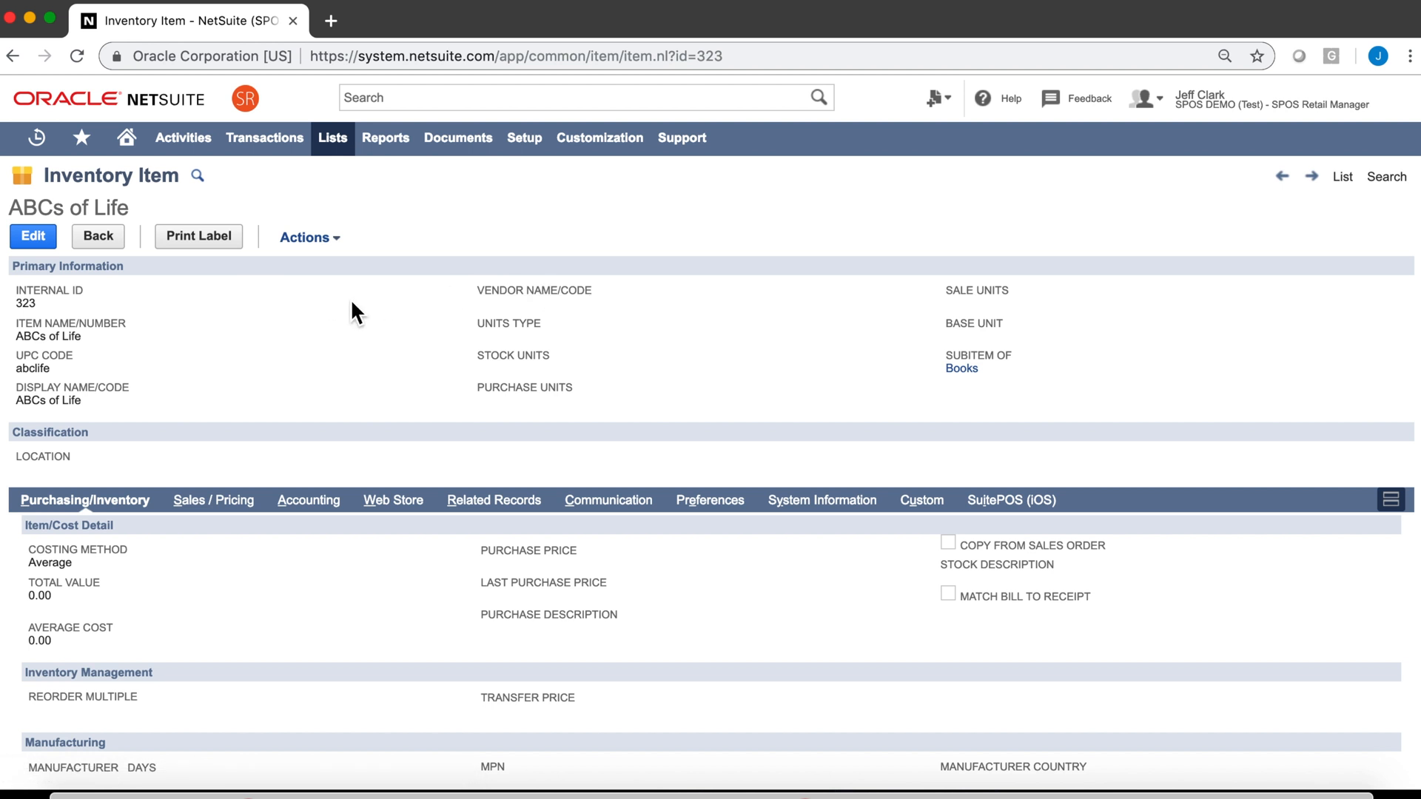
pyautogui.moveTo(166, 551)
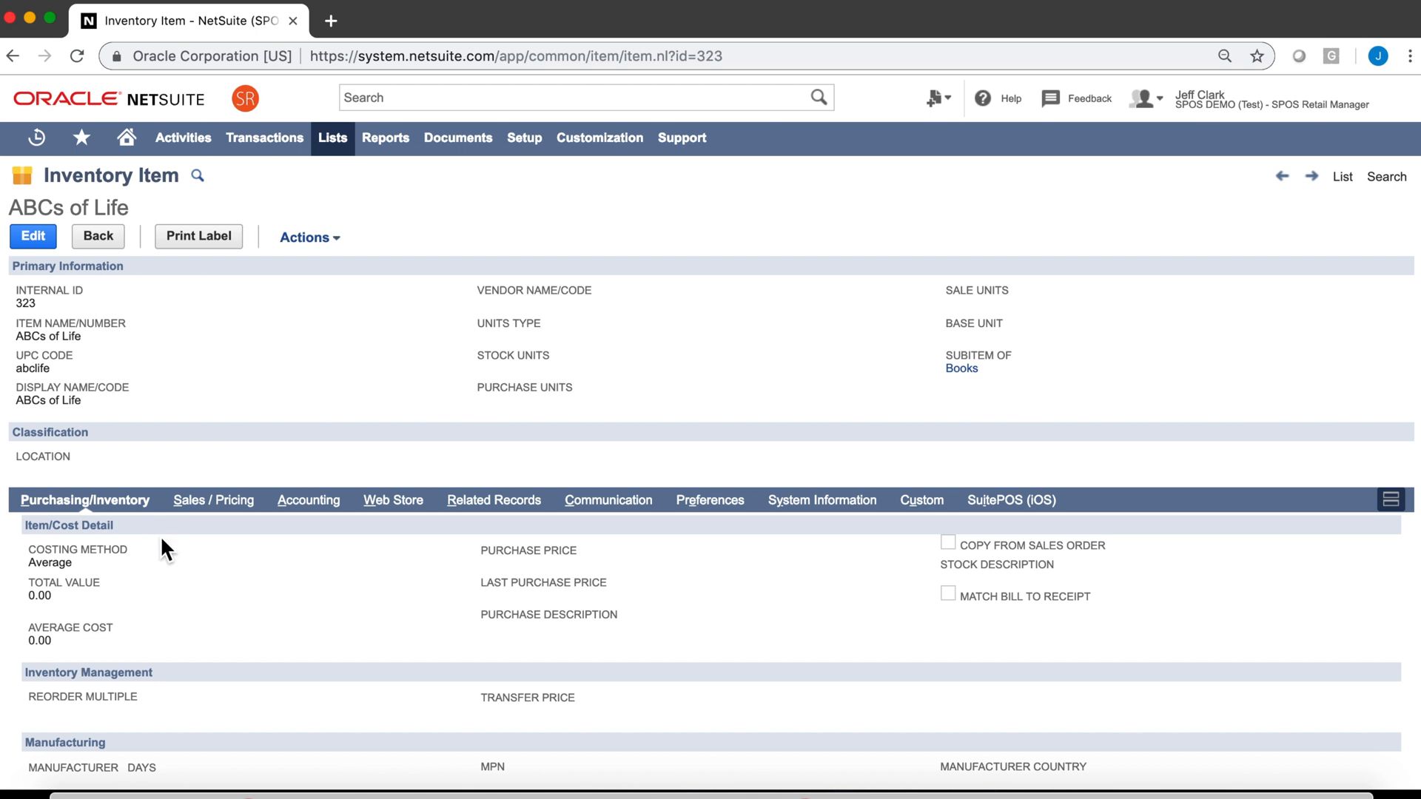
# - Review ABCs of Life's Sales/Pricing and SuitePOS (iOS) subtabs, then list the 30 SuitePOS customers
pyautogui.click(214, 499)
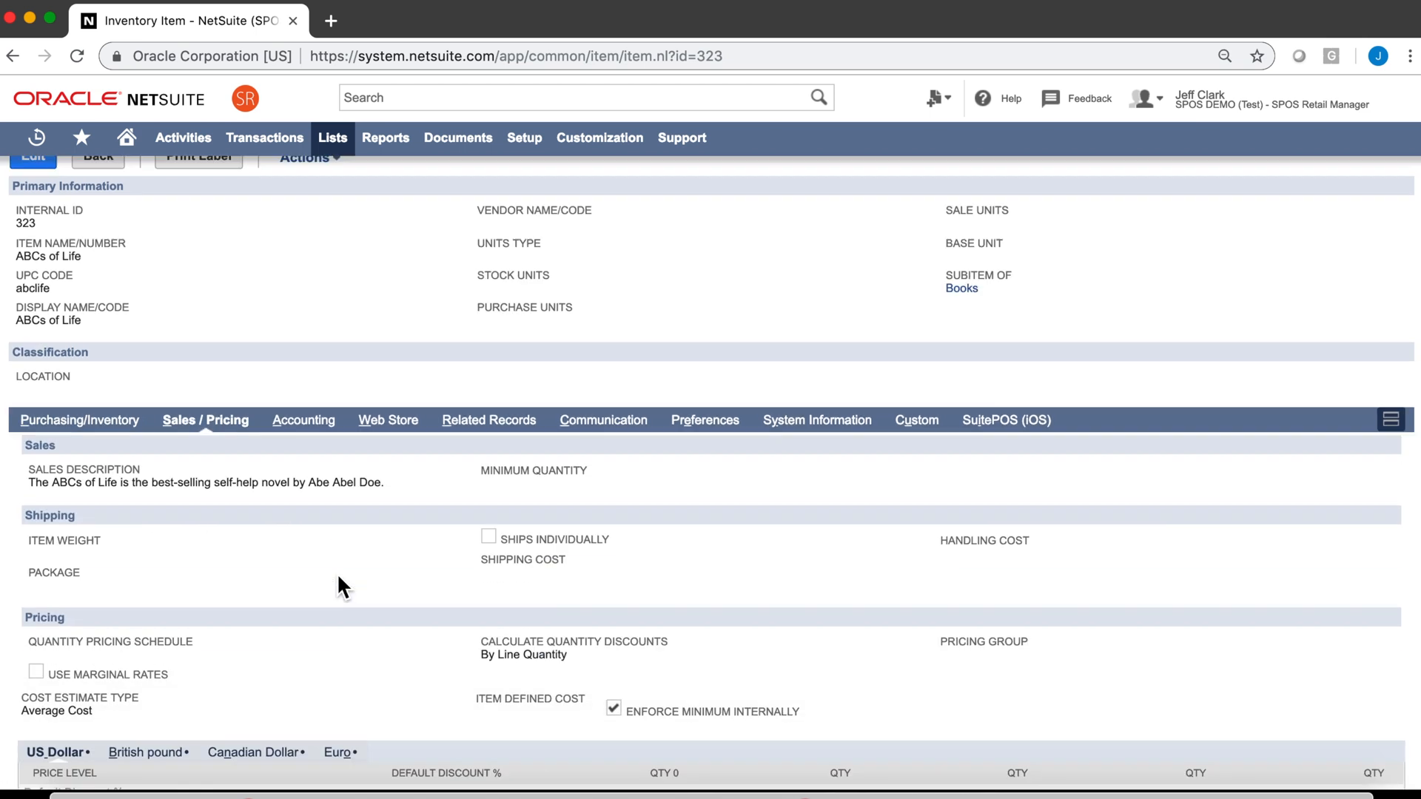
pyautogui.scroll(-3)
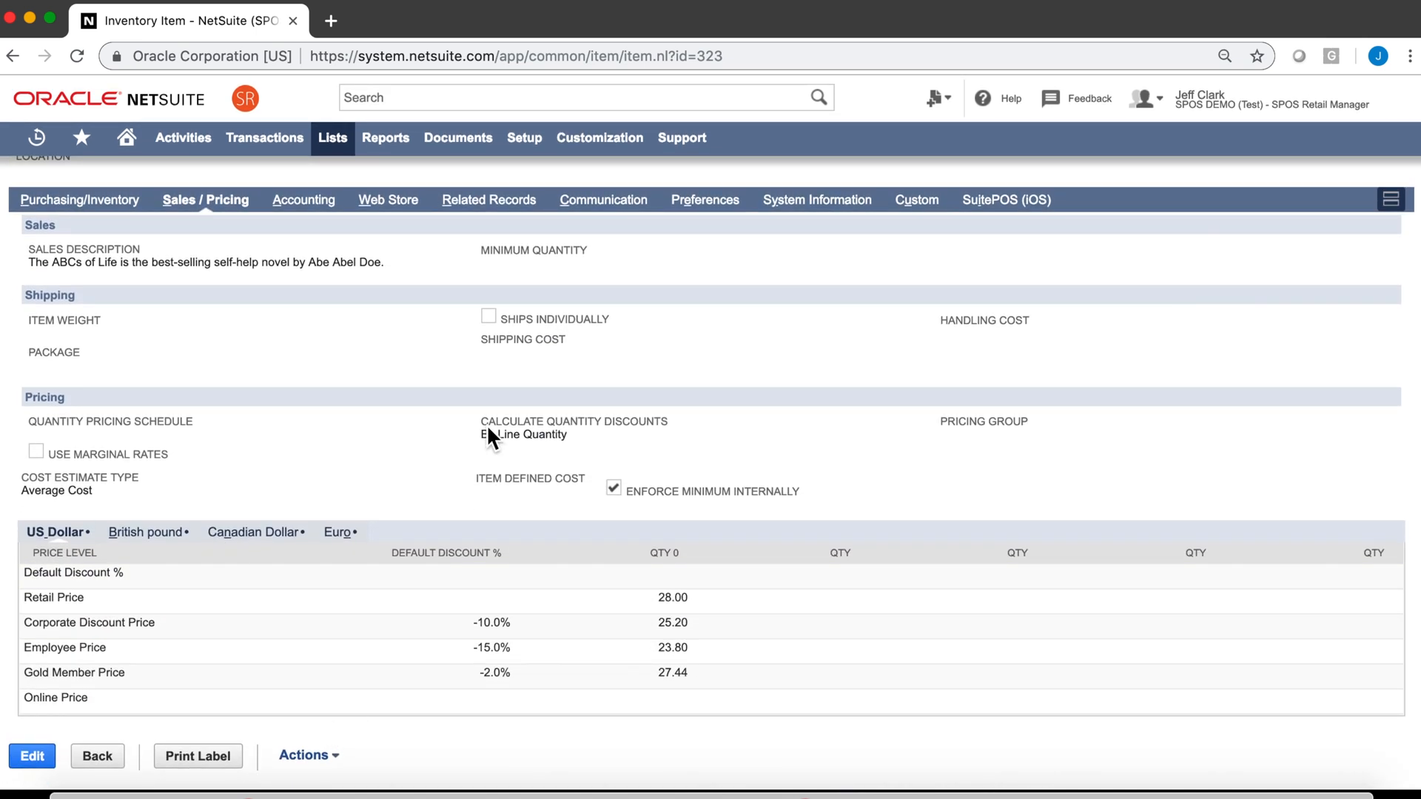
pyautogui.scroll(3)
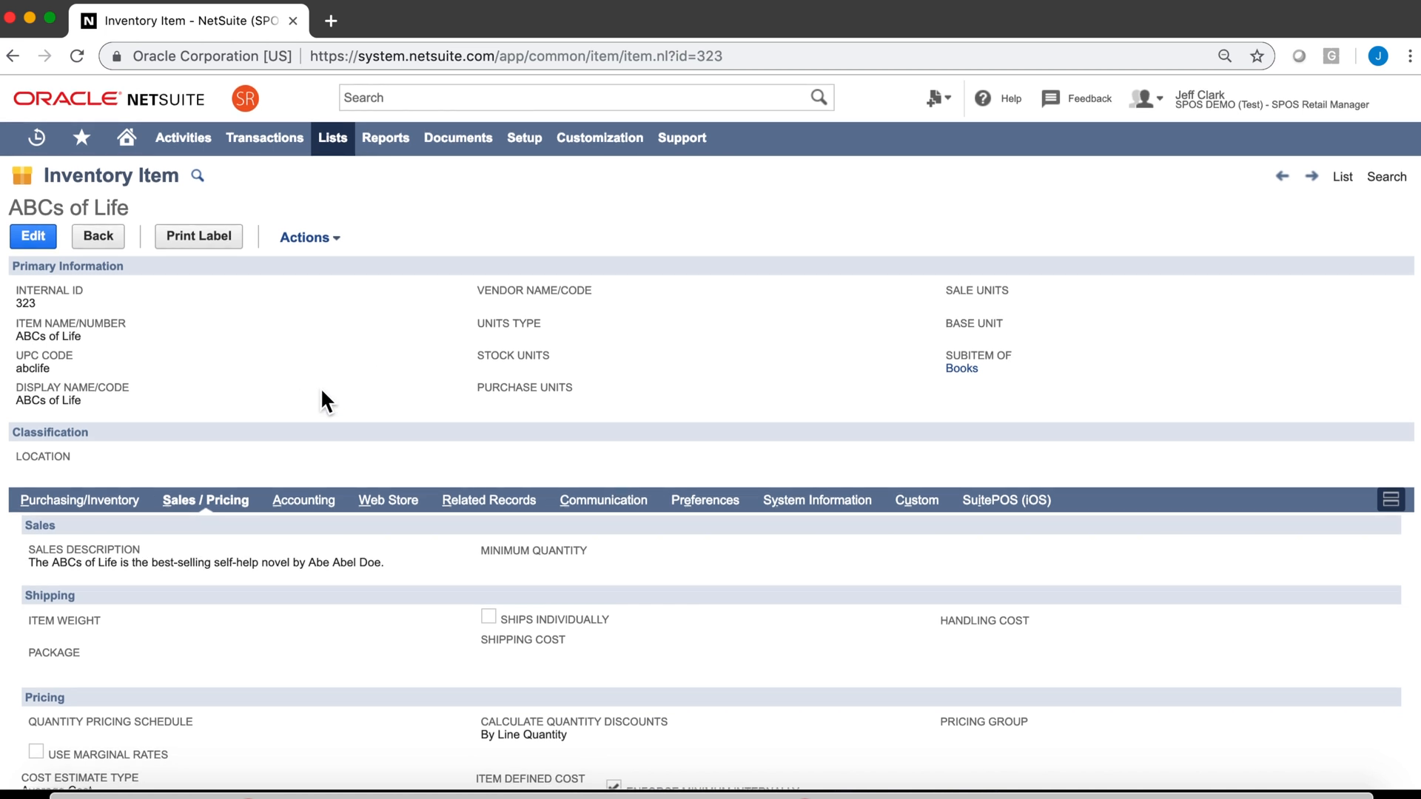
pyautogui.moveTo(1023, 497)
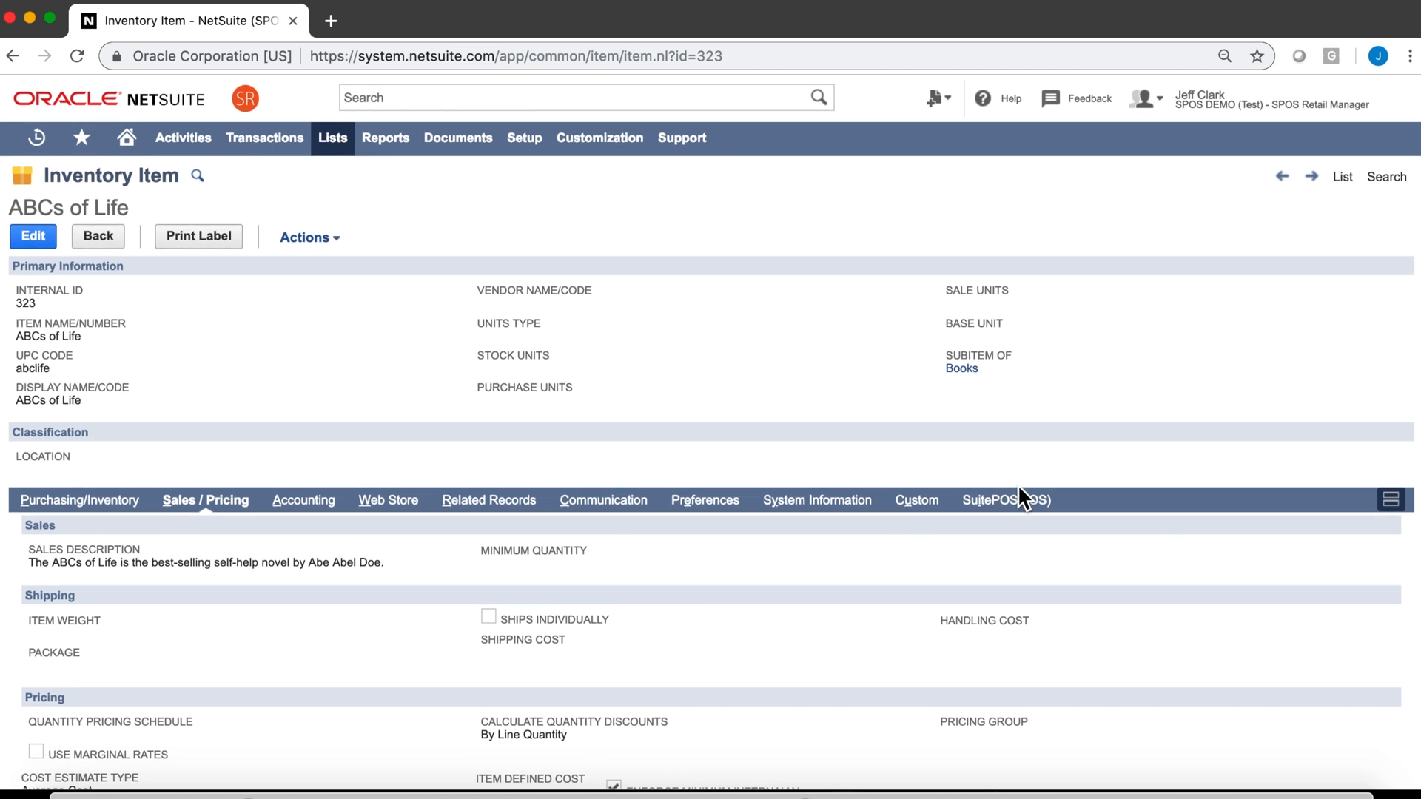
pyautogui.click(1002, 498)
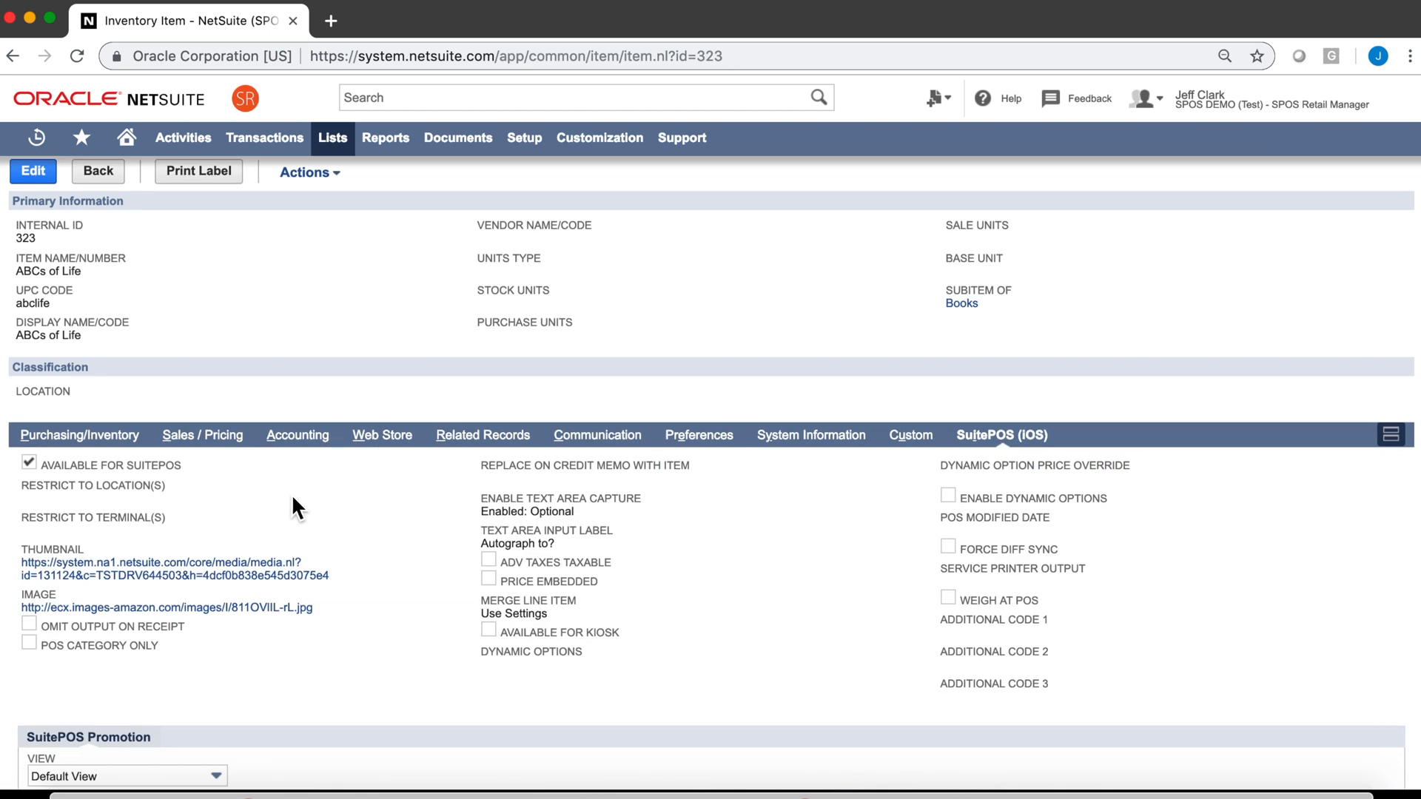
pyautogui.moveTo(765, 325)
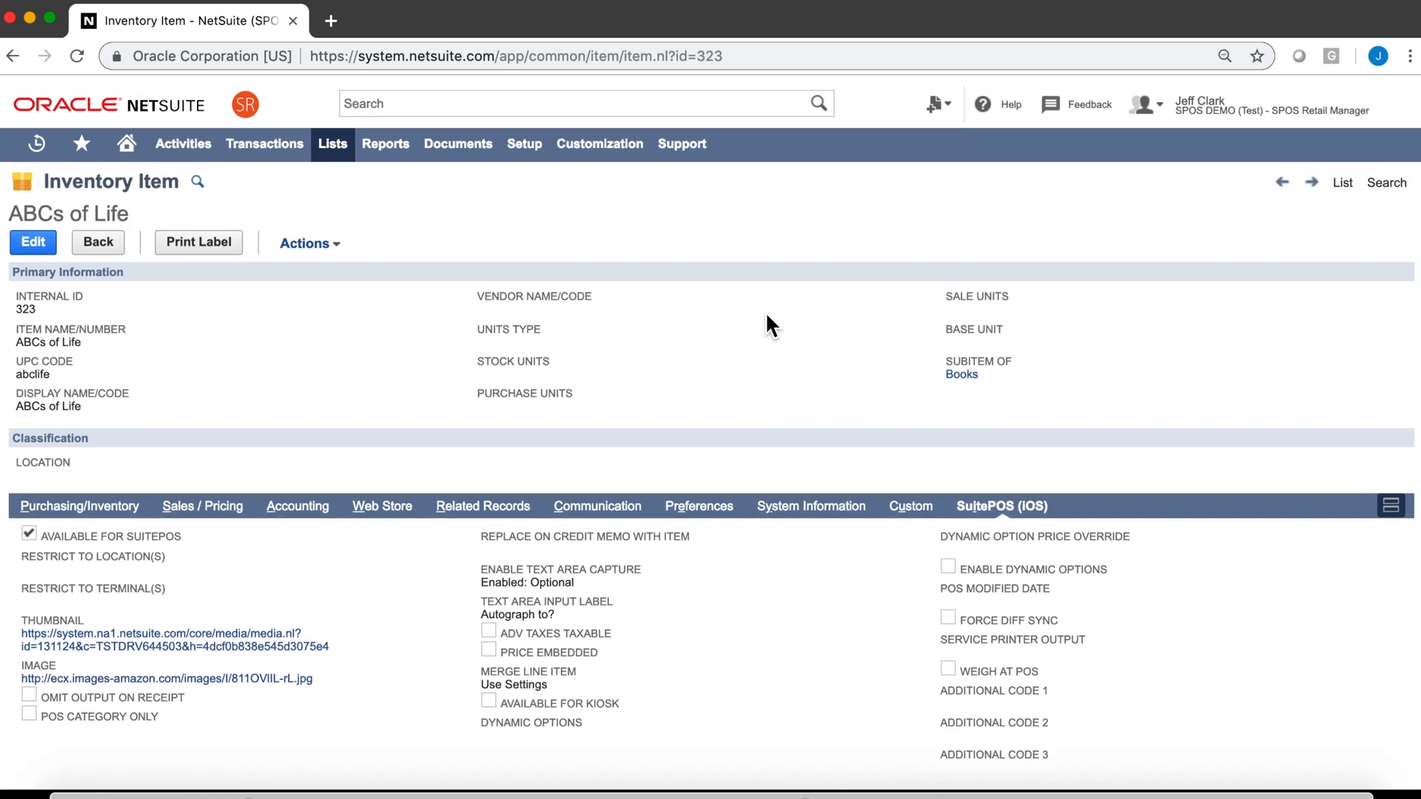
pyautogui.click(124, 144)
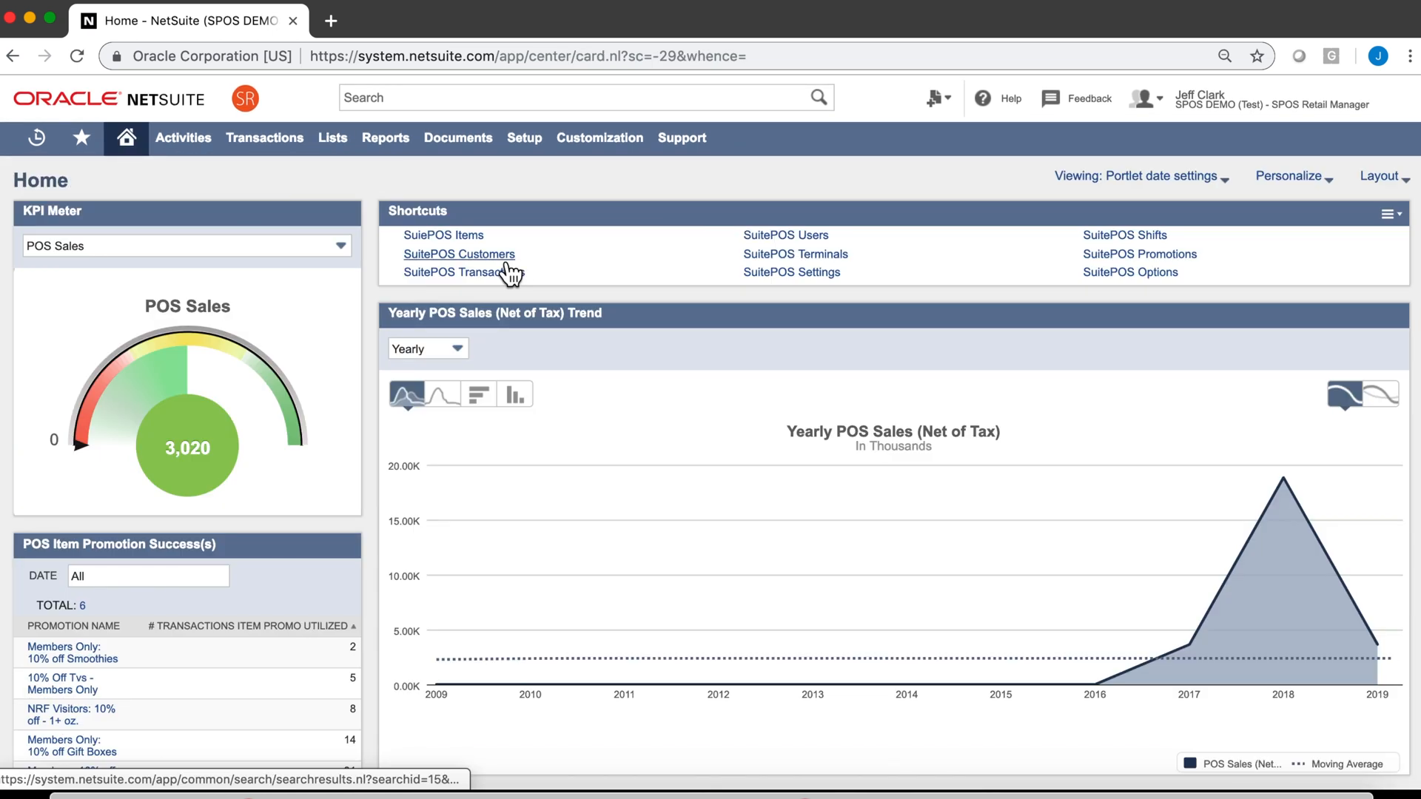
pyautogui.click(459, 253)
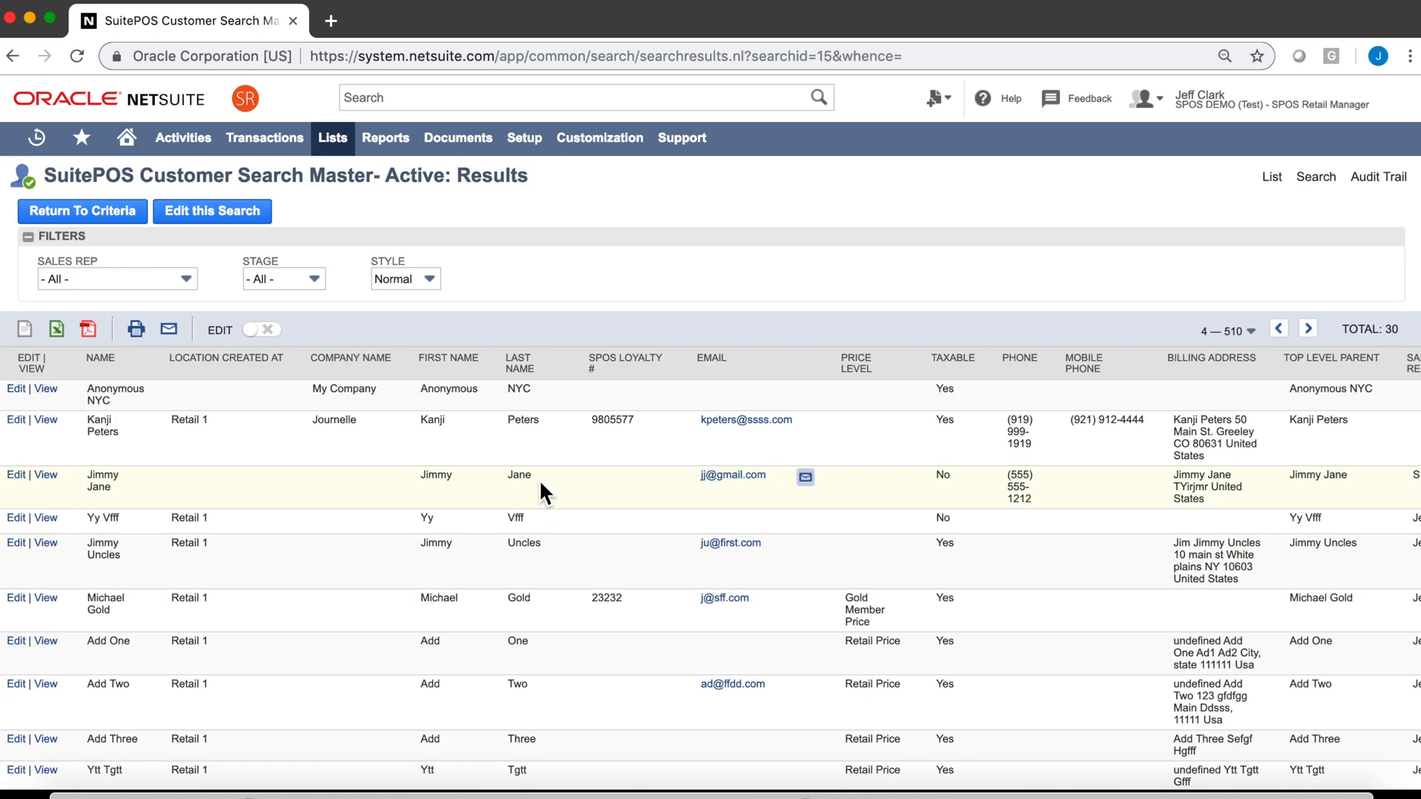
pyautogui.moveTo(17, 74)
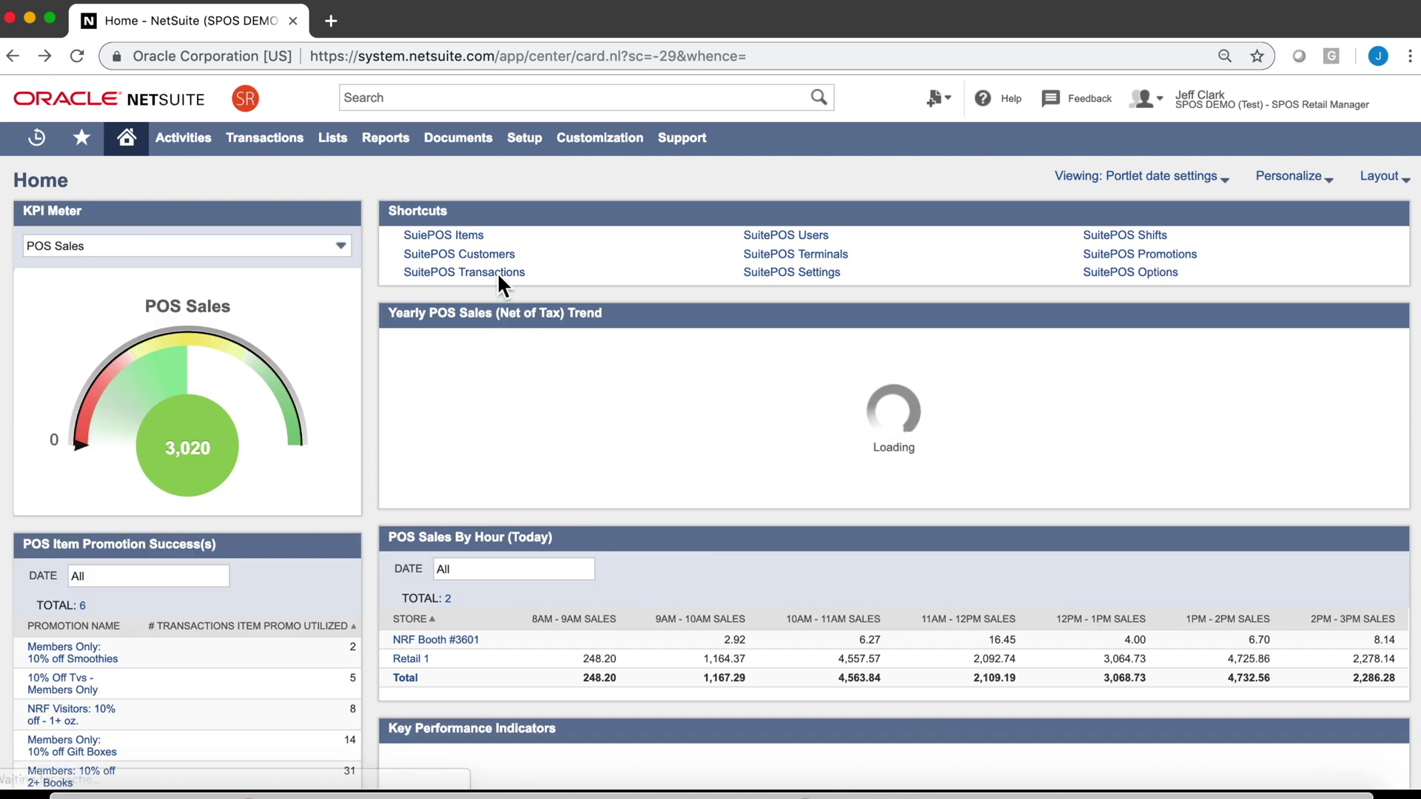
pyautogui.click(463, 272)
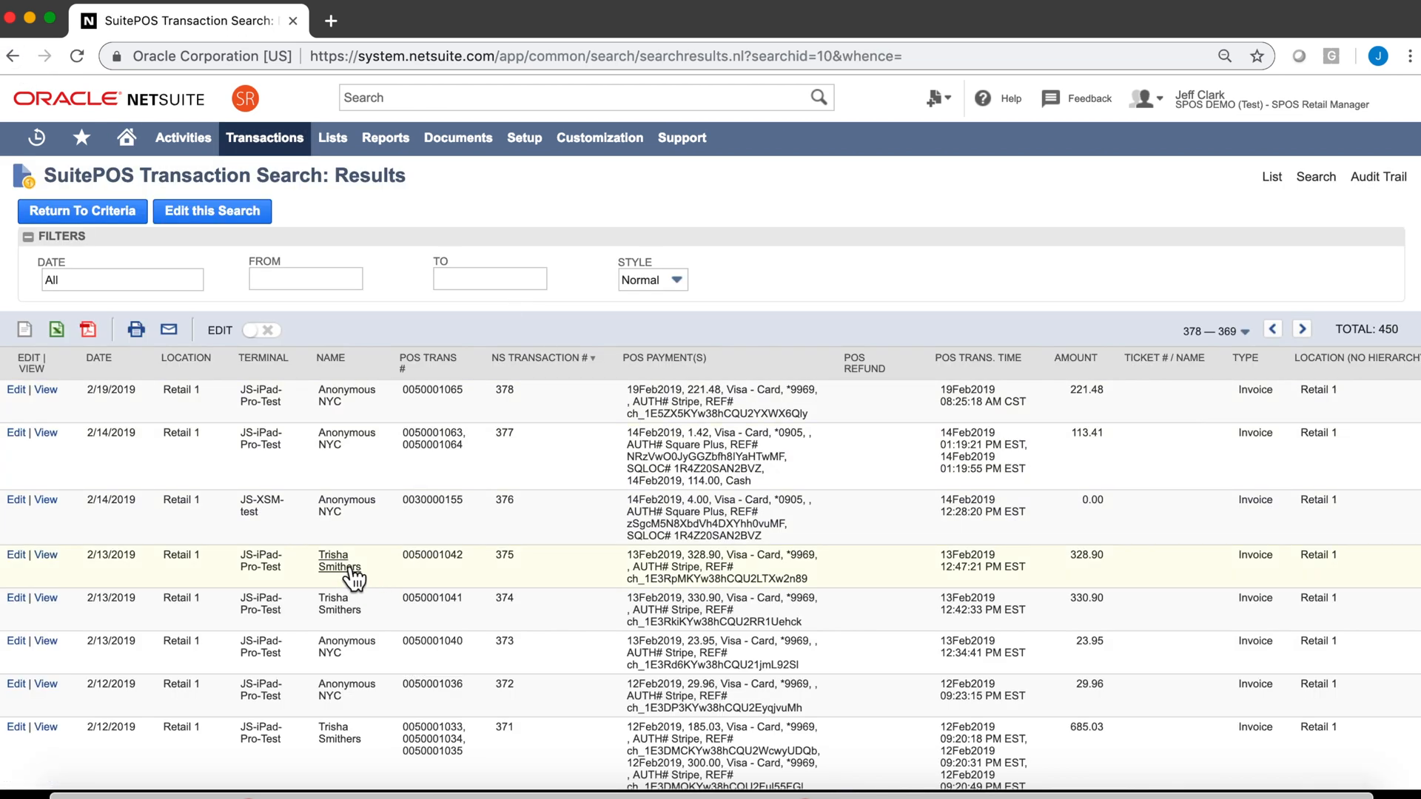
pyautogui.moveTo(106, 579)
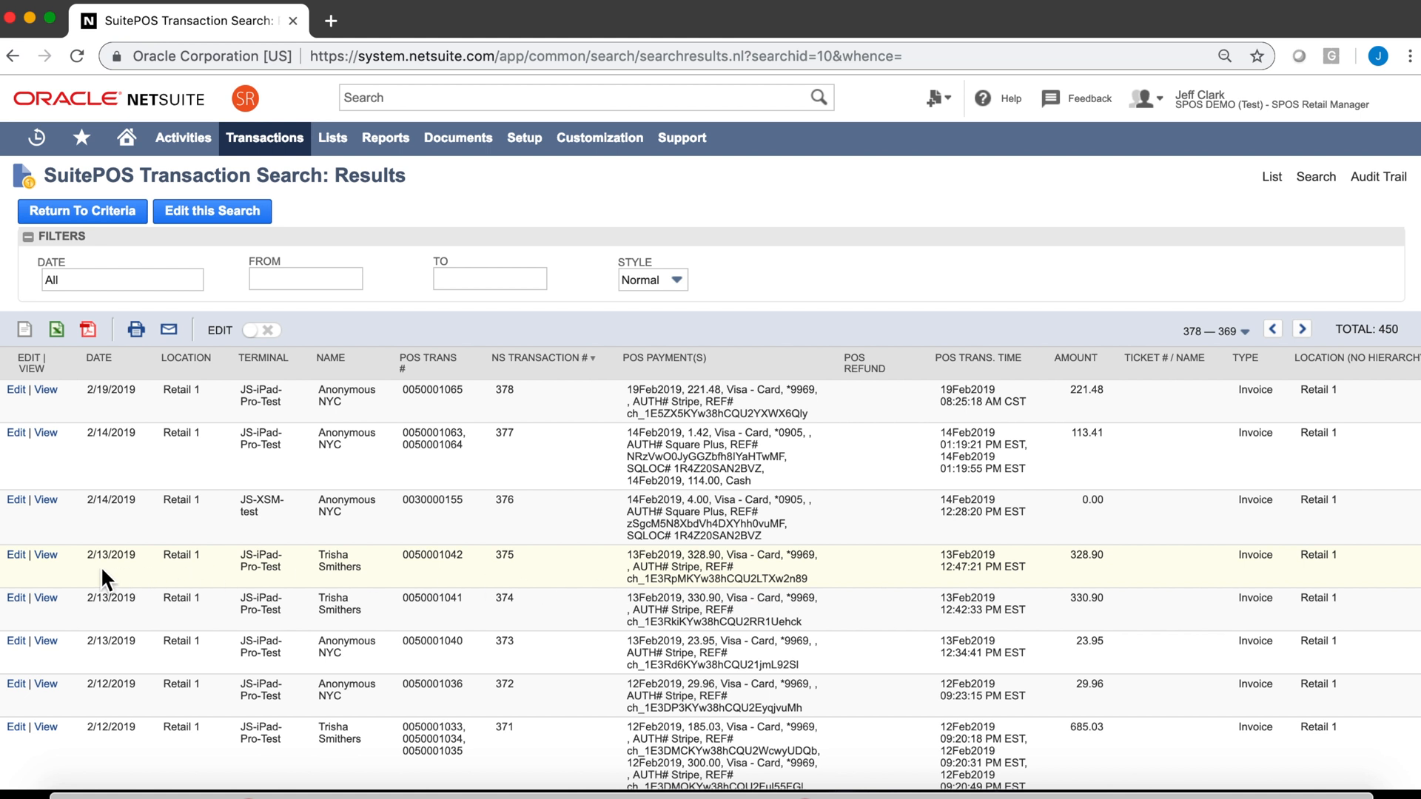
pyautogui.click(46, 555)
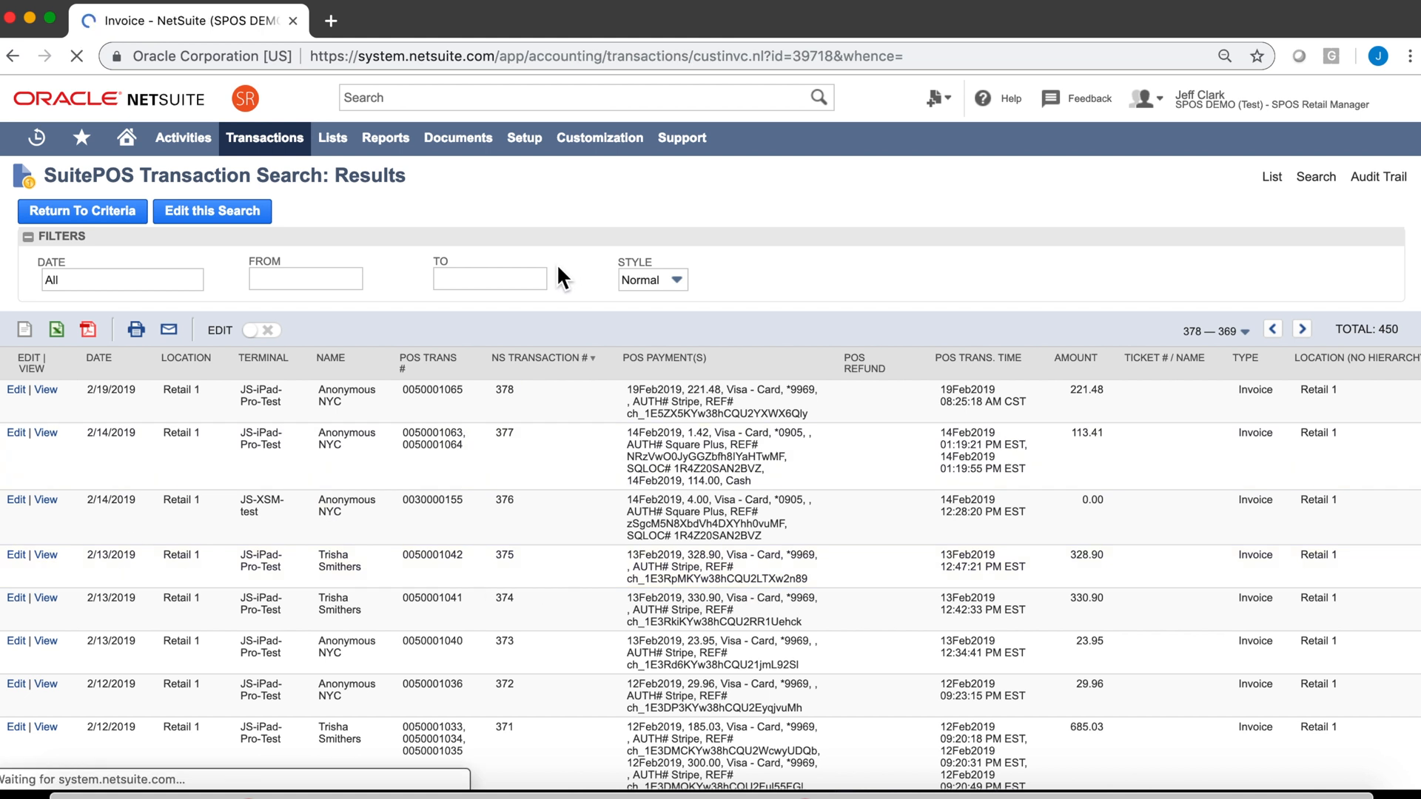
pyautogui.click(45, 555)
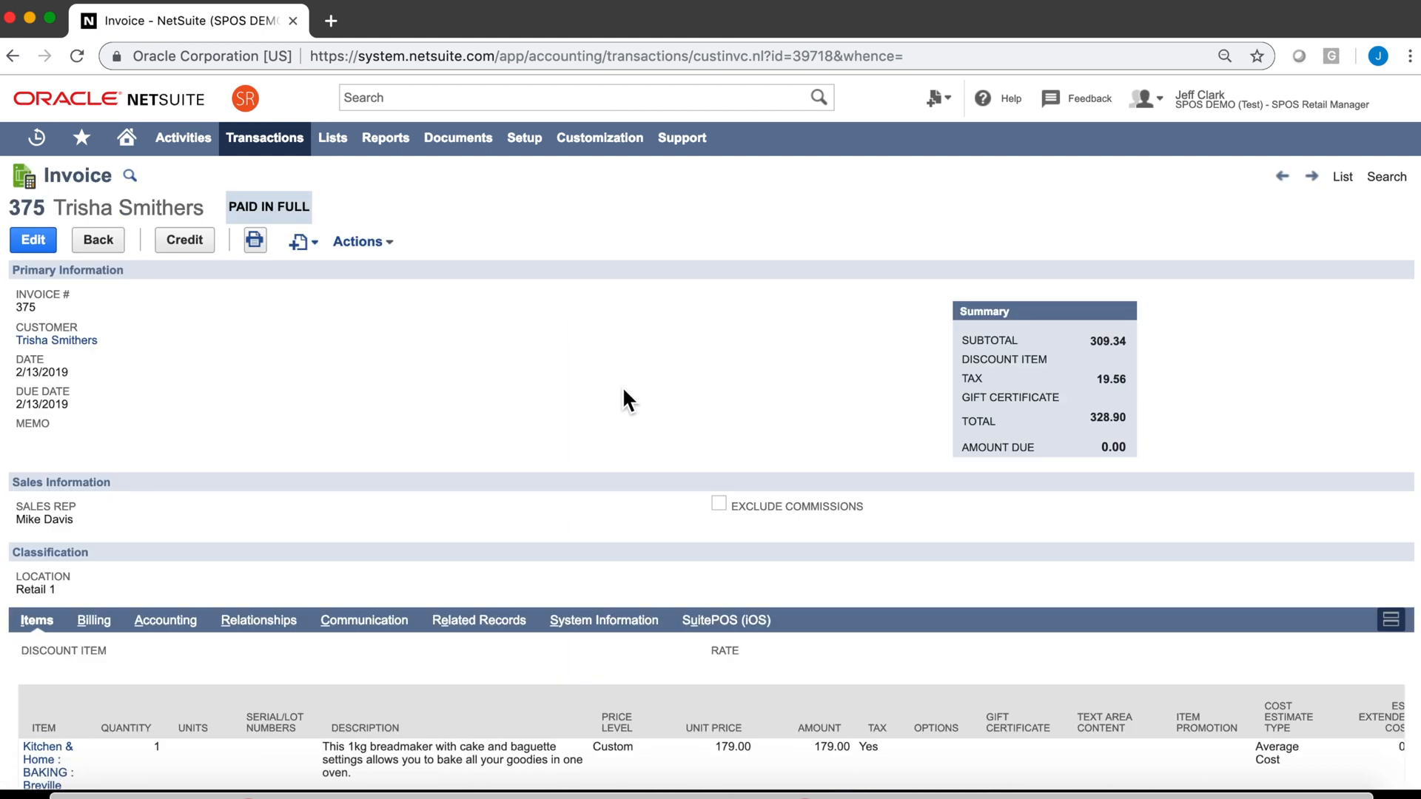
pyautogui.scroll(-3)
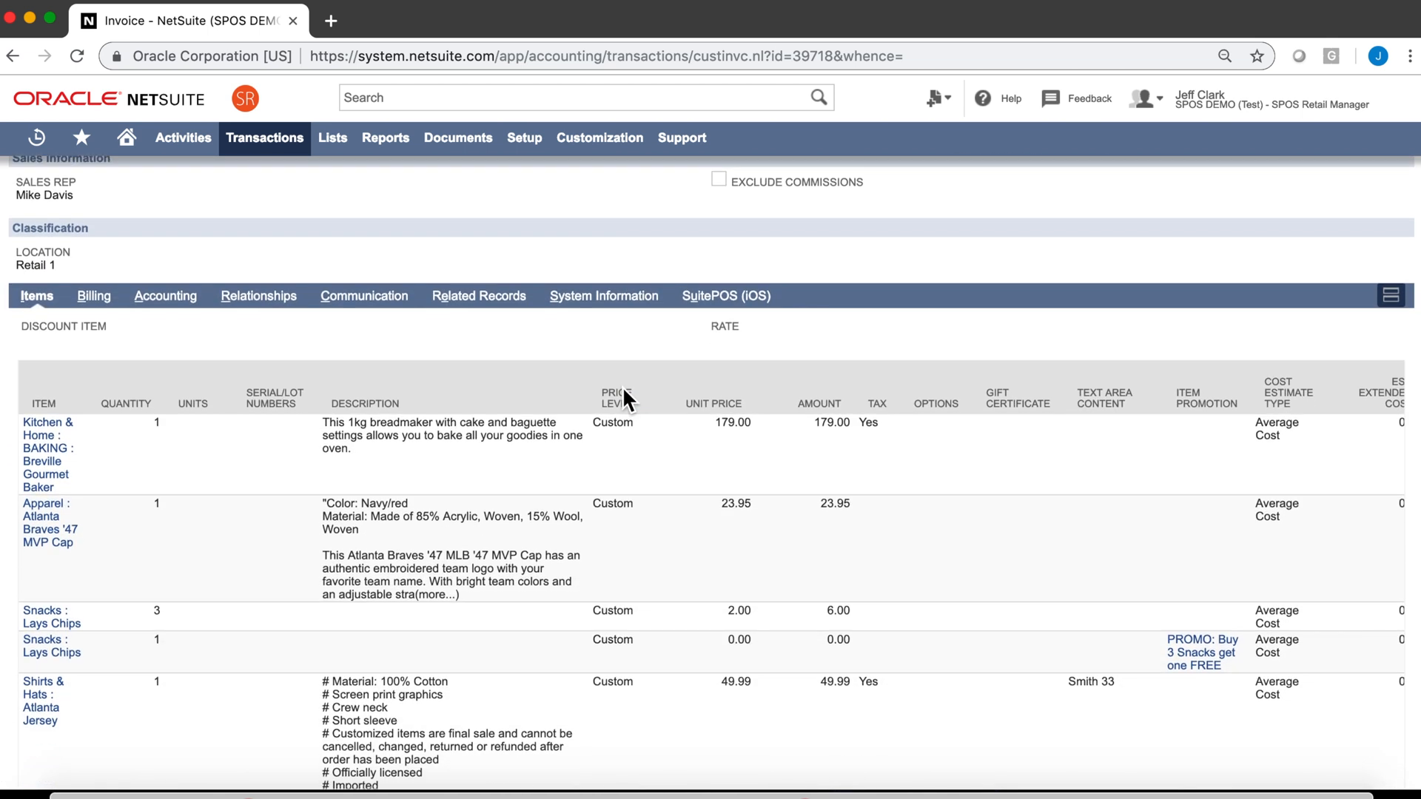
pyautogui.scroll(-3)
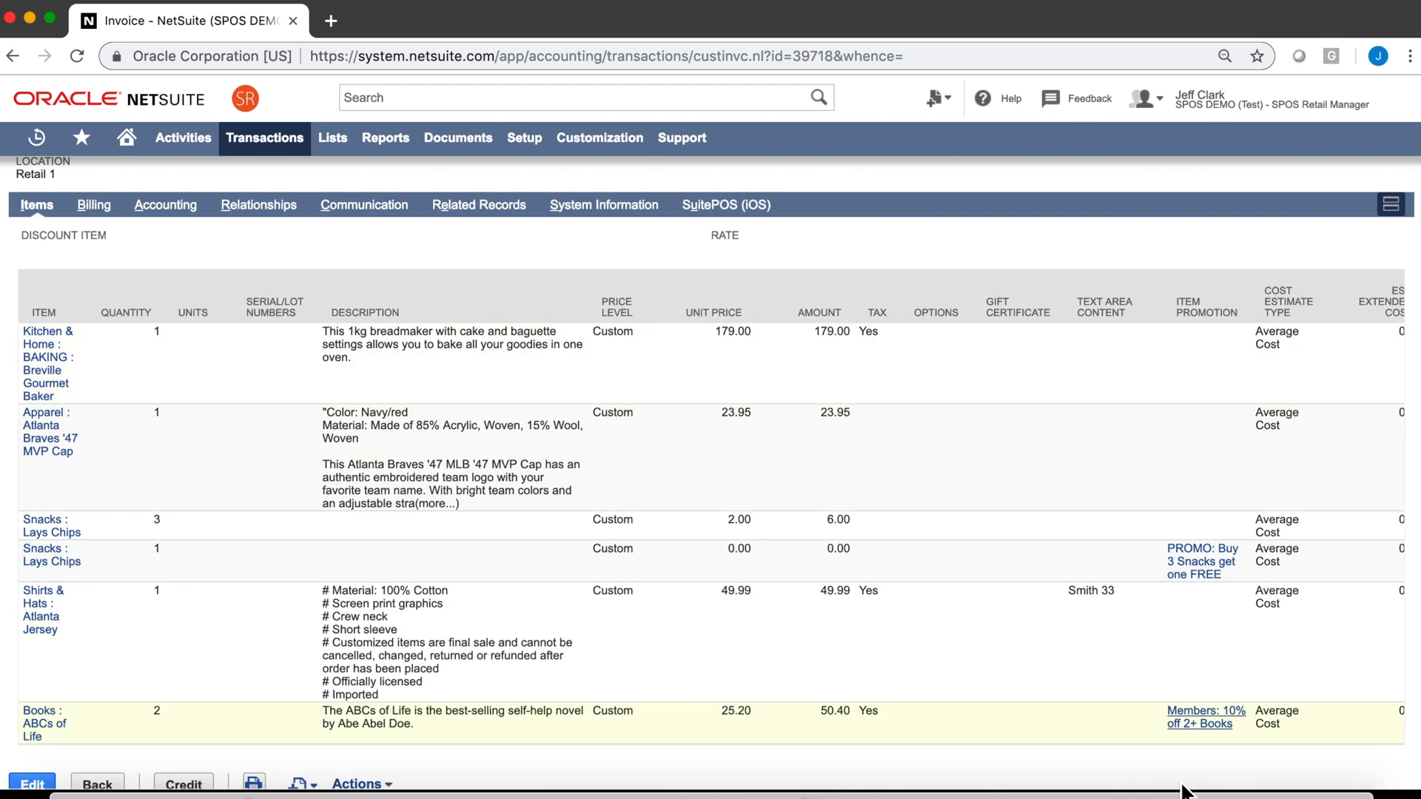
pyautogui.moveTo(716, 410)
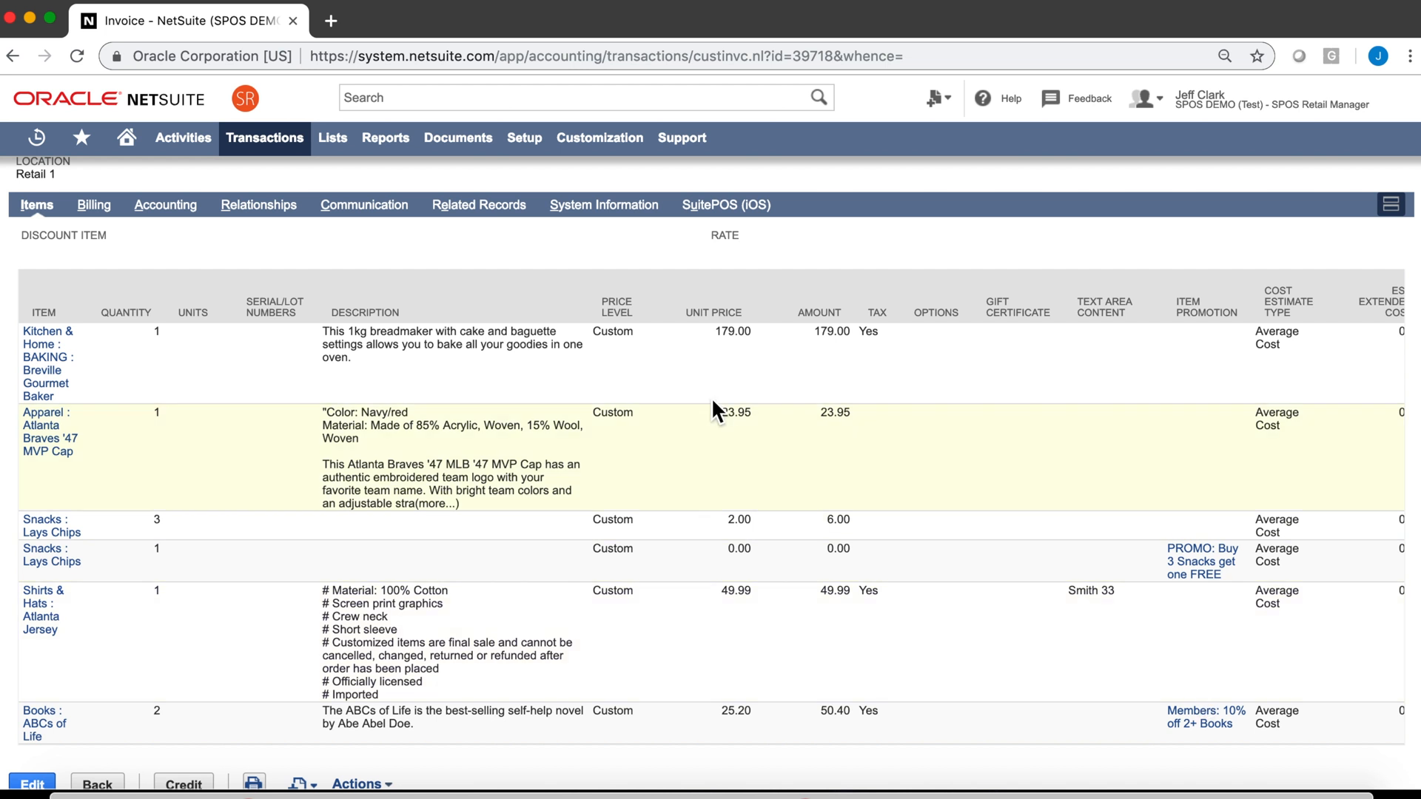
pyautogui.scroll(3)
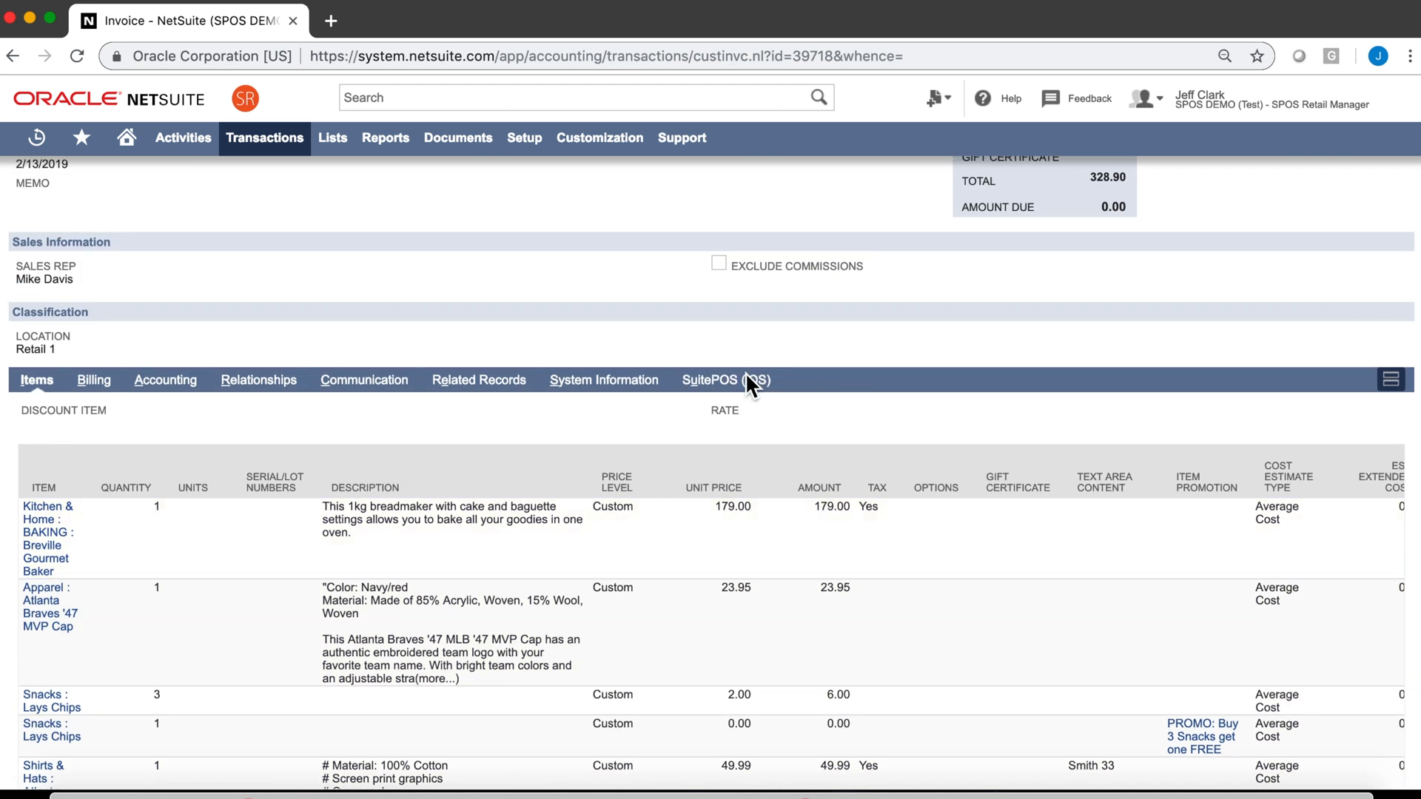
pyautogui.click(723, 380)
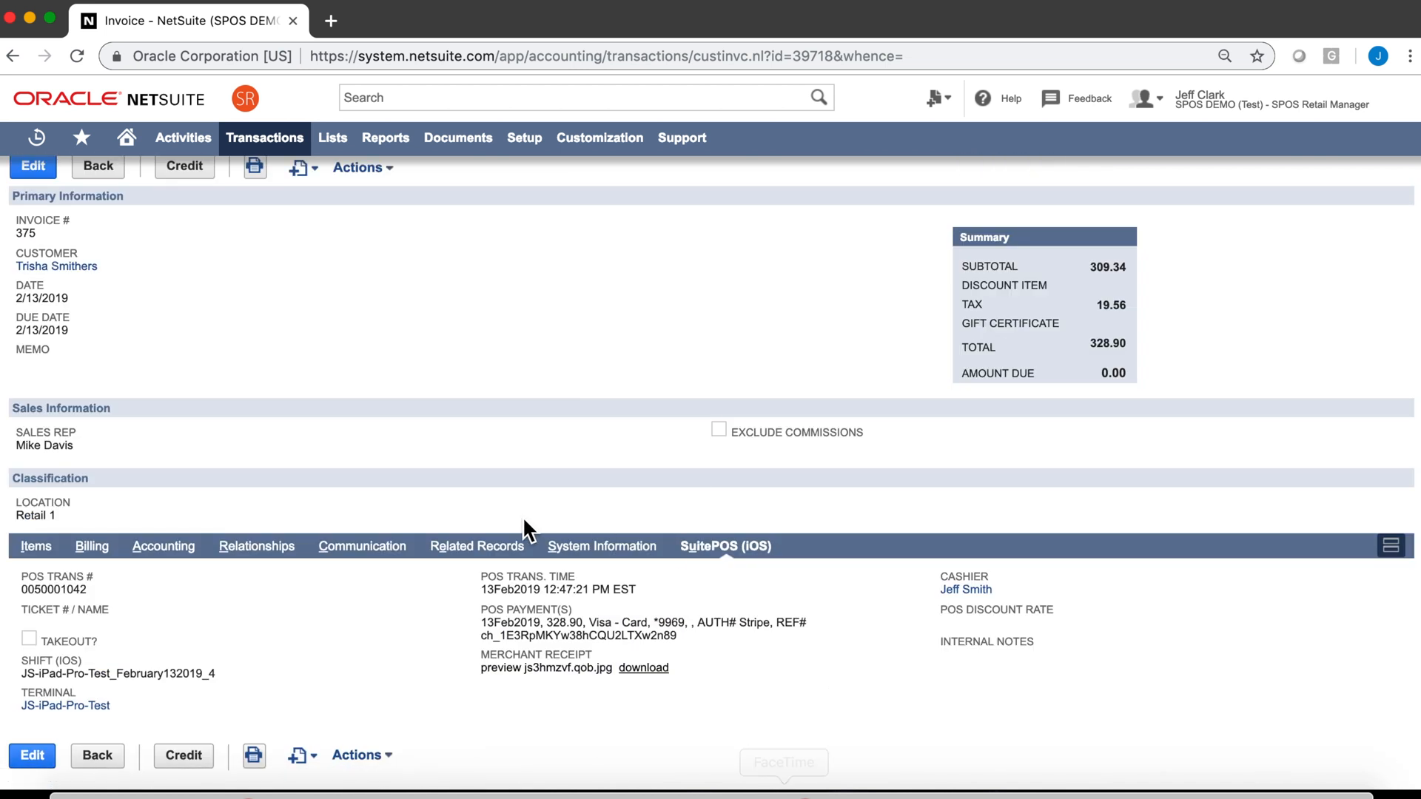
pyautogui.moveTo(569, 426)
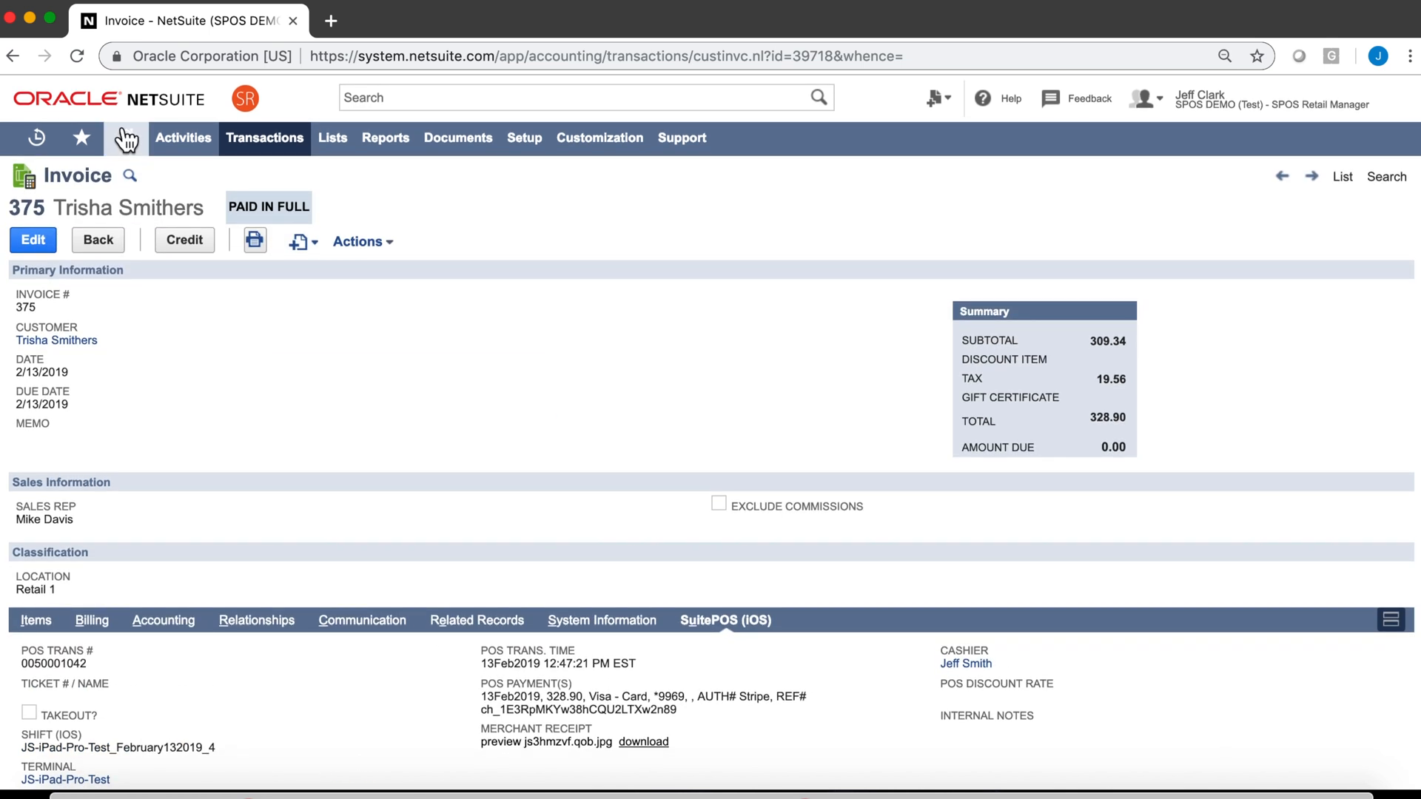
# - View the SuitePOS user search results listing the three POS users
pyautogui.click(125, 138)
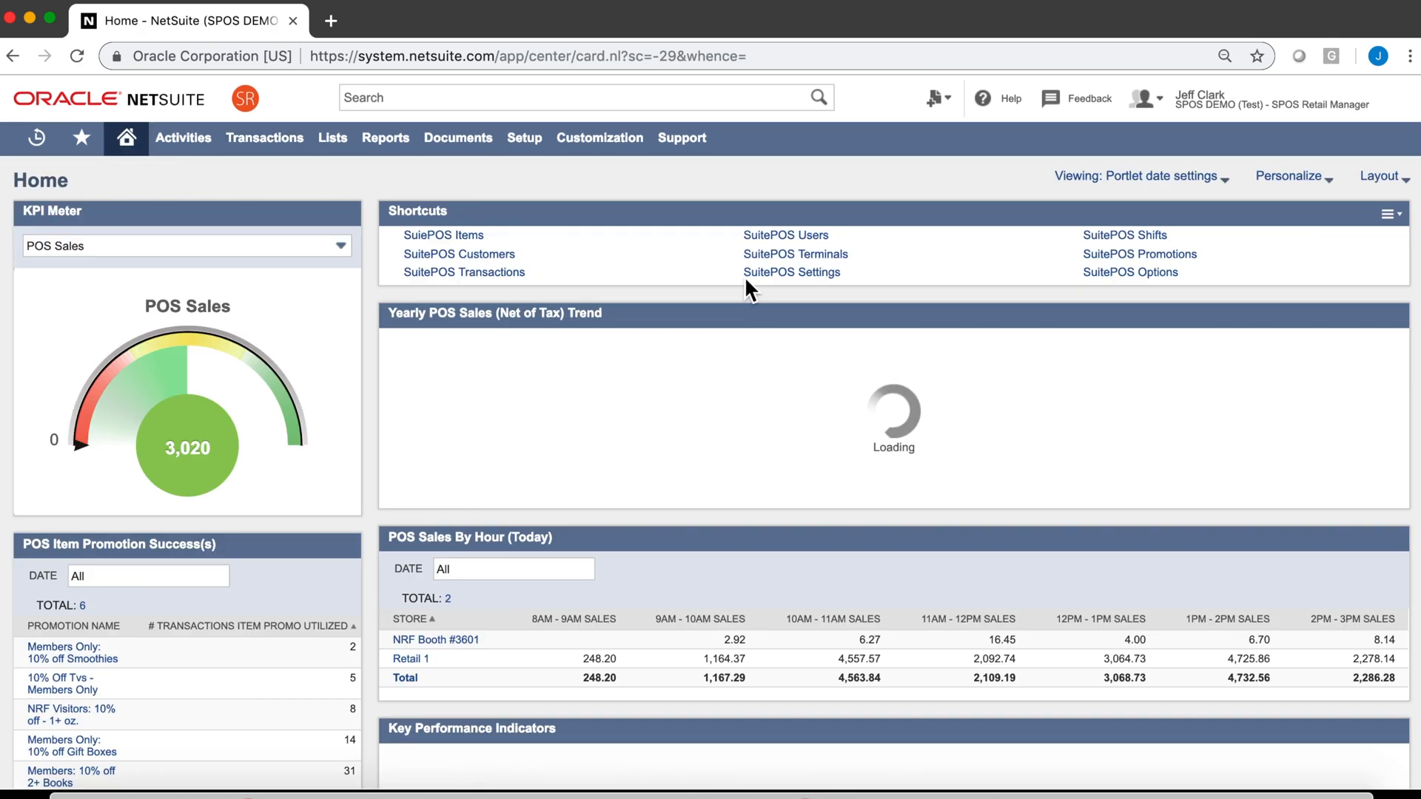
pyautogui.click(785, 235)
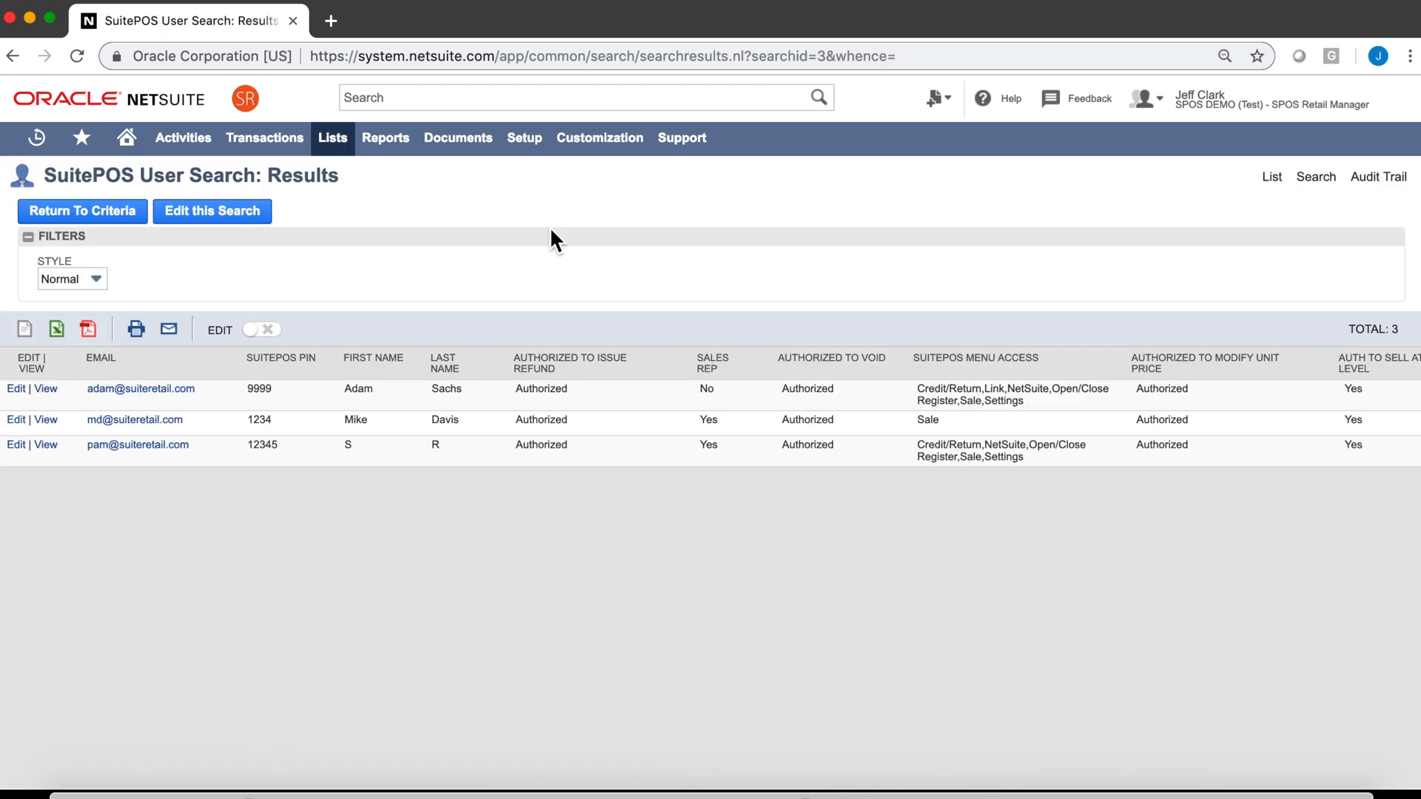
pyautogui.moveTo(644, 289)
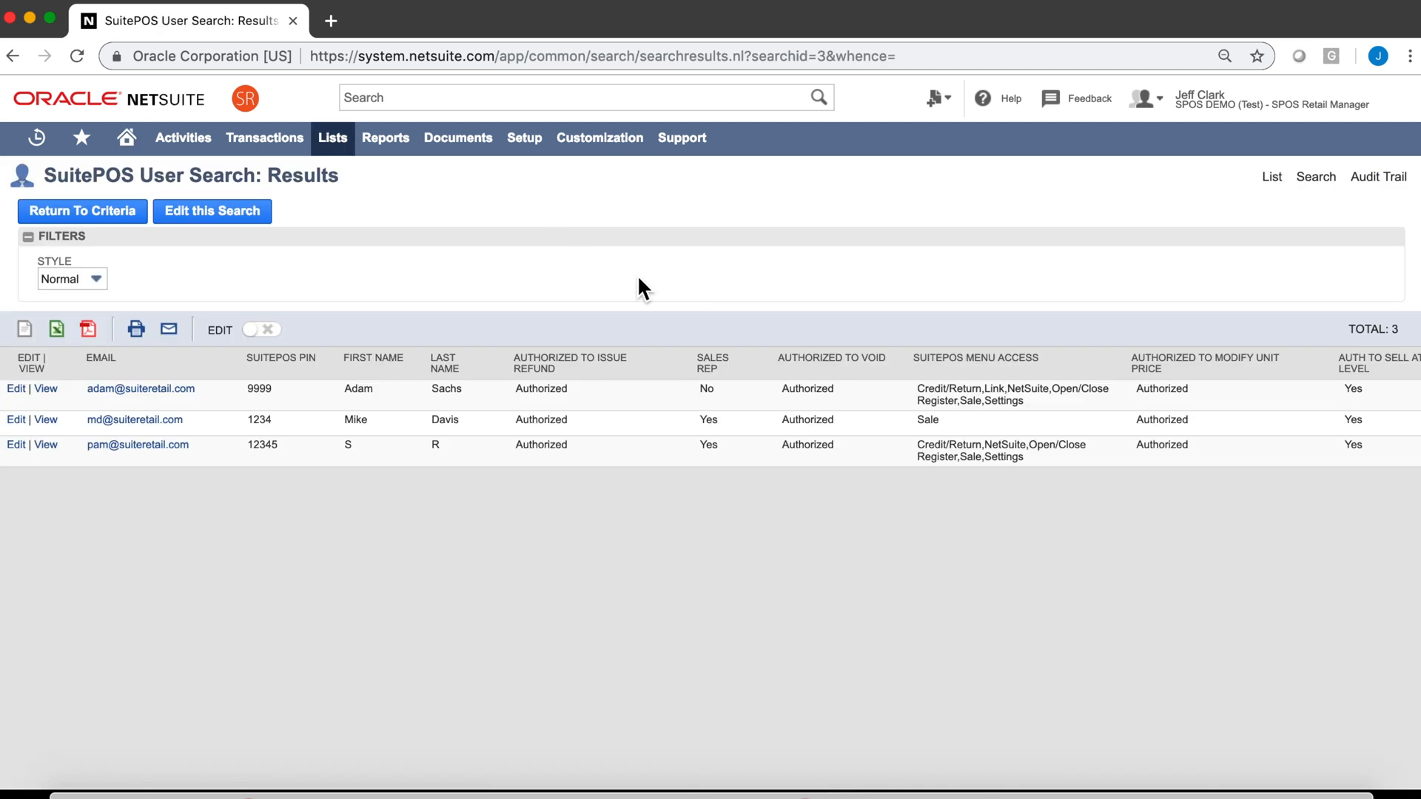
pyautogui.click(126, 138)
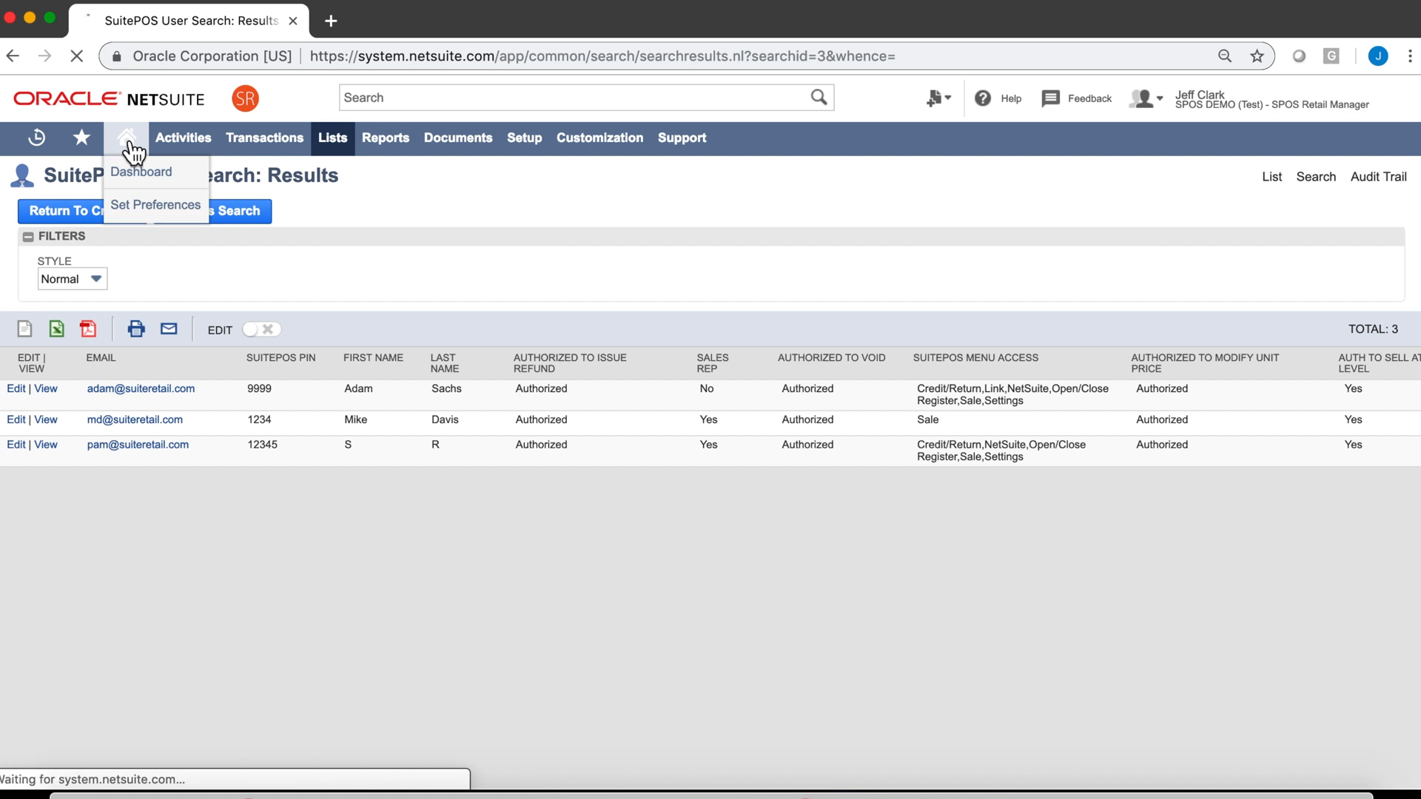
# - View the SuitePOS Terminal List showing 16 terminals with device IDs and store locations
pyautogui.click(142, 172)
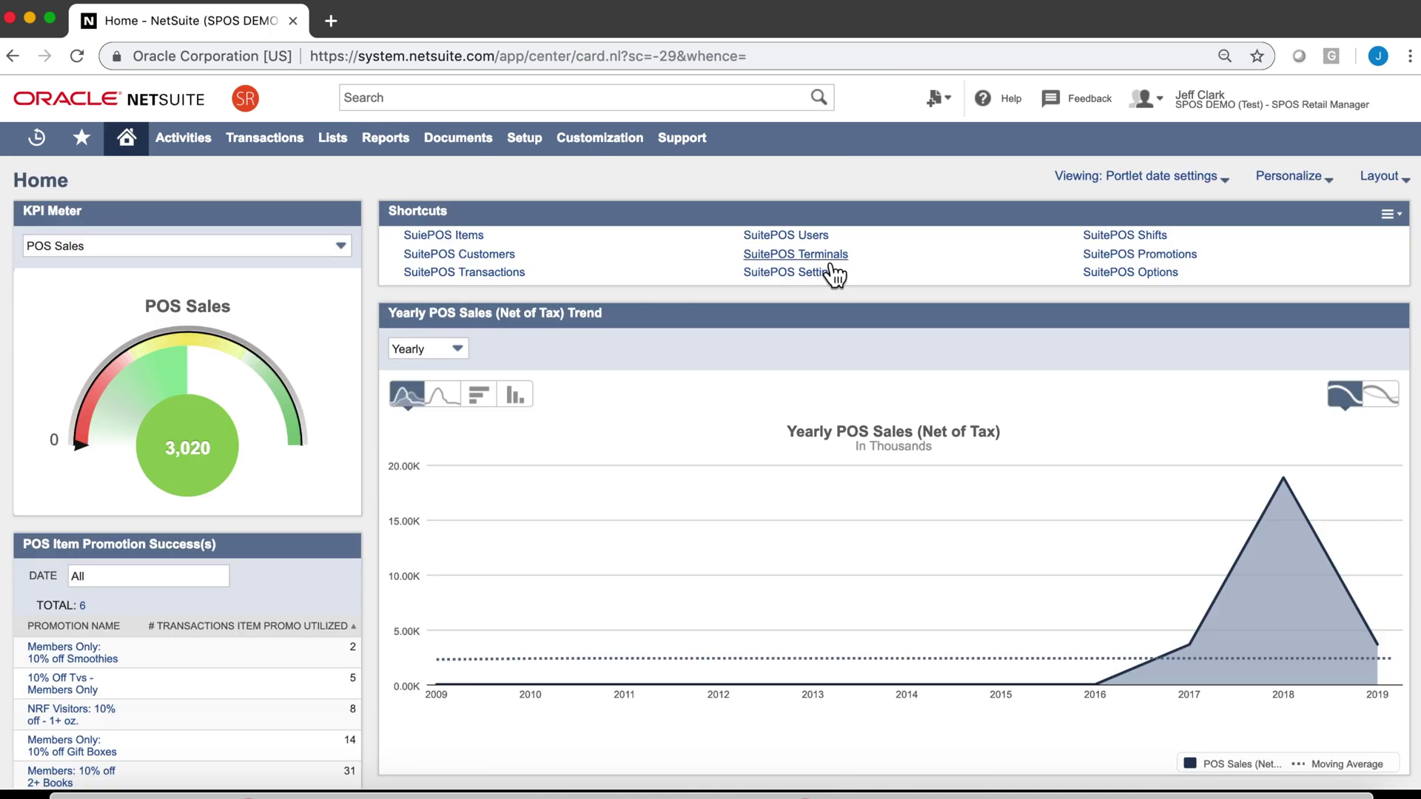
pyautogui.click(795, 253)
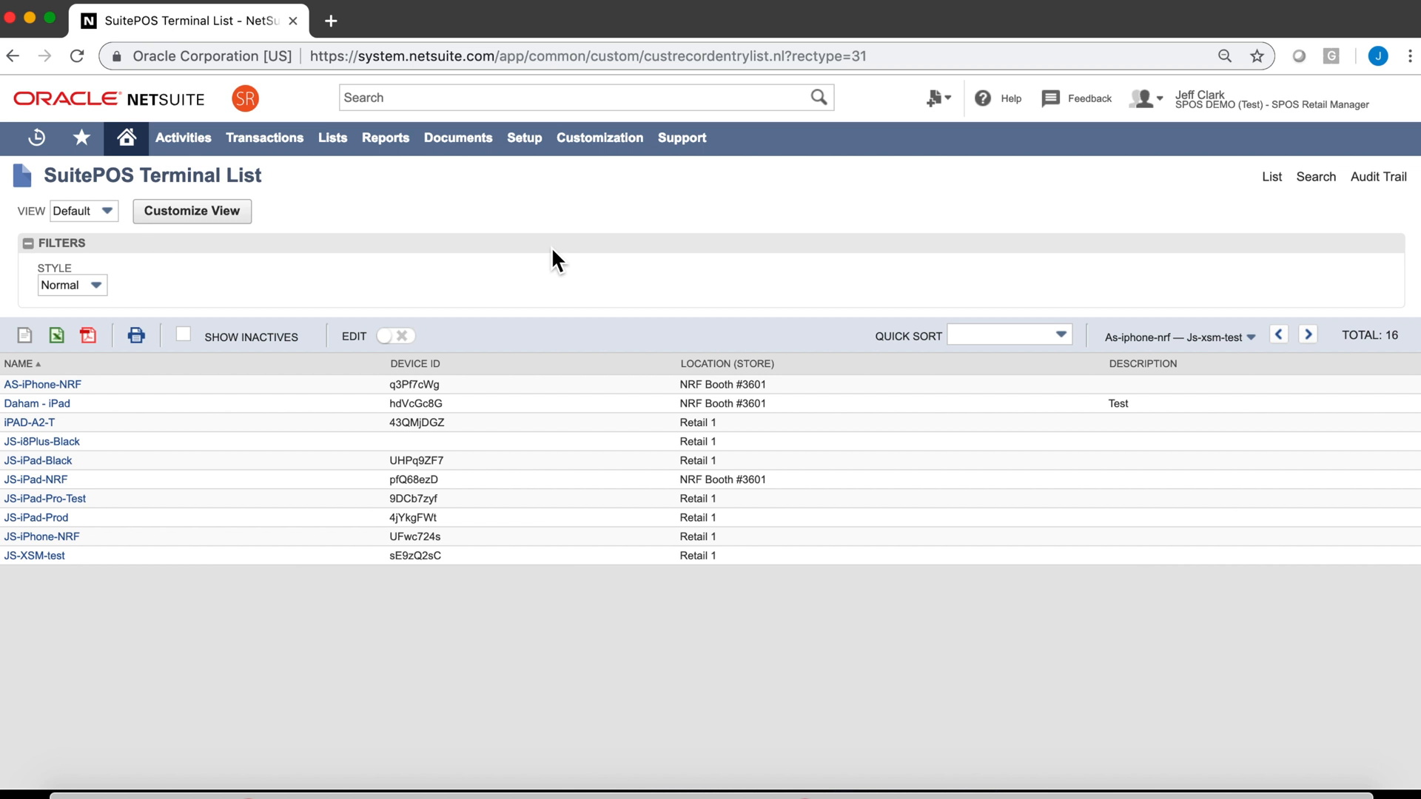
pyautogui.click(124, 138)
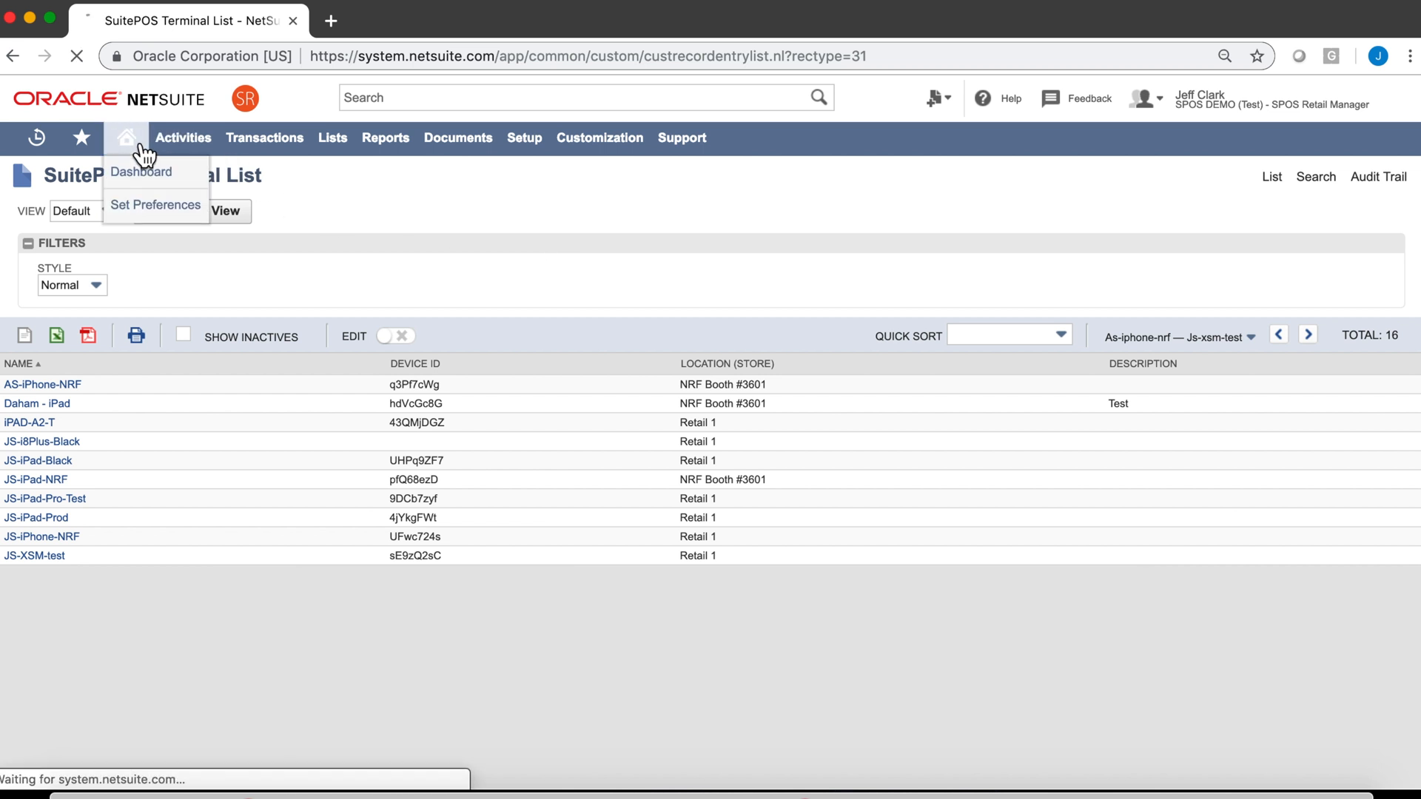
# - From the SuitePOS Settings List of seven records, bring up the JS iPad Settings record
pyautogui.click(142, 172)
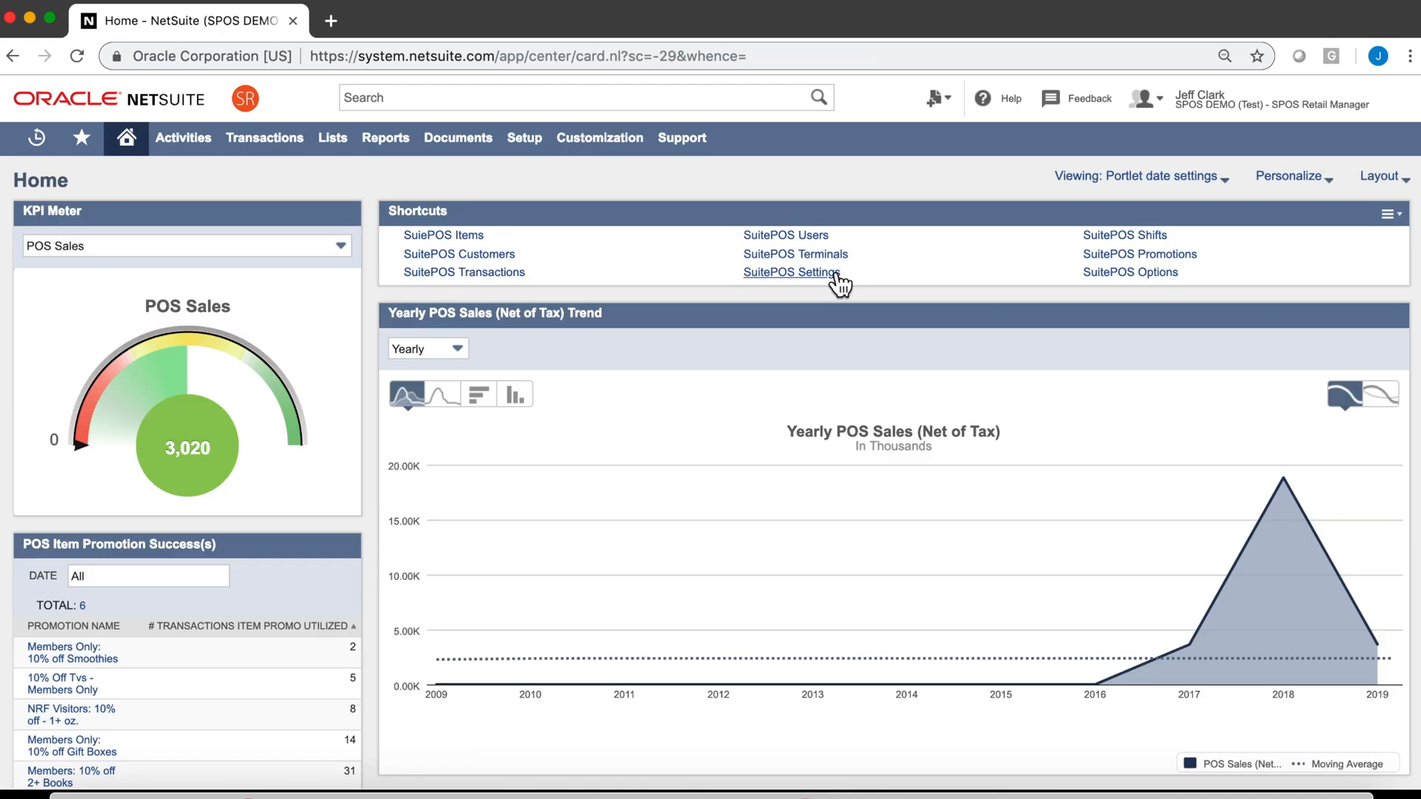
pyautogui.click(790, 272)
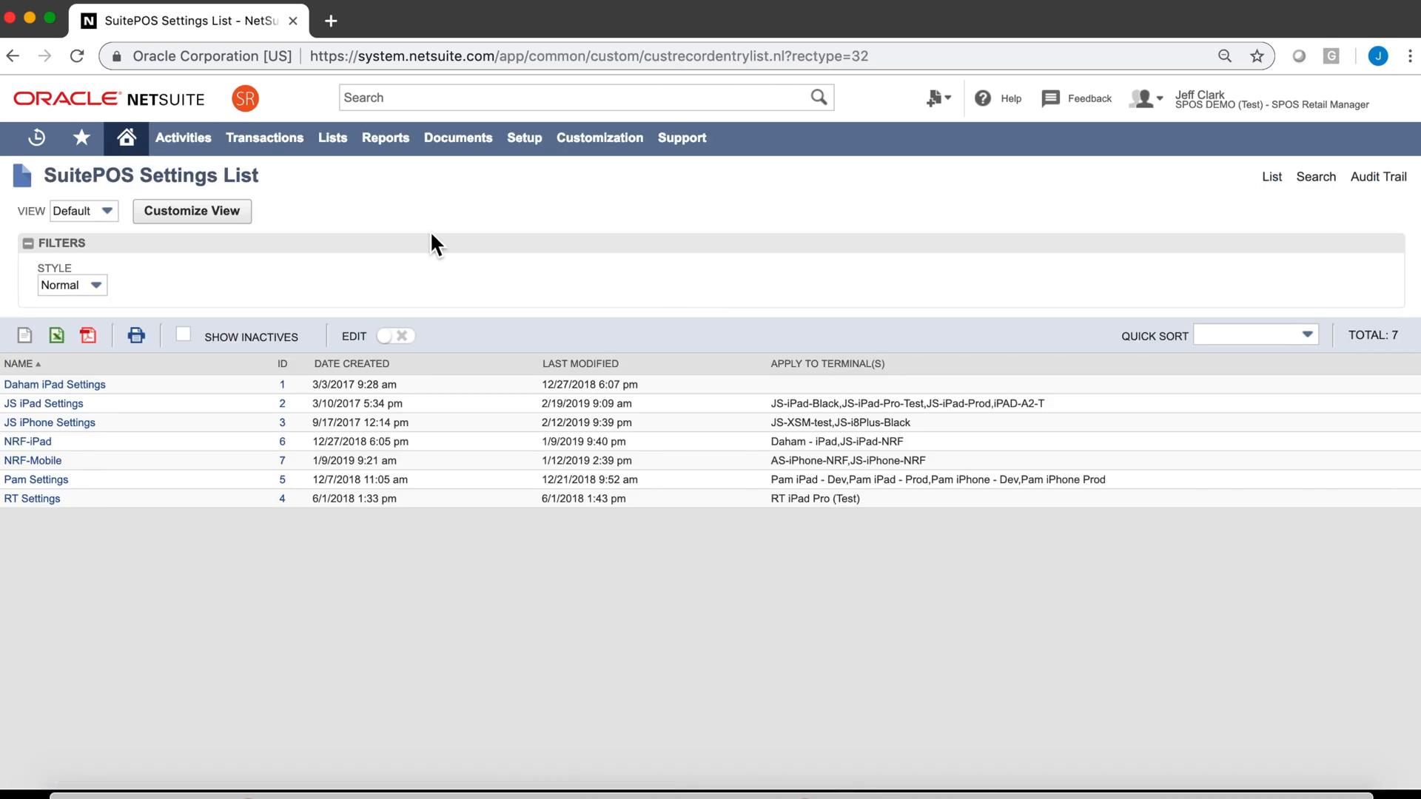
pyautogui.moveTo(299, 251)
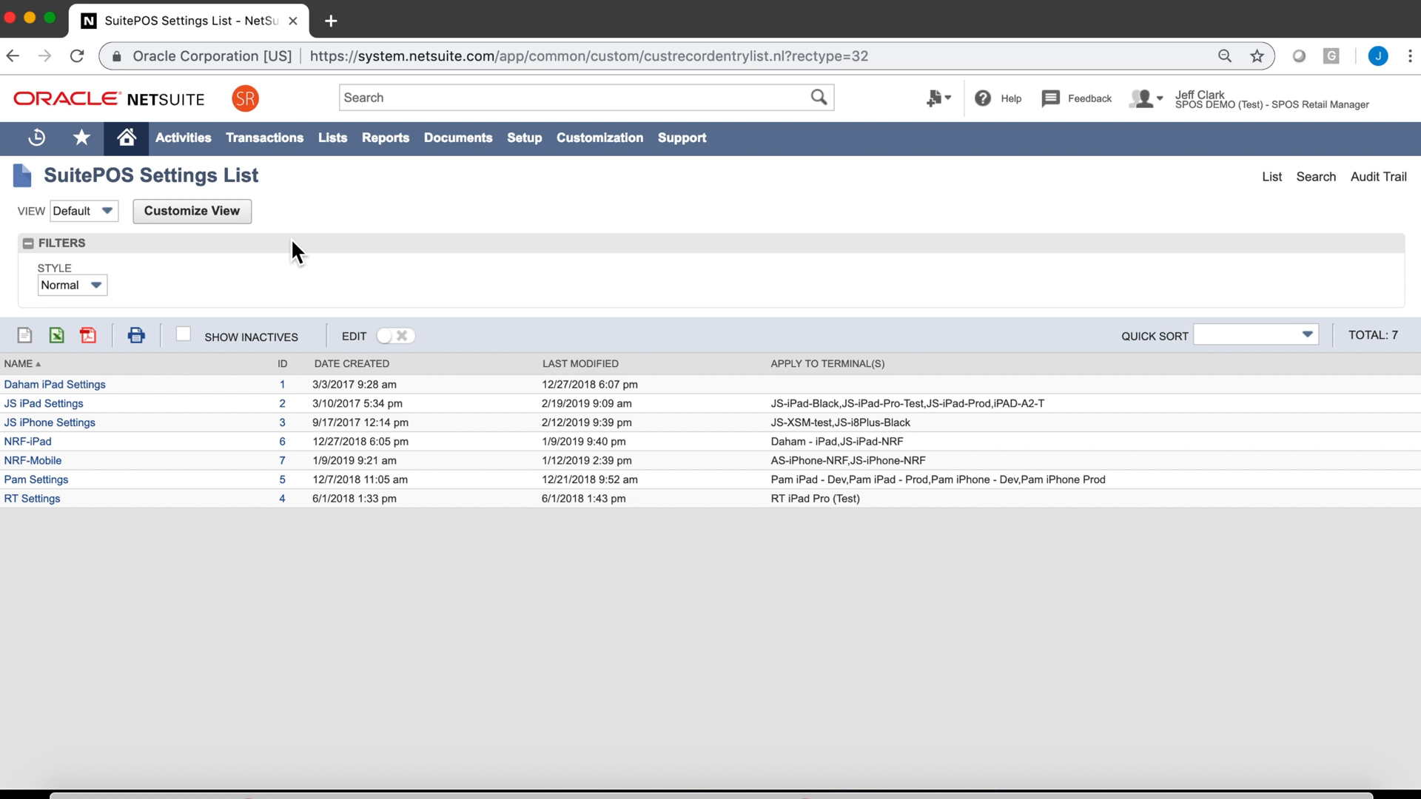
pyautogui.click(43, 403)
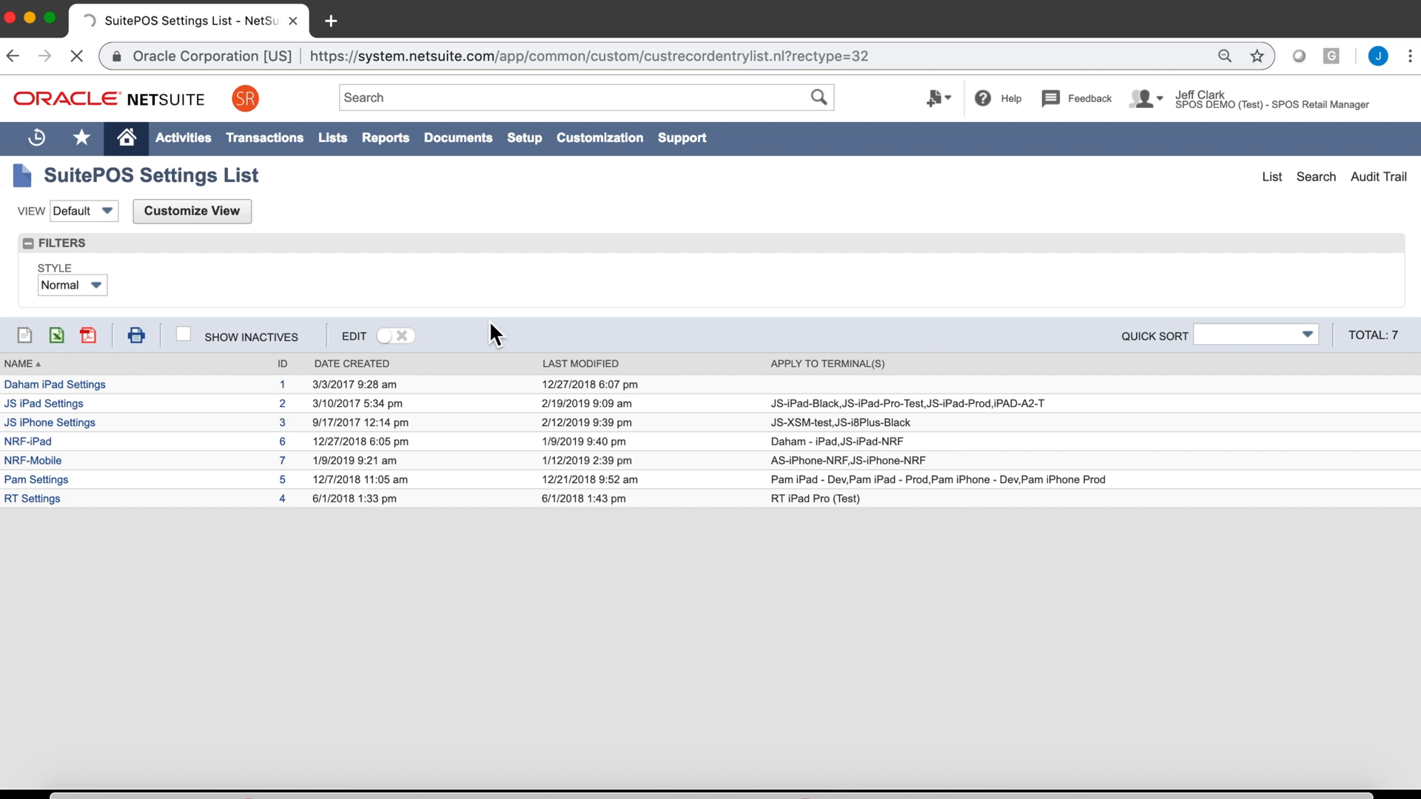
pyautogui.click(43, 403)
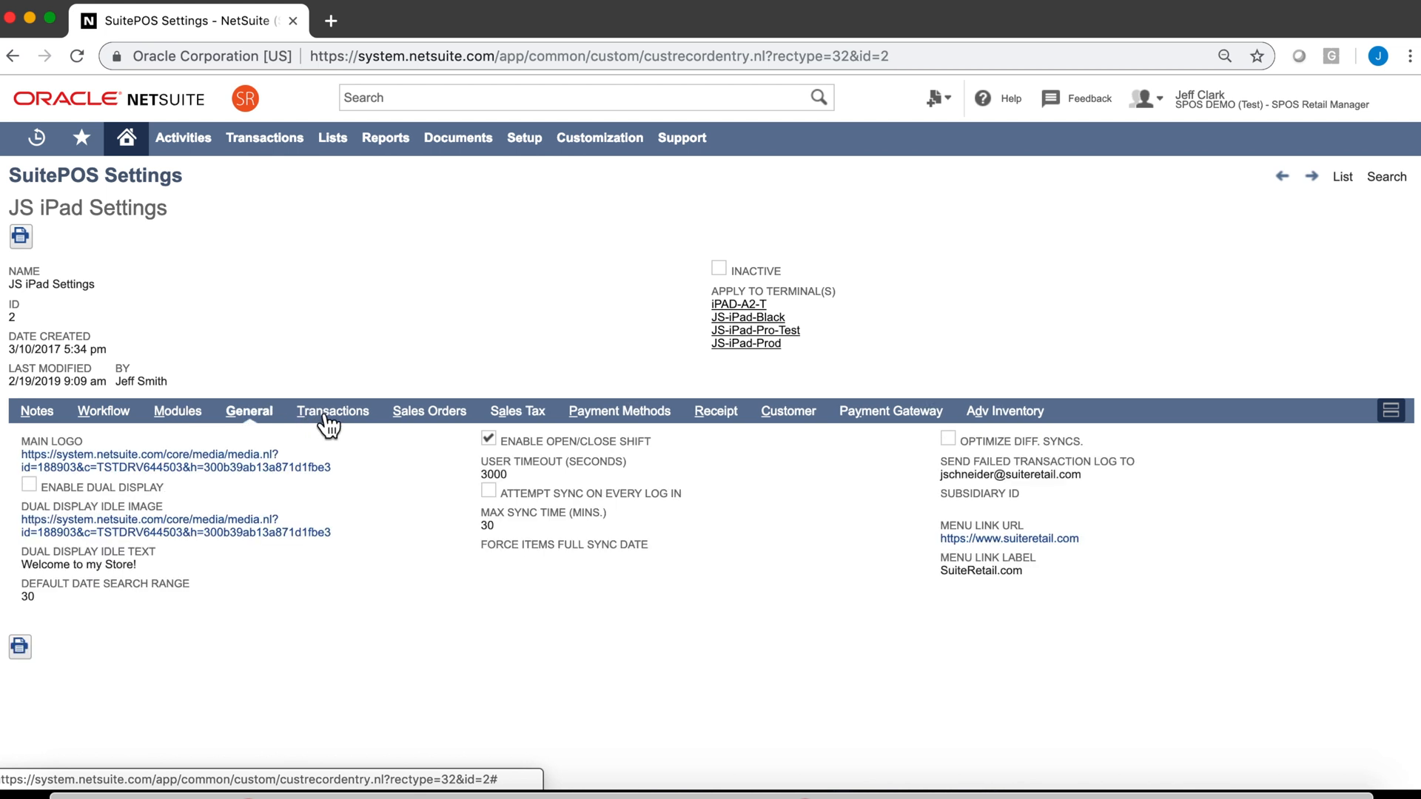
# - Review the record's Sales Orders, Sales Tax and Payment Methods settings, including cash
pyautogui.click(429, 410)
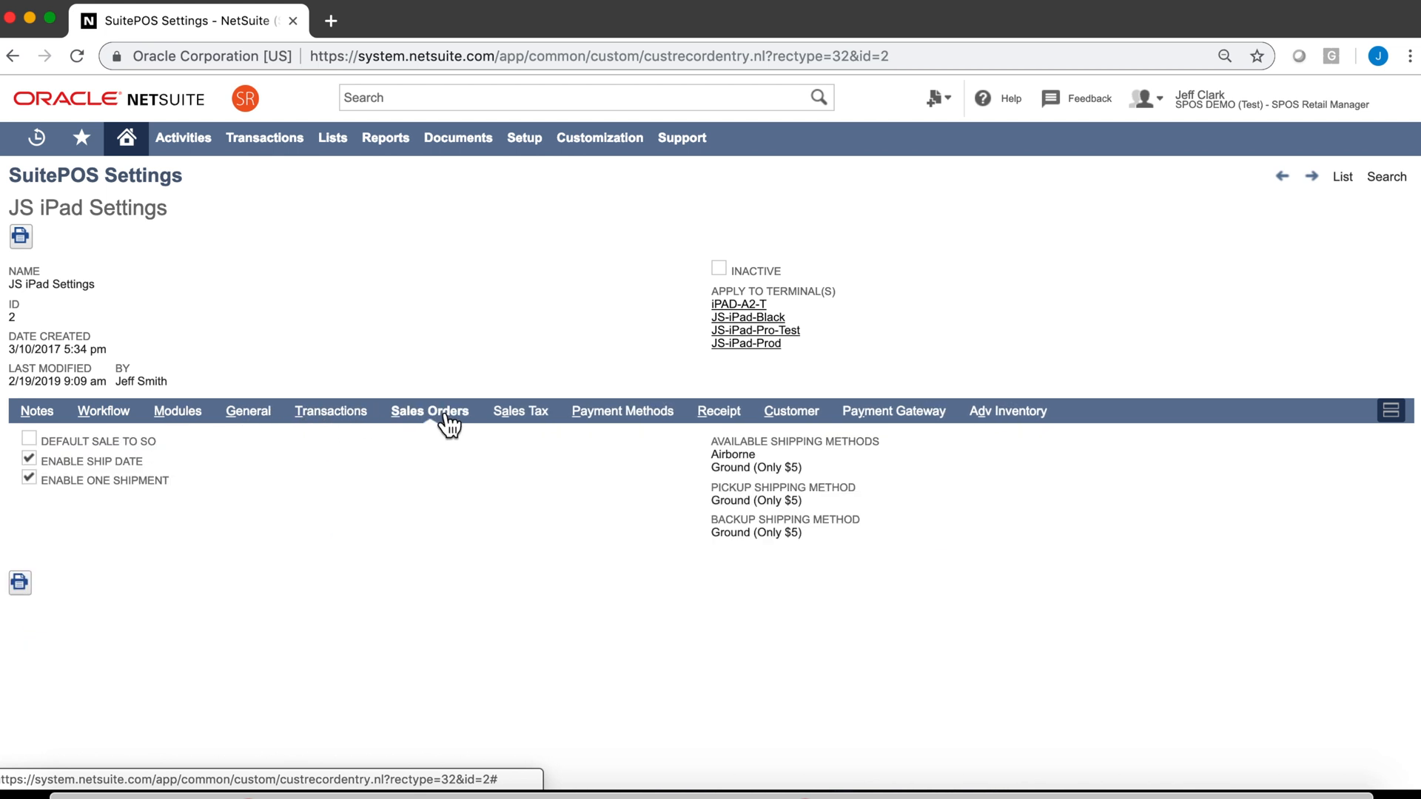
pyautogui.click(517, 409)
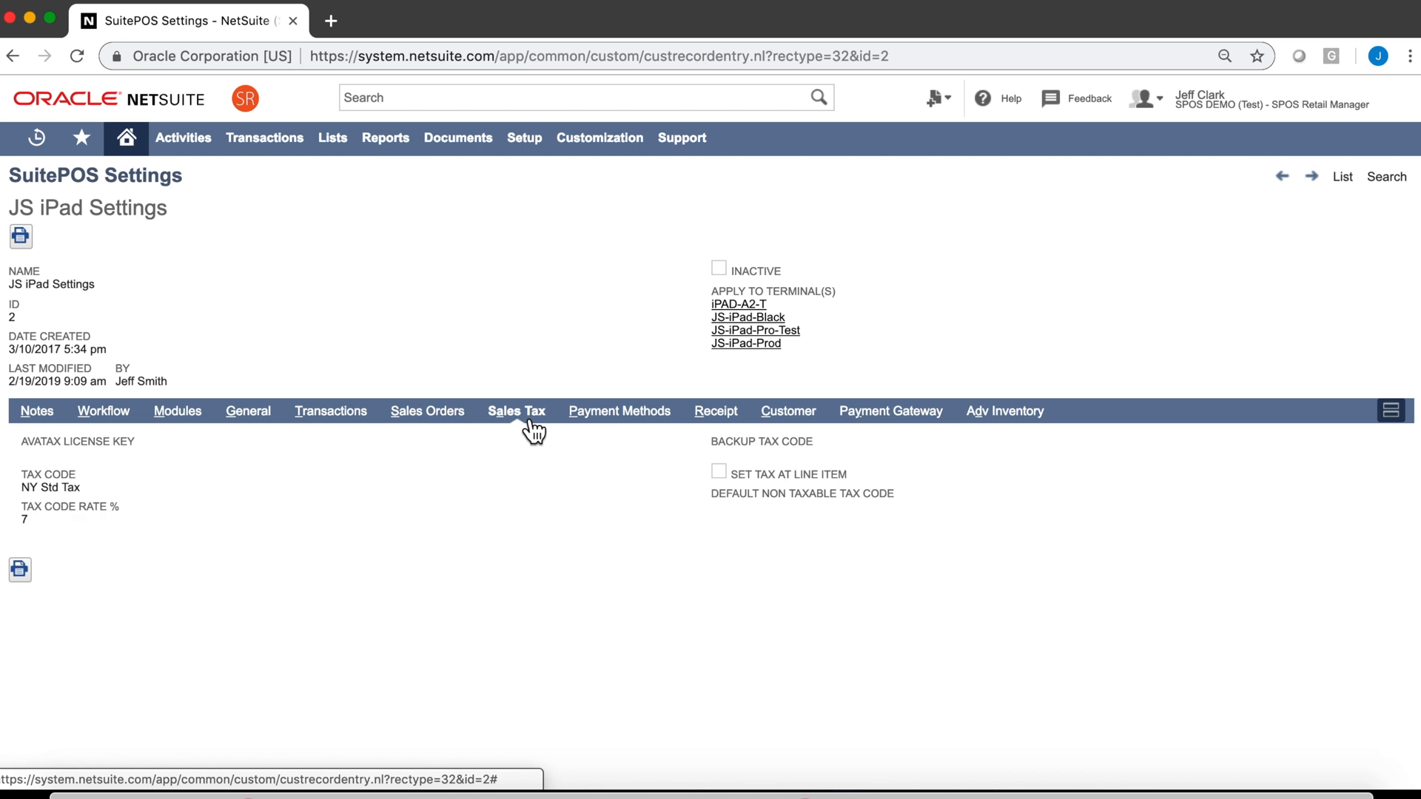
pyautogui.click(620, 410)
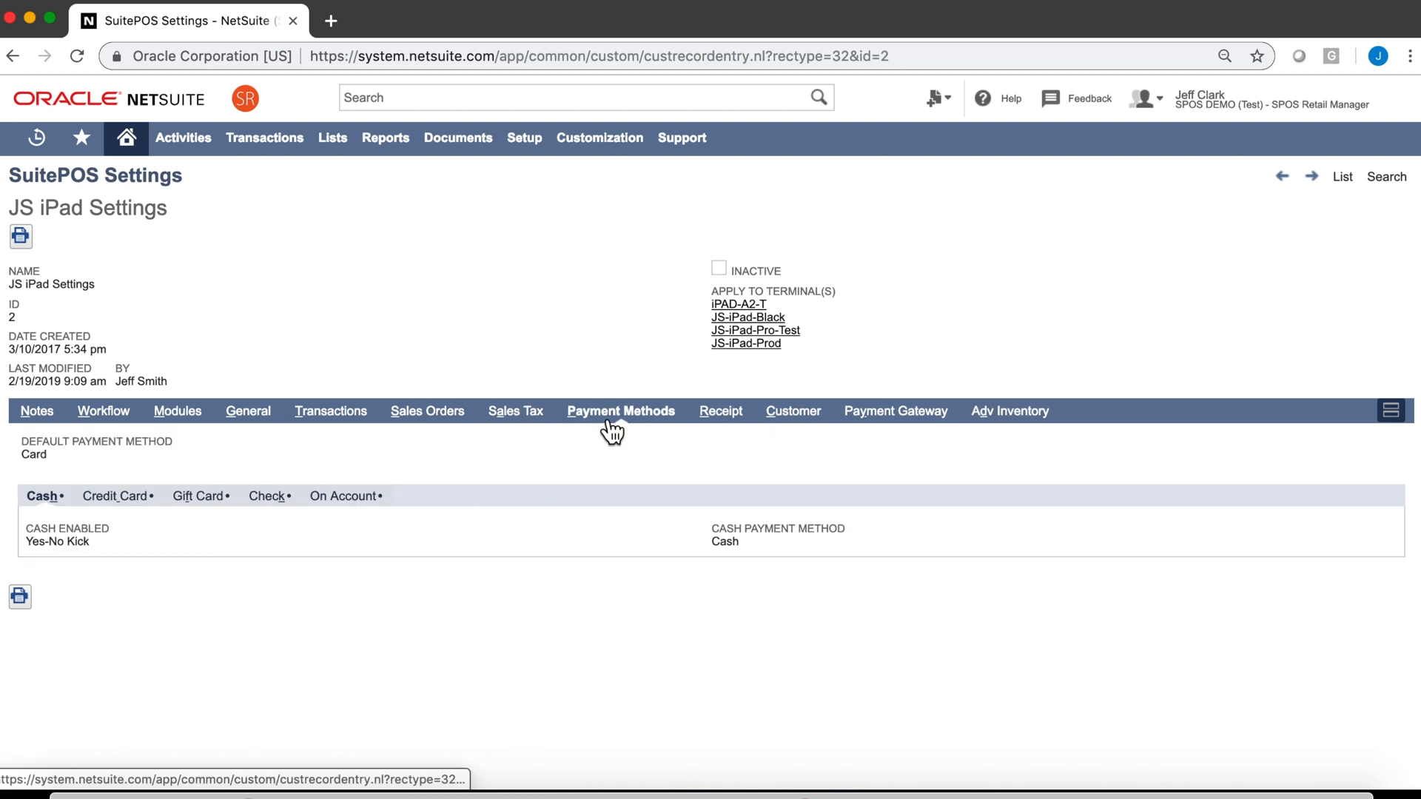
pyautogui.moveTo(701, 511)
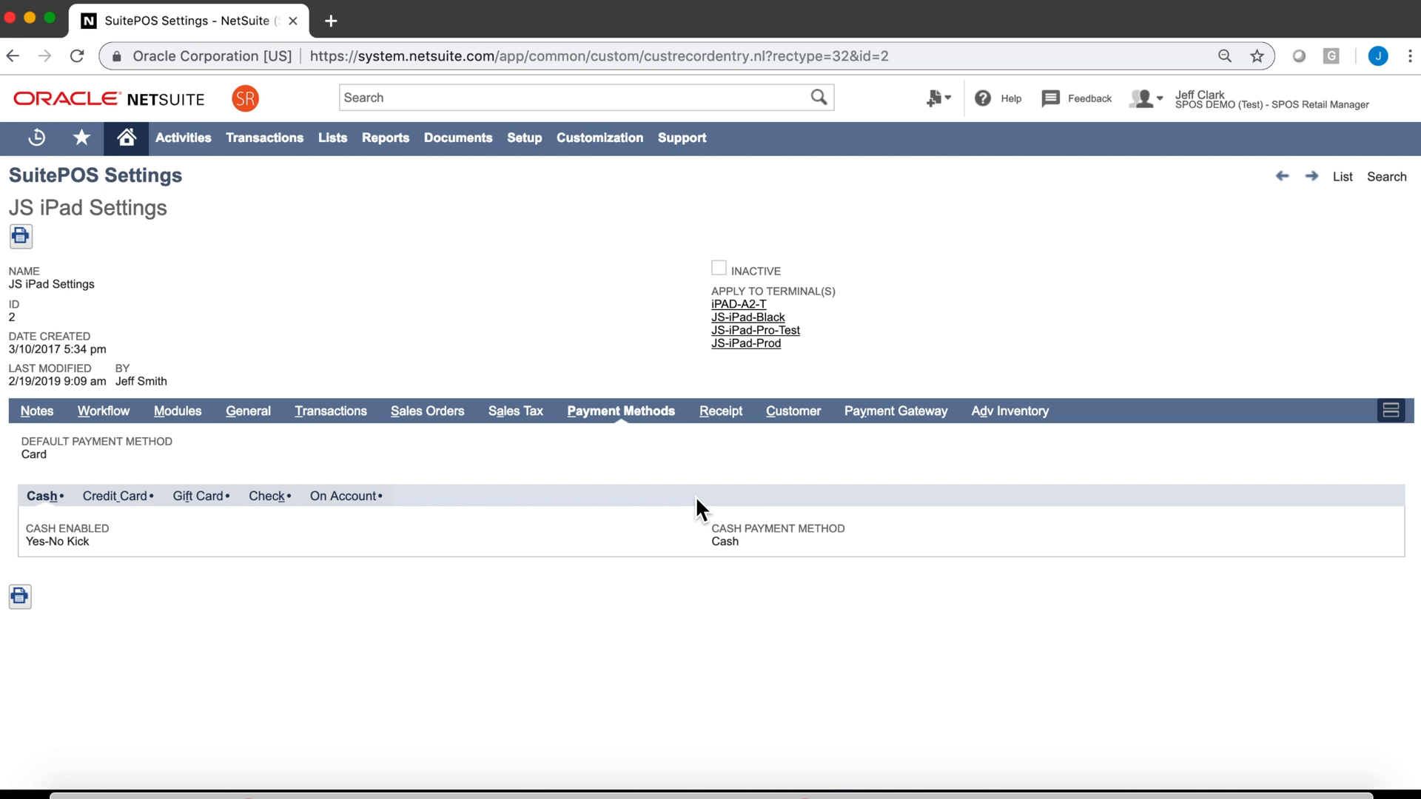
pyautogui.moveTo(80, 137)
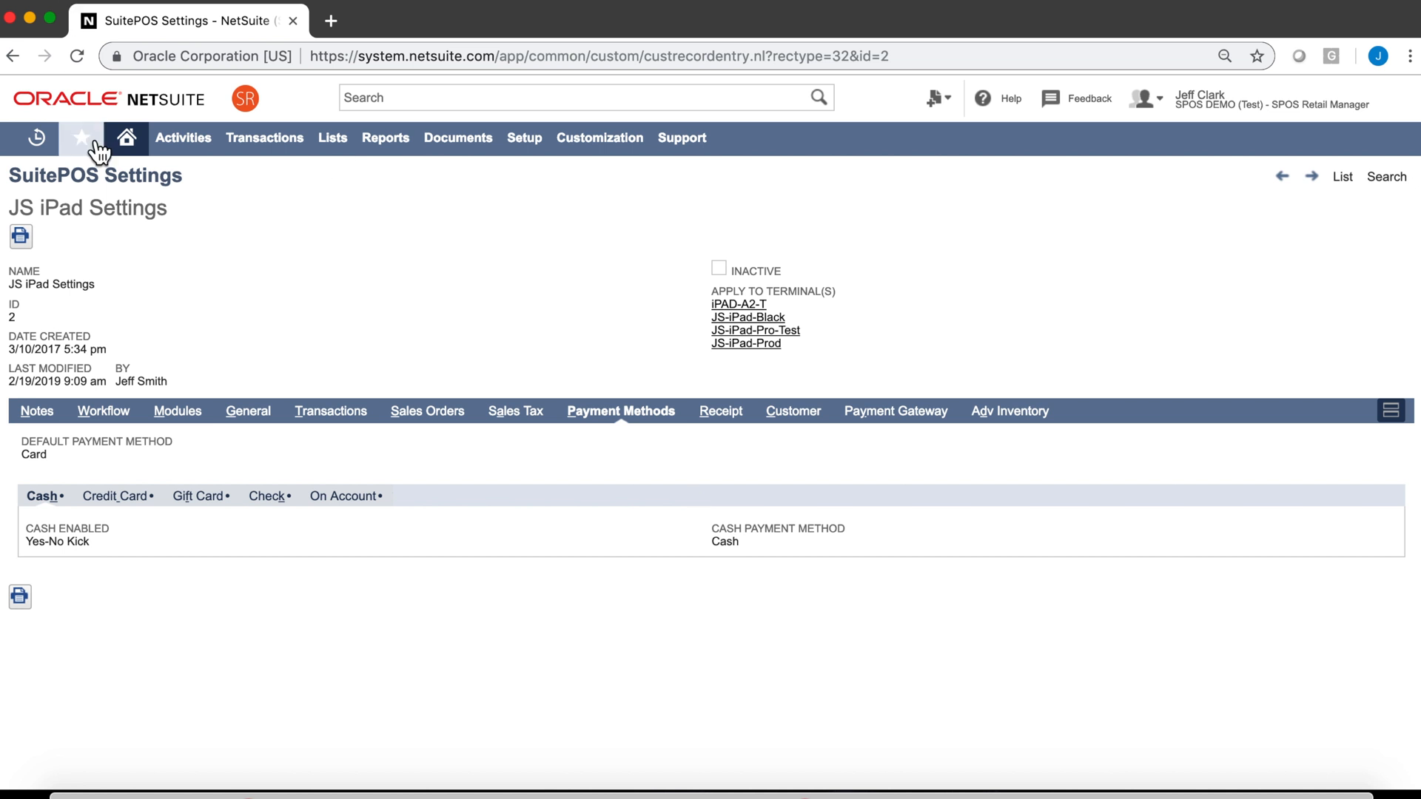
# - Review the SuitePOS Shift List of 116 shift records, then return to the Home dashboard
pyautogui.click(124, 138)
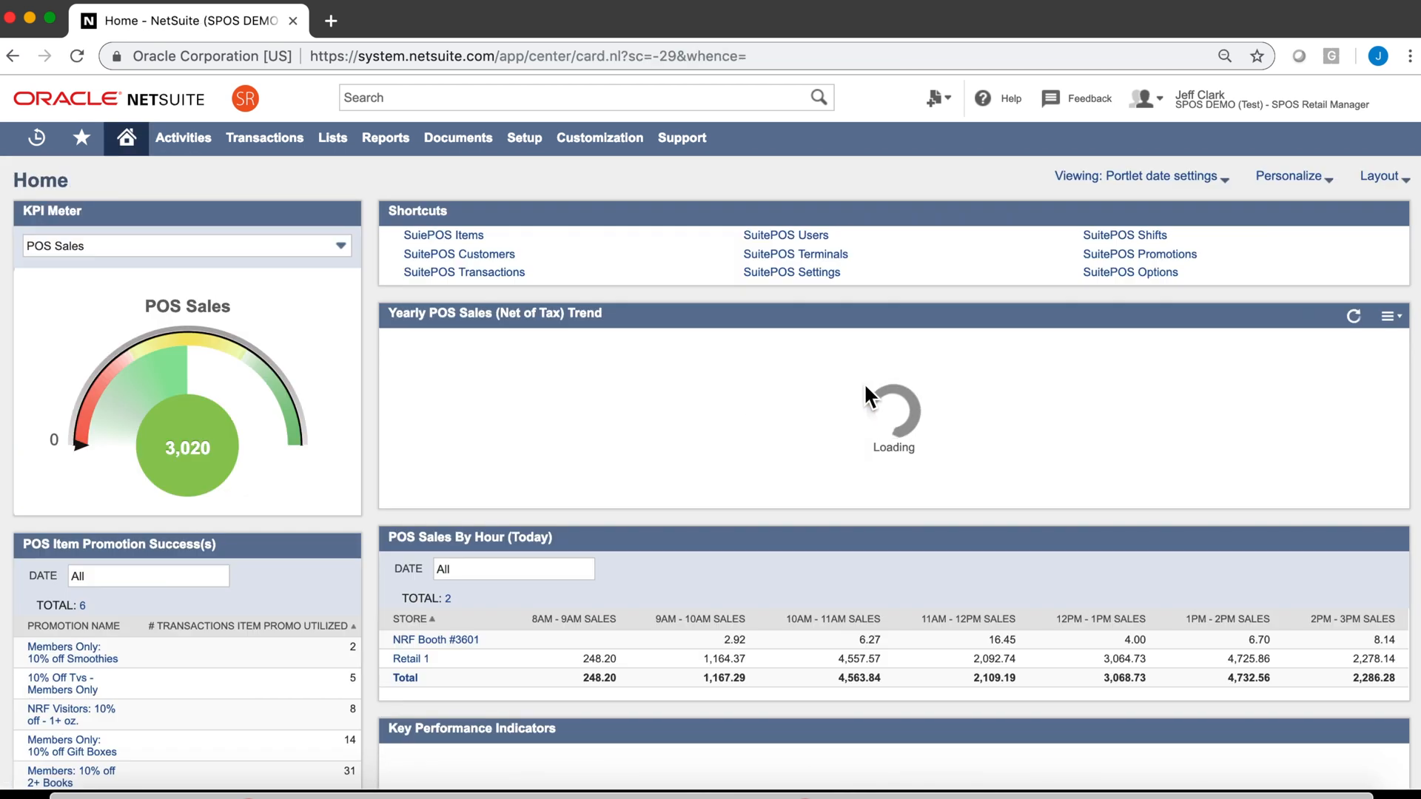
pyautogui.click(1125, 235)
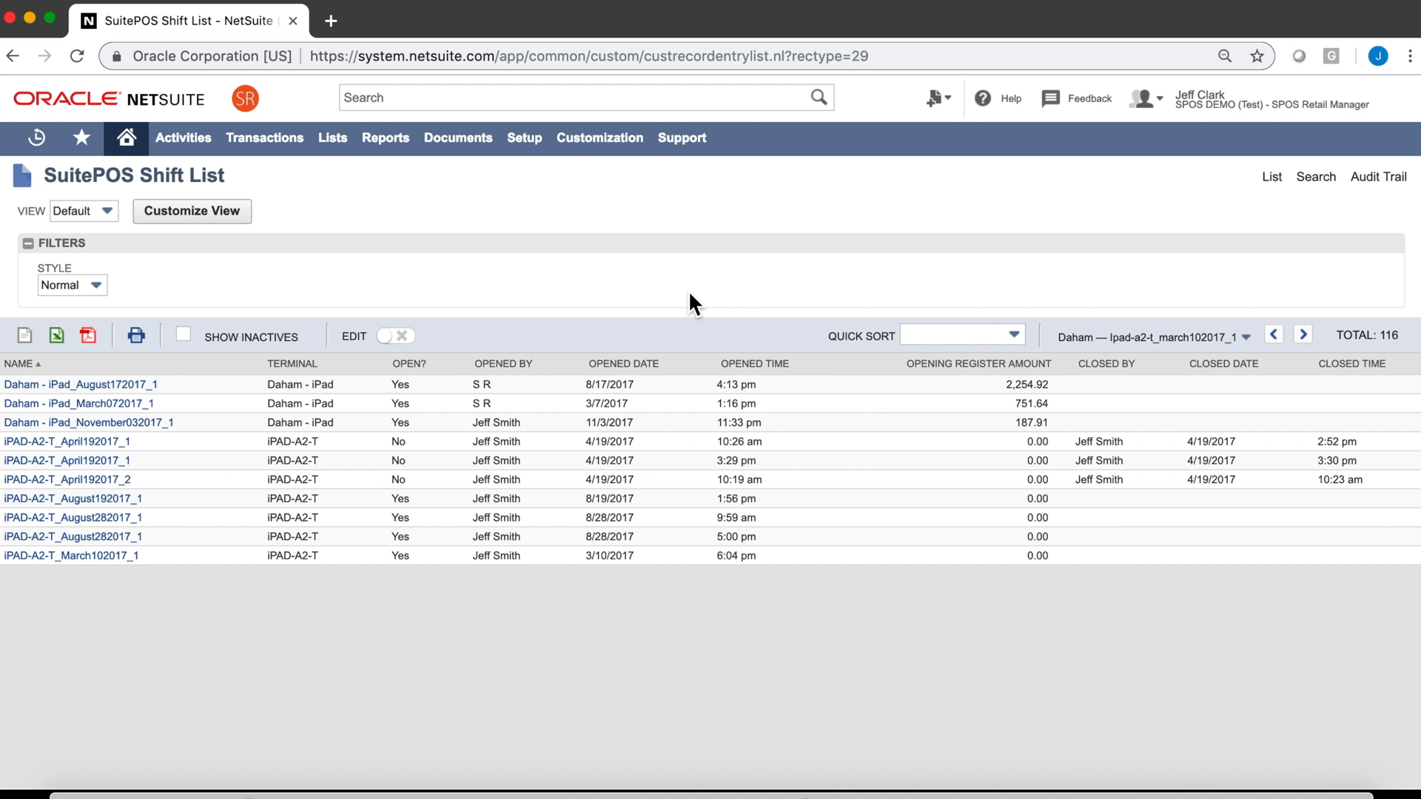
pyautogui.moveTo(126, 138)
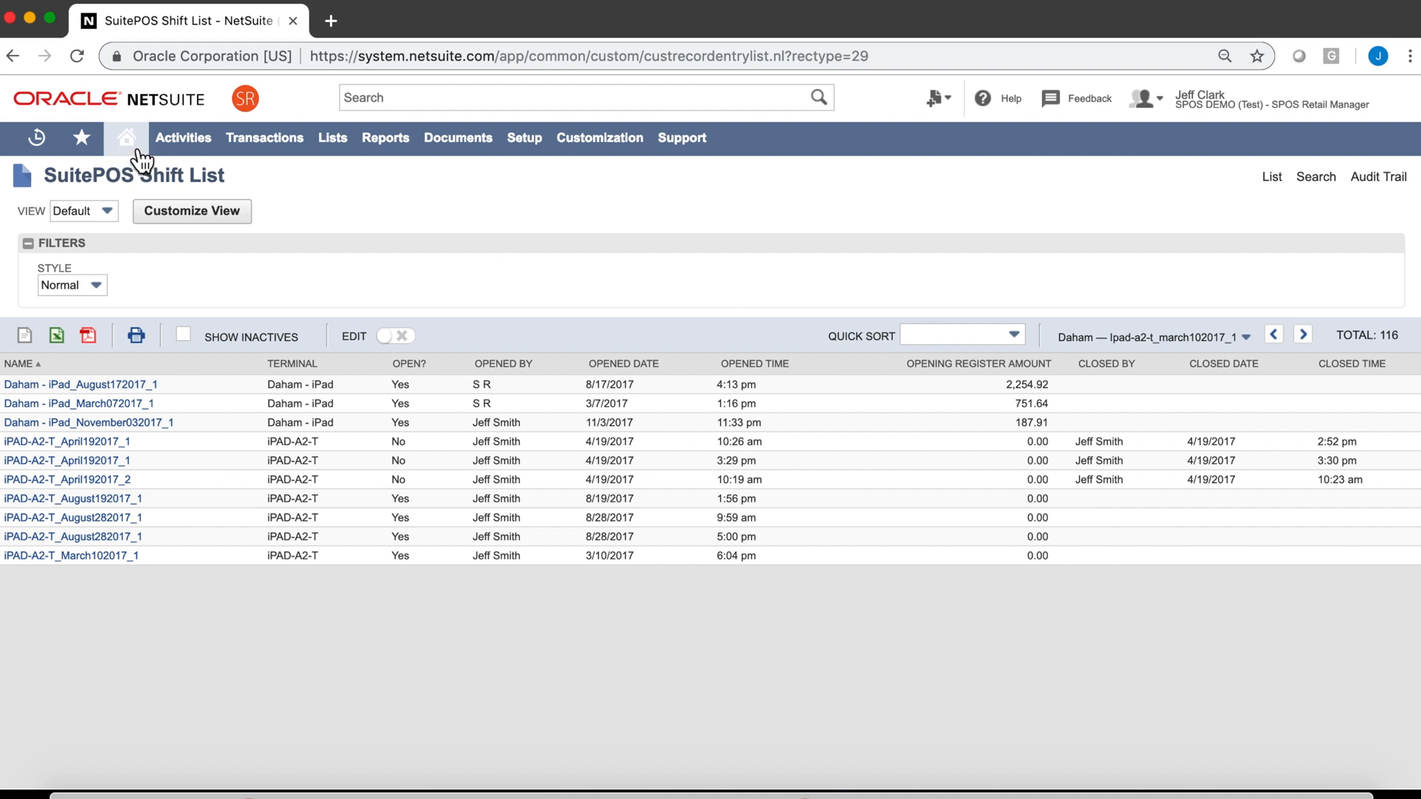
pyautogui.click(124, 137)
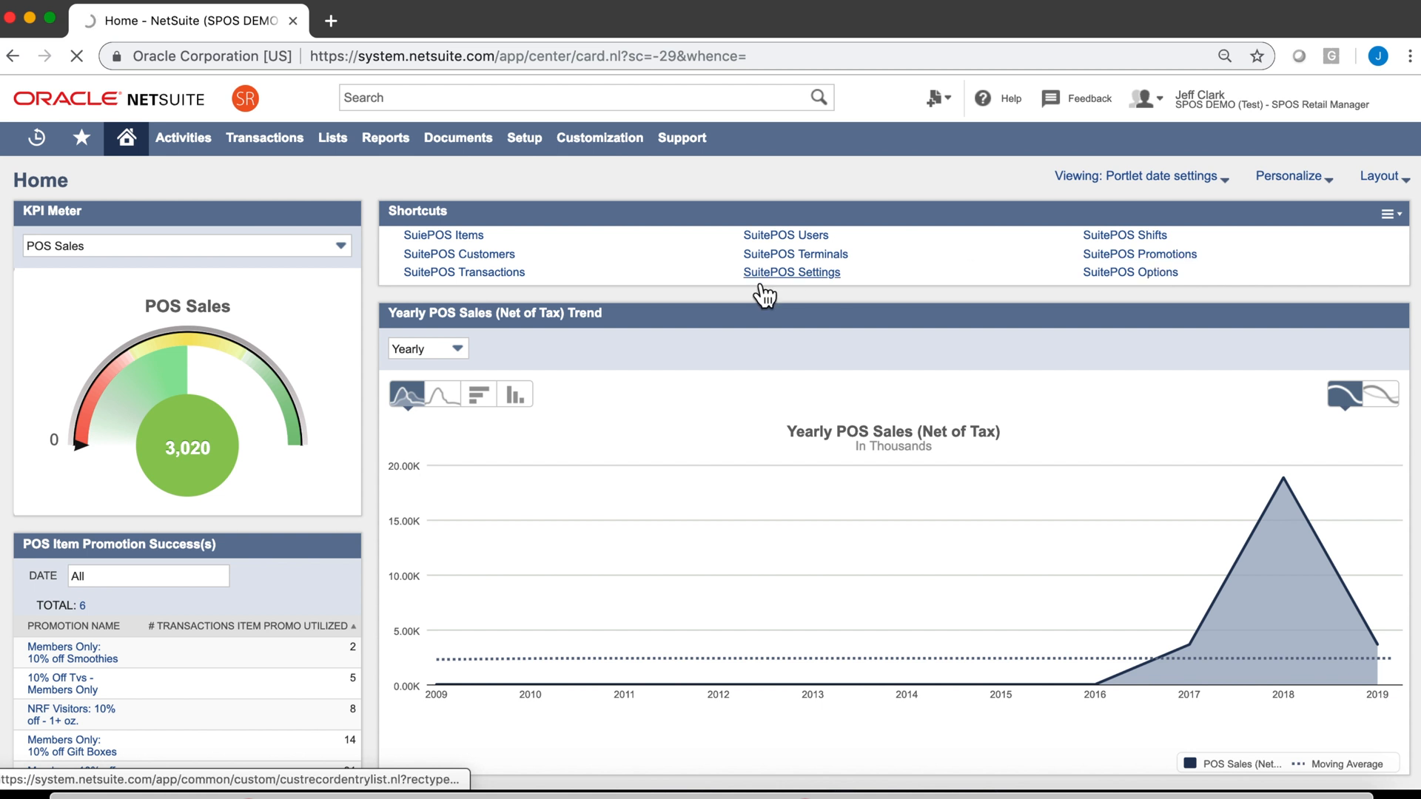
pyautogui.click(1140, 253)
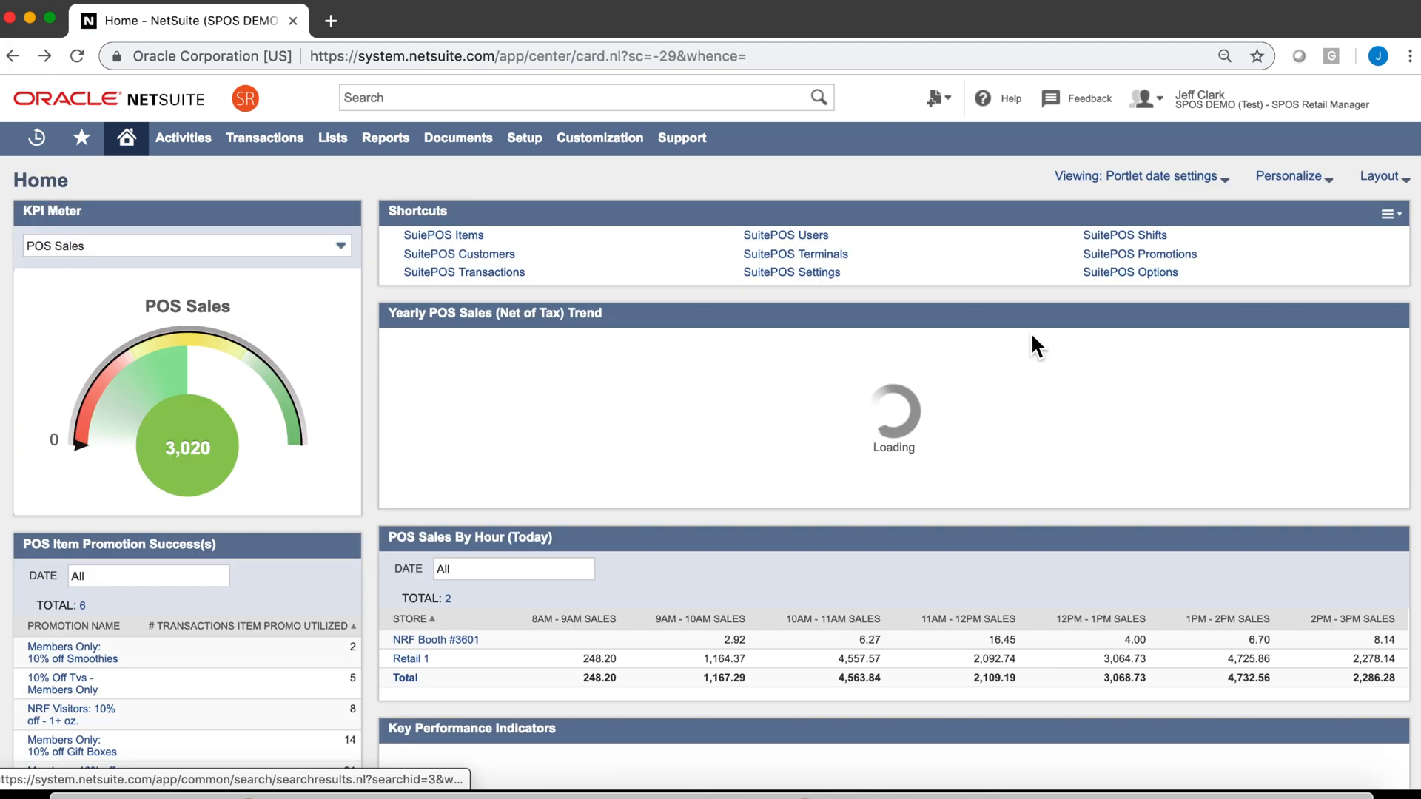
pyautogui.click(384, 137)
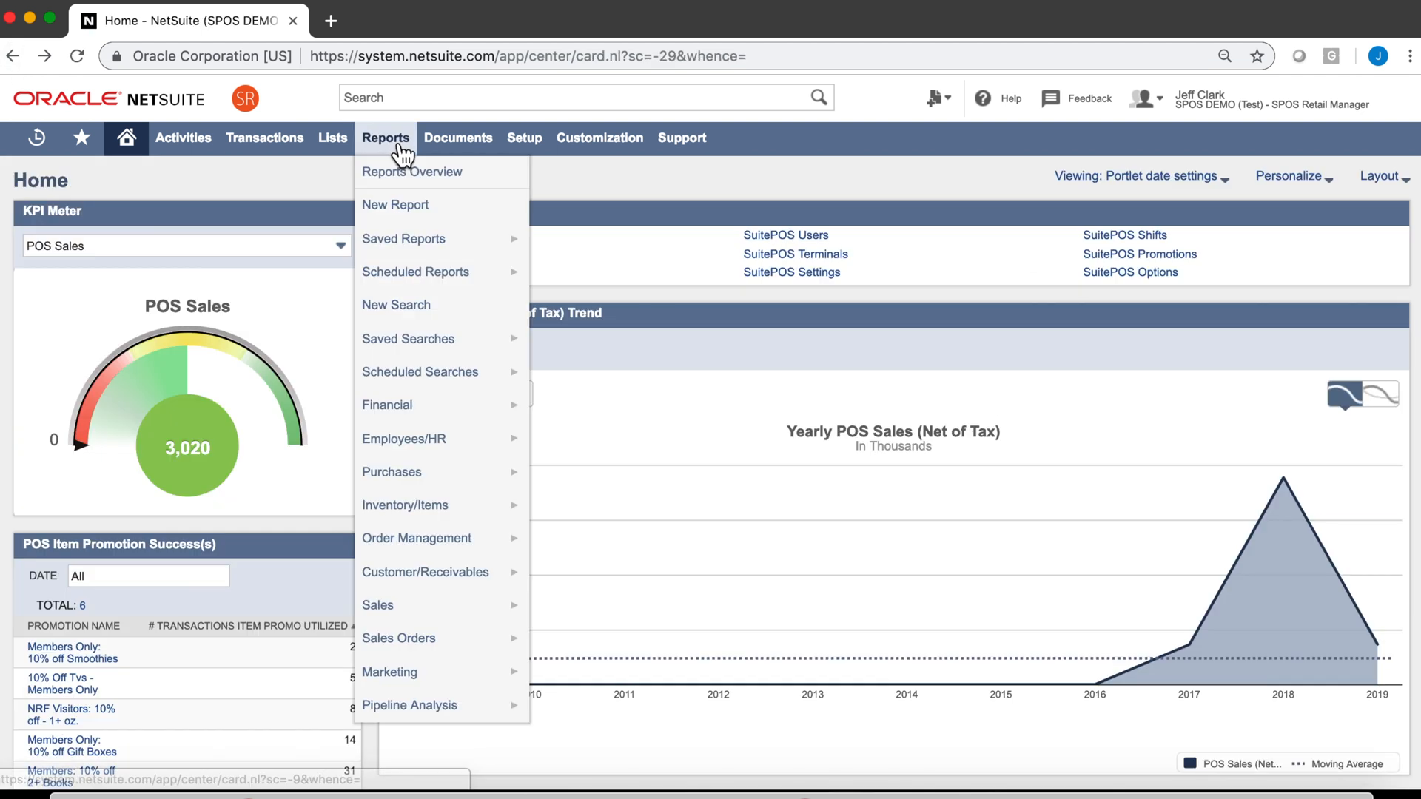
pyautogui.moveTo(386, 405)
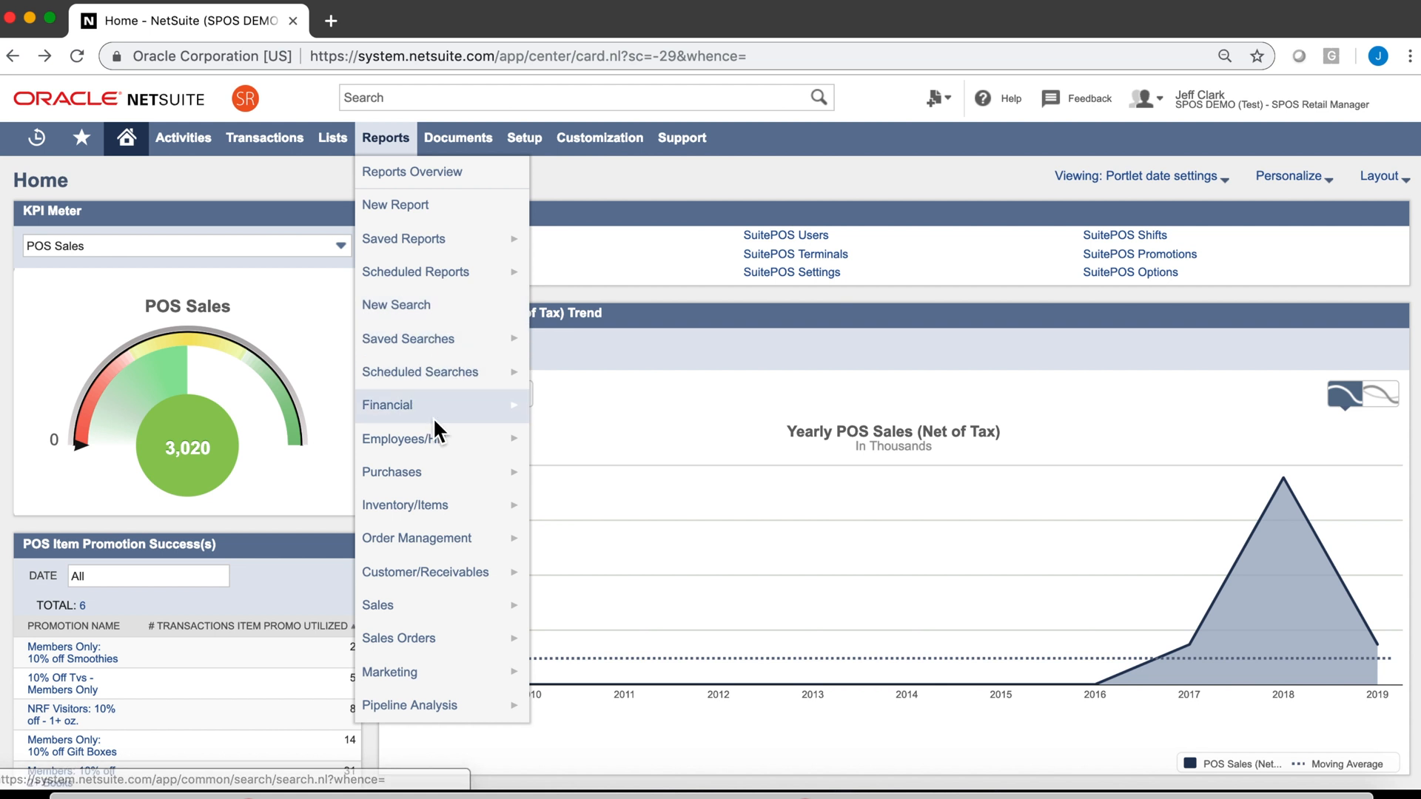
pyautogui.moveTo(405, 505)
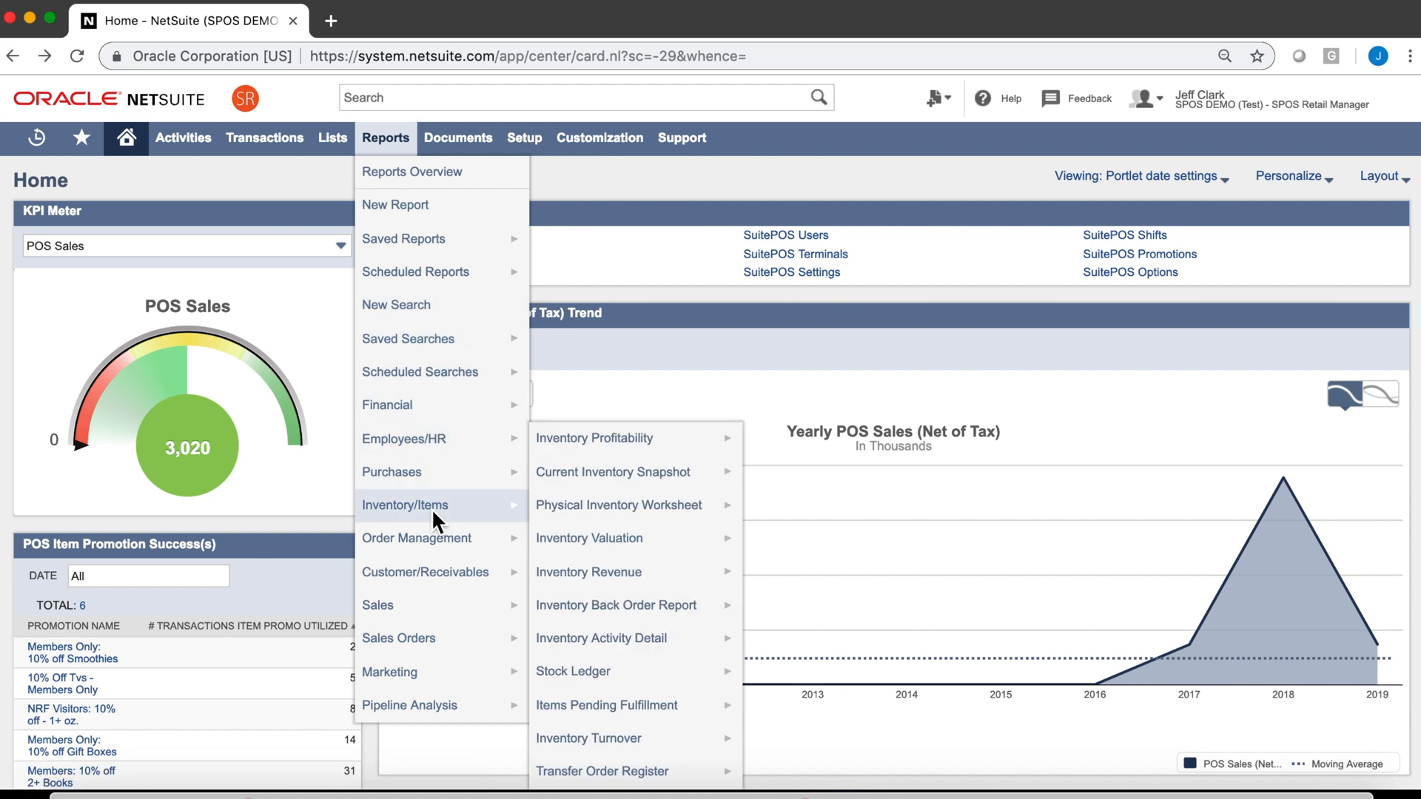
pyautogui.moveTo(415, 537)
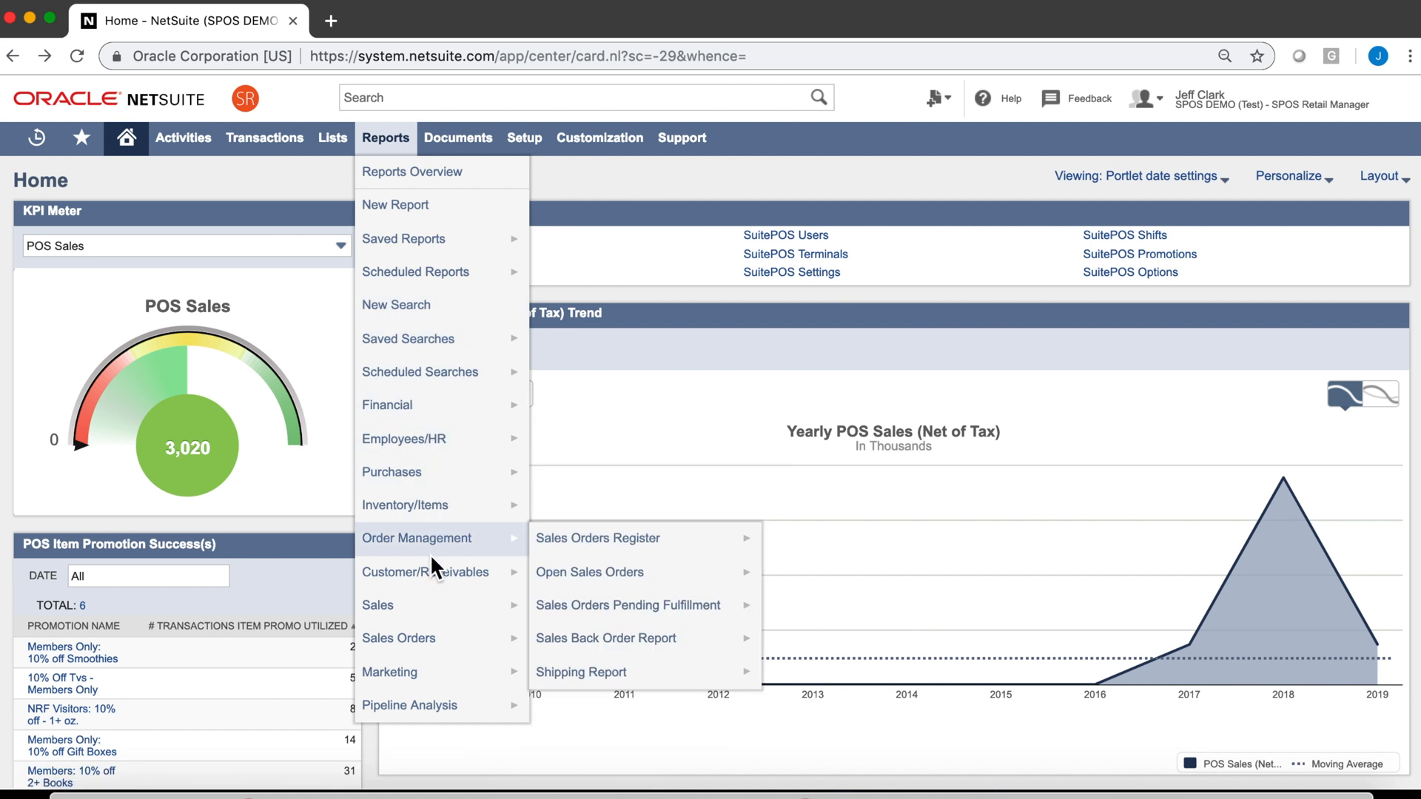
pyautogui.moveTo(377, 606)
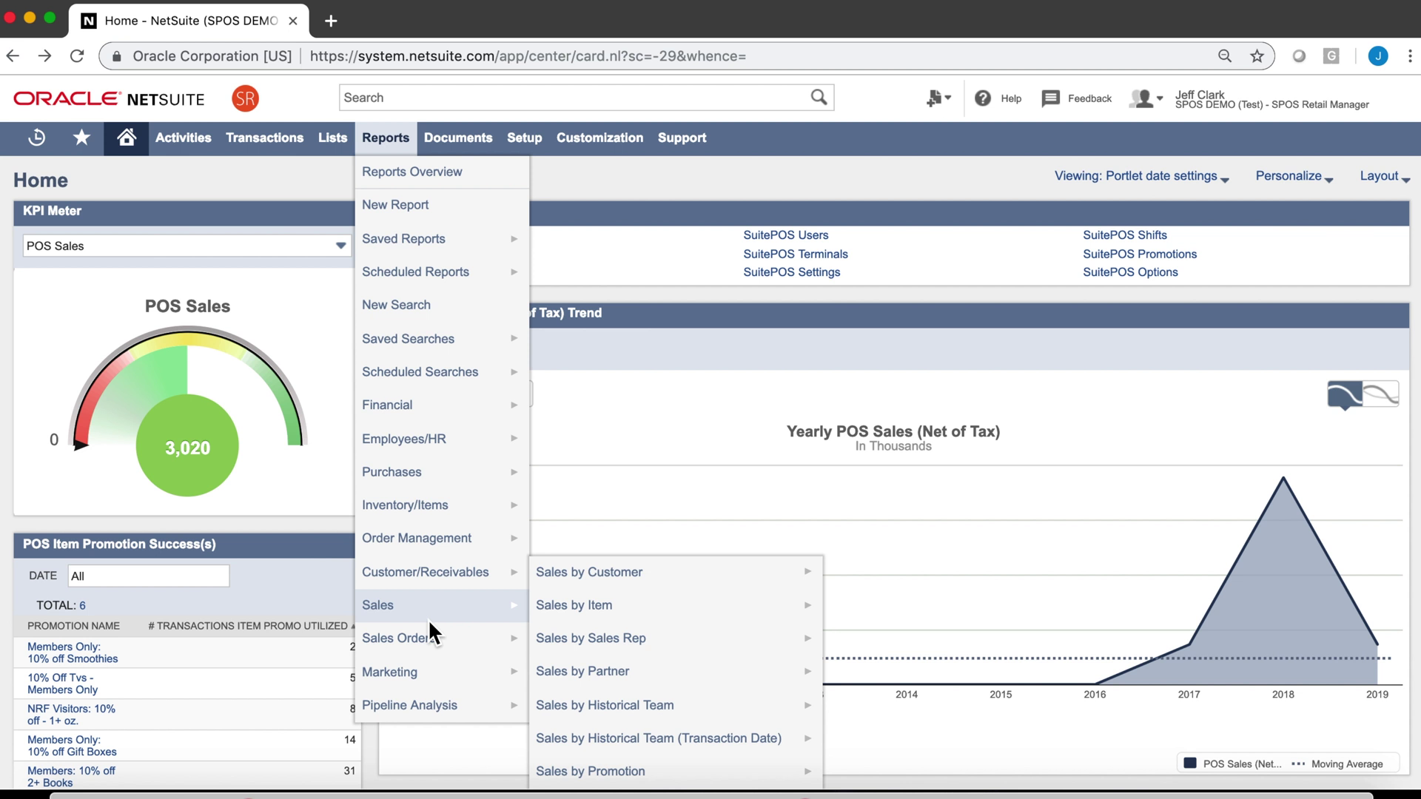
pyautogui.click(656, 482)
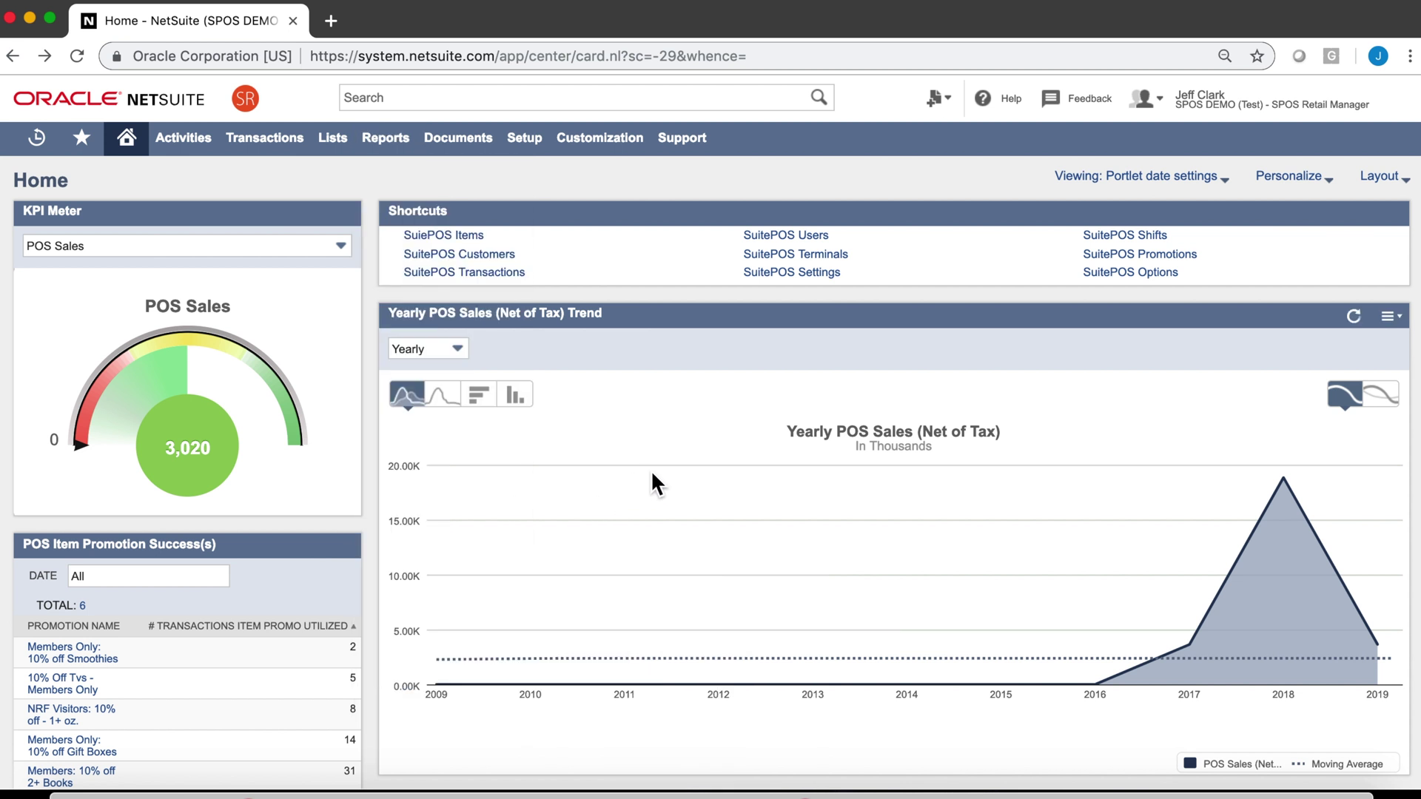
pyautogui.moveTo(679, 434)
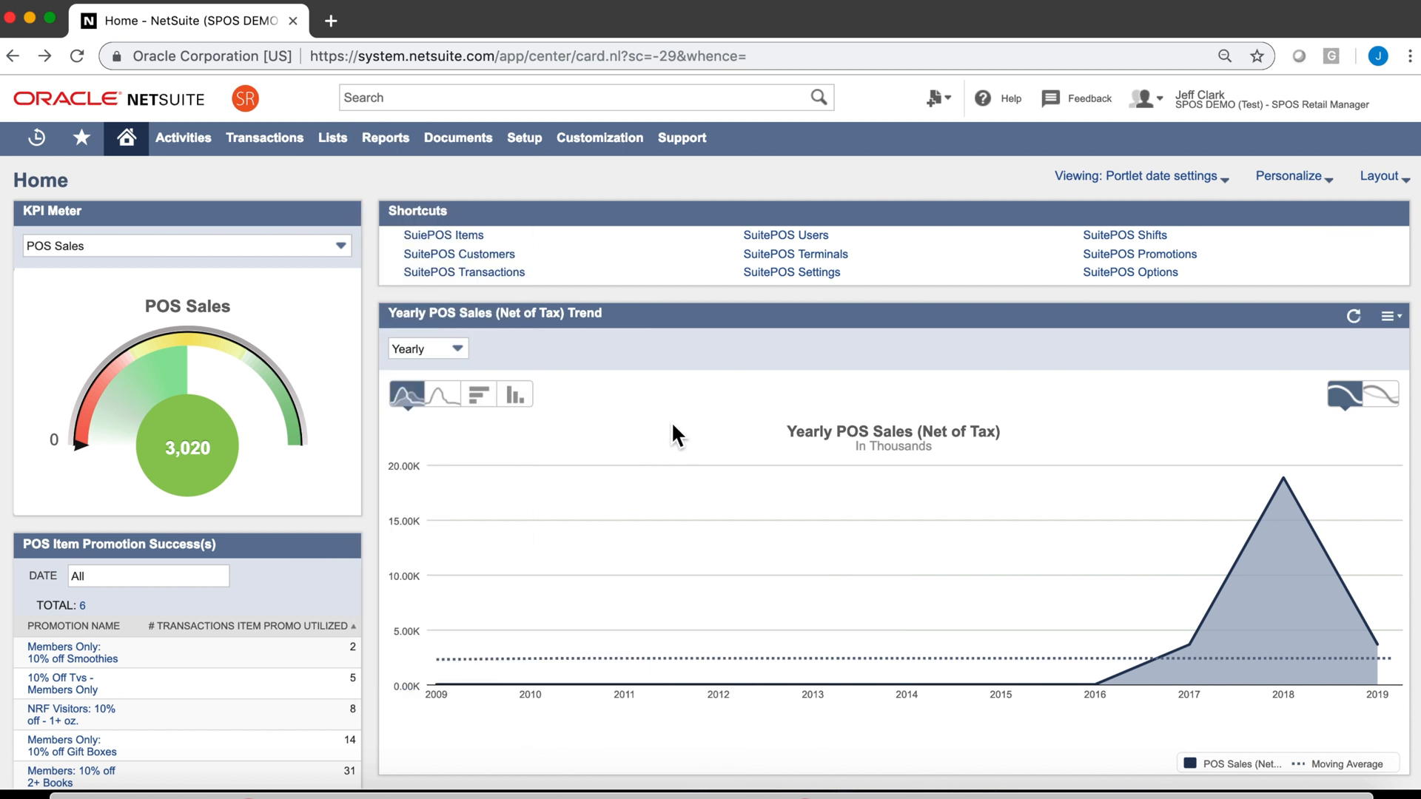